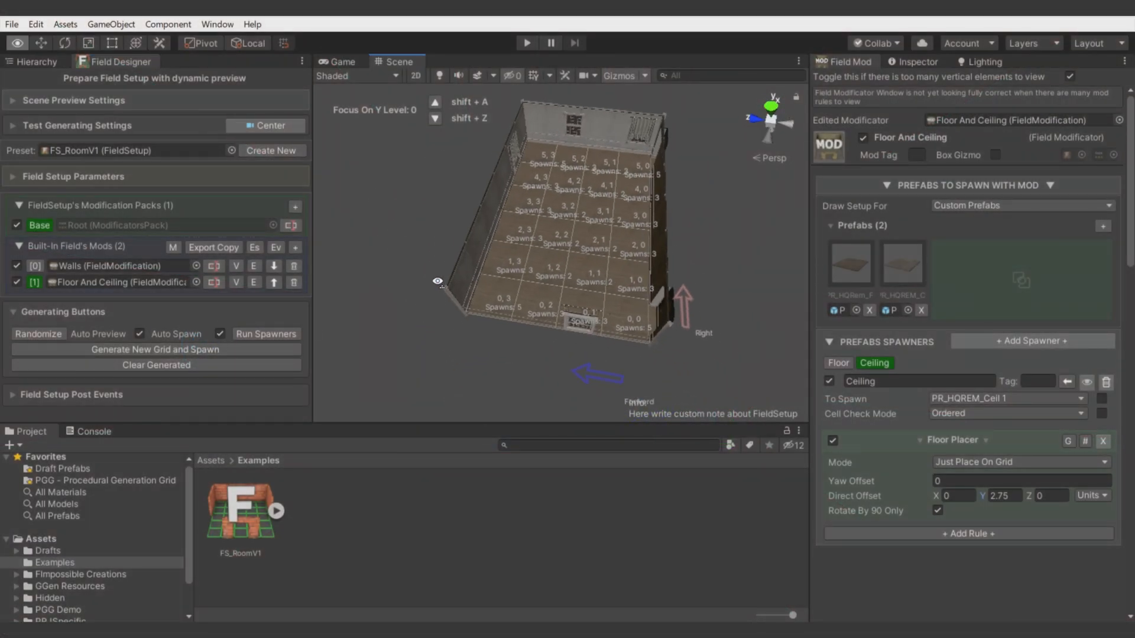
# - Show the test grid settings, then generate a new grid and spawn the example room
pyautogui.click(73, 99)
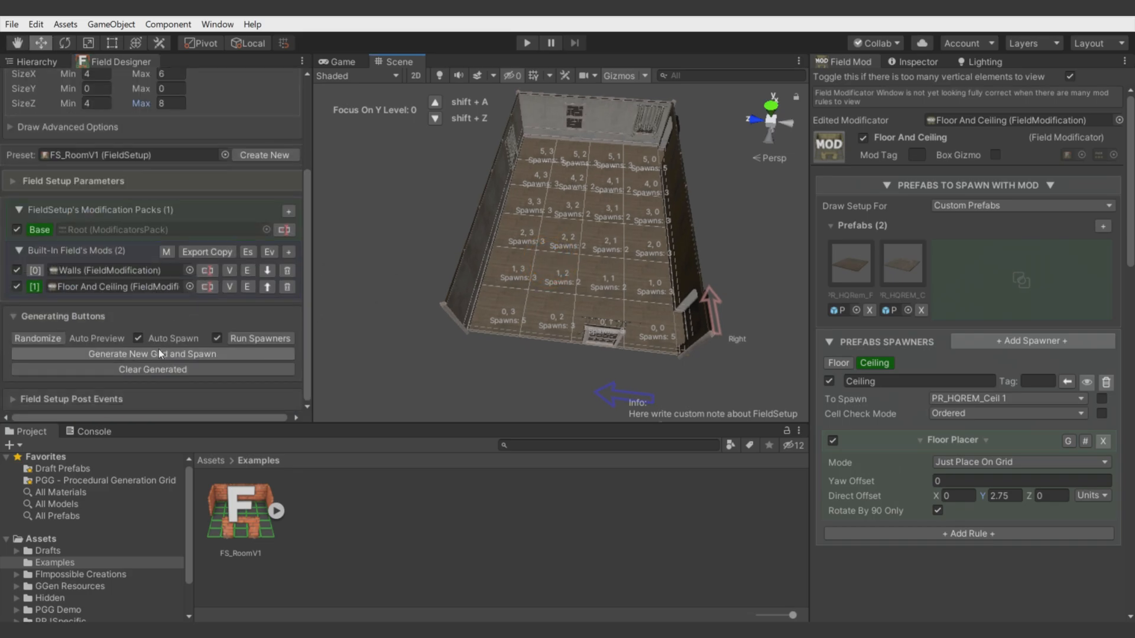
pyautogui.click(153, 355)
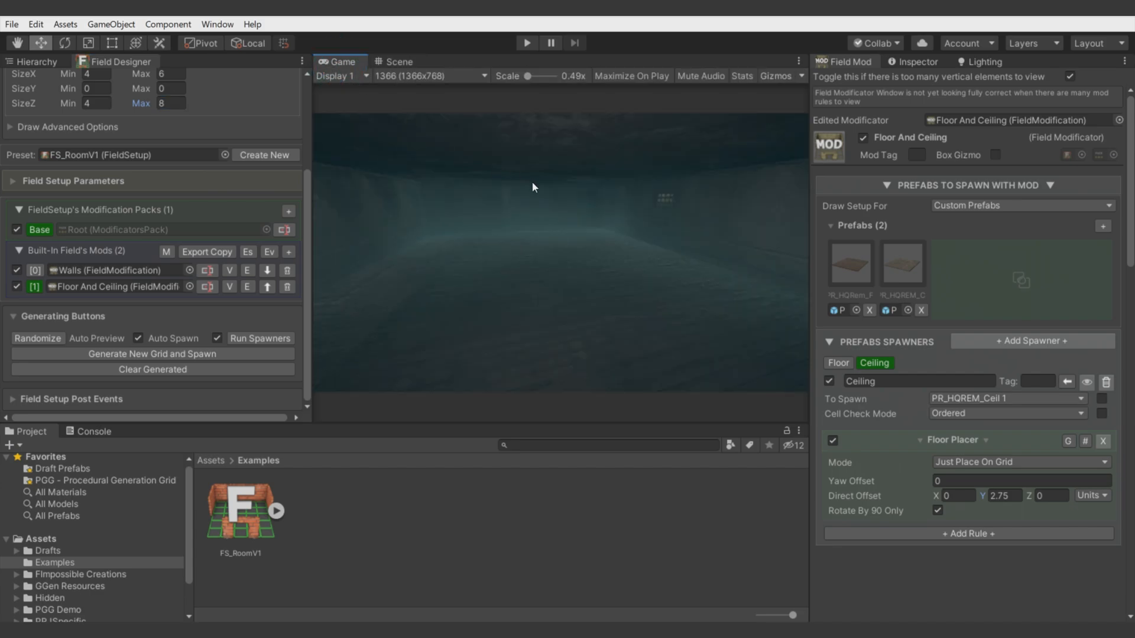
pyautogui.click(152, 354)
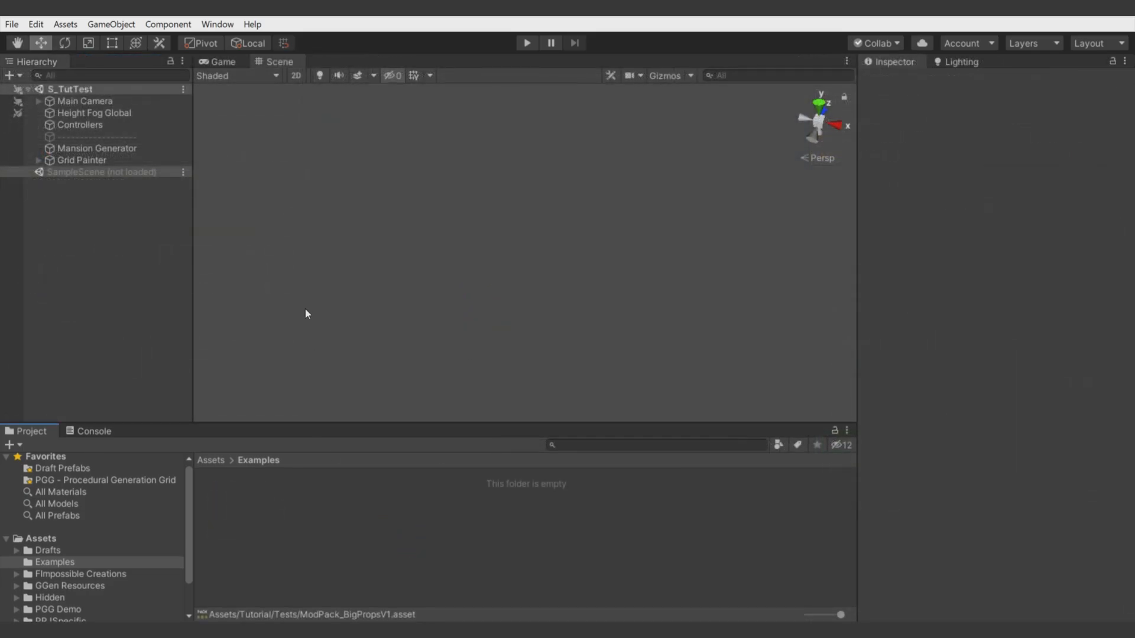
# - Dock the Field Designer beside the Hierarchy and save a new FS_RoomV1 preset
pyautogui.click(217, 24)
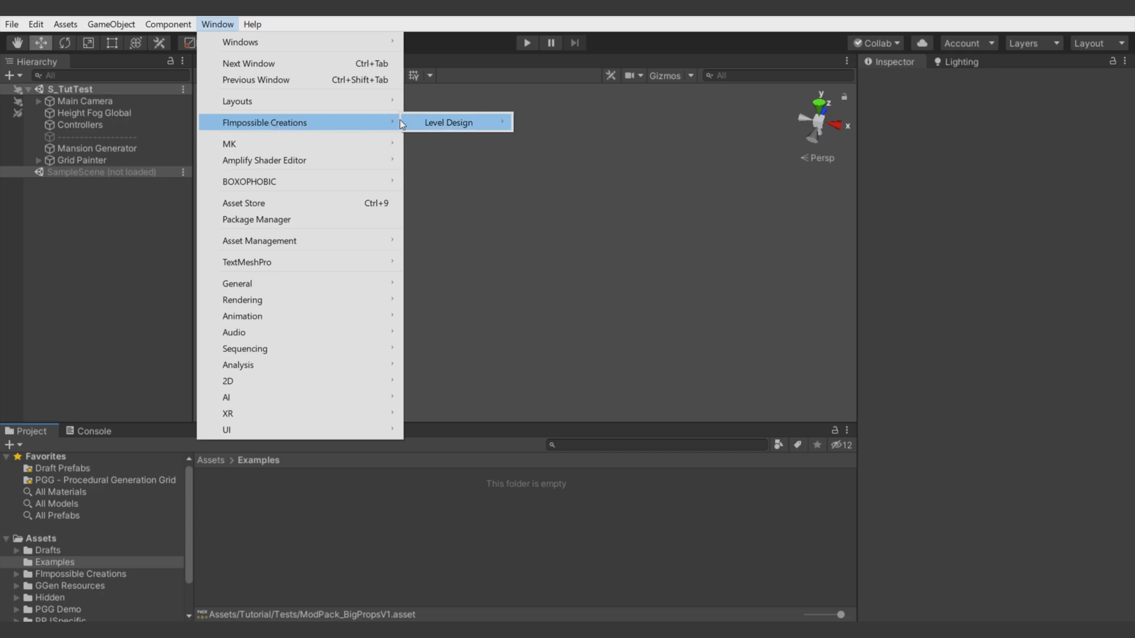
pyautogui.click(448, 122)
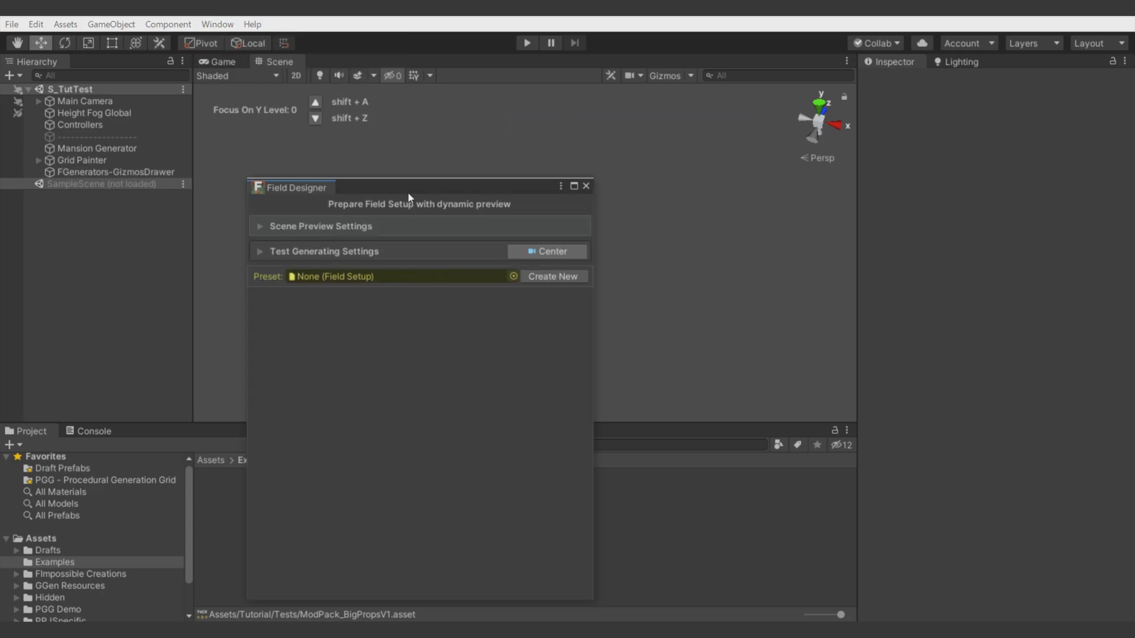
pyautogui.moveTo(409, 186); pyautogui.dragTo(138, 62)
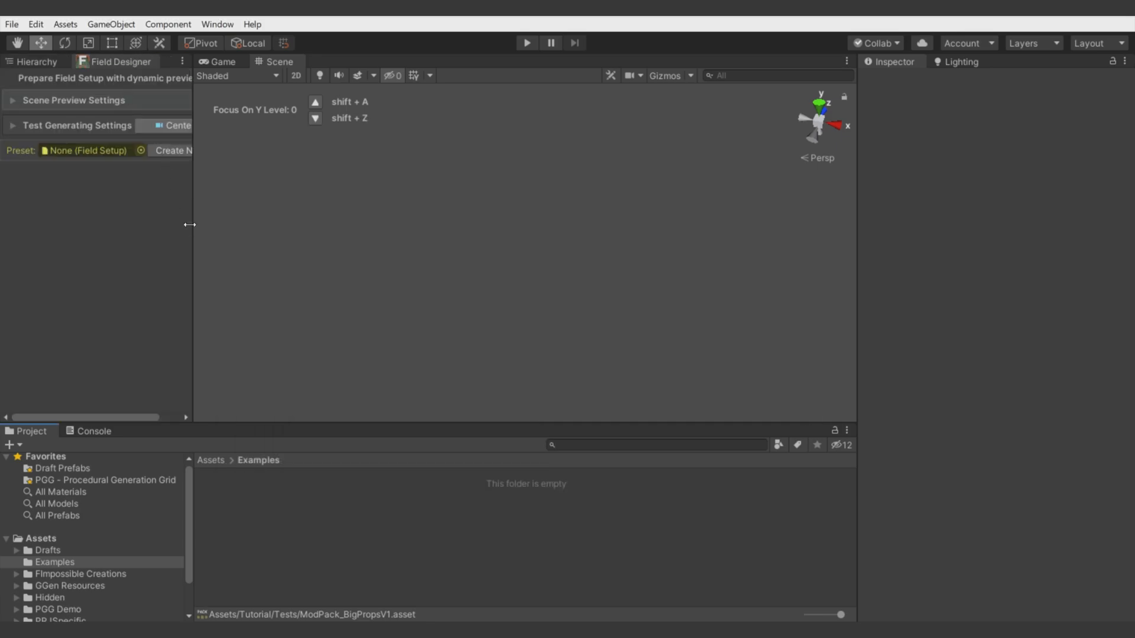
pyautogui.moveTo(189, 224); pyautogui.dragTo(270, 225)
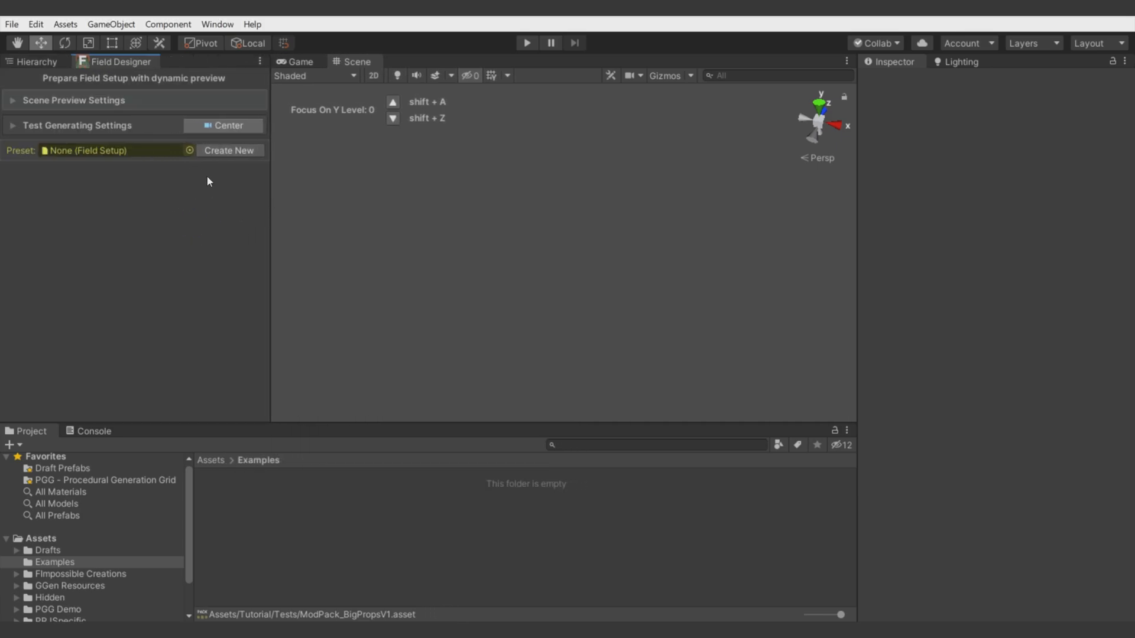
pyautogui.moveTo(248, 190)
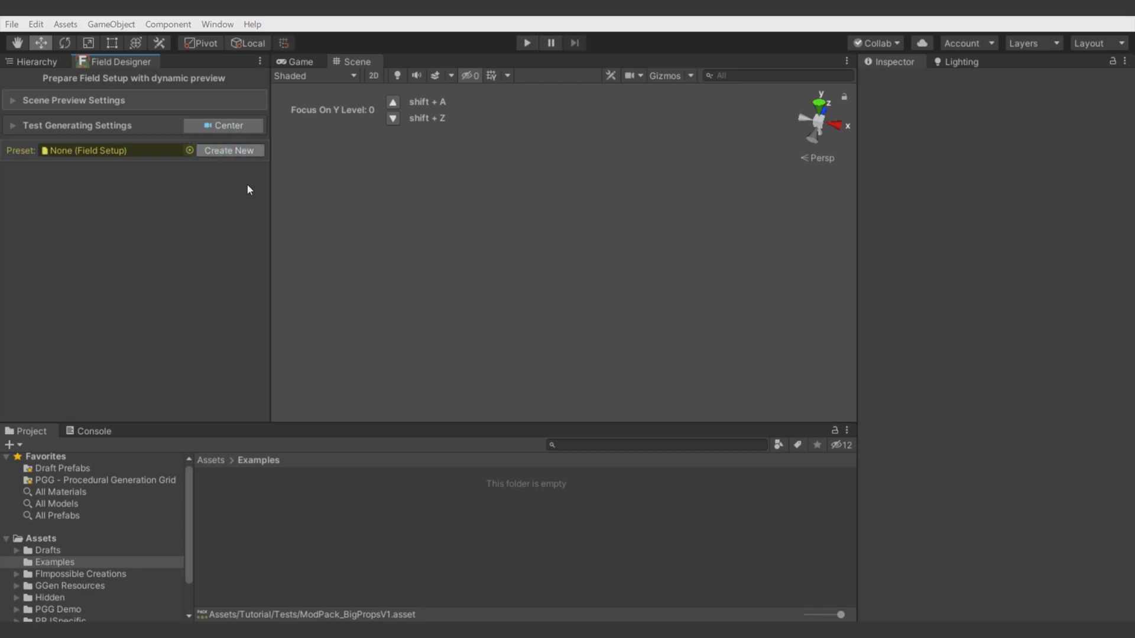
pyautogui.click(229, 151)
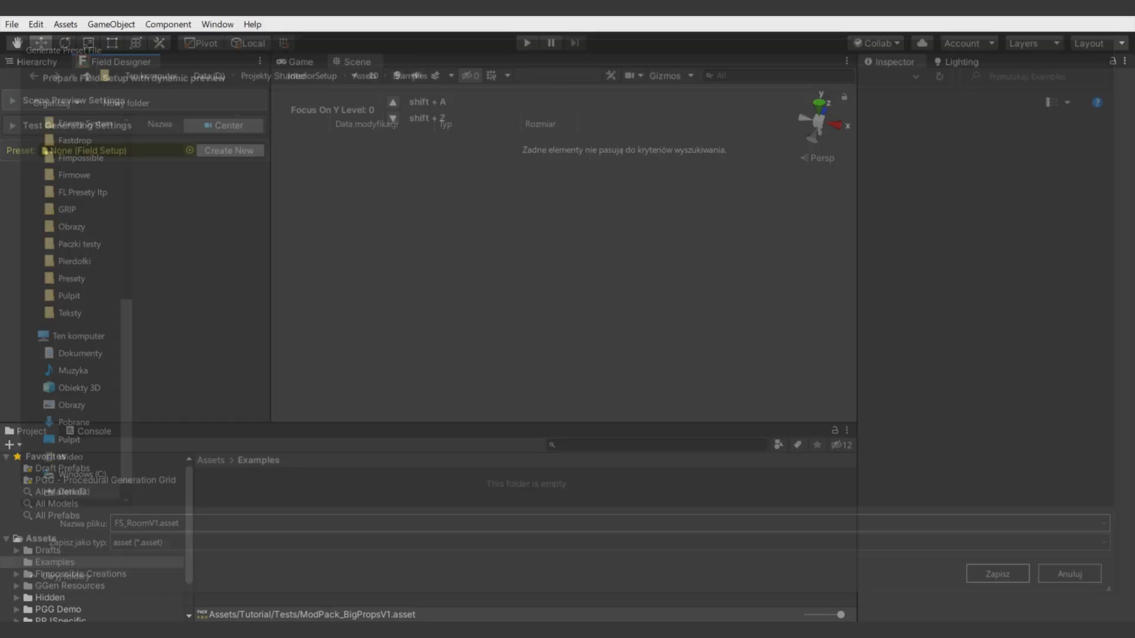
pyautogui.click(996, 573)
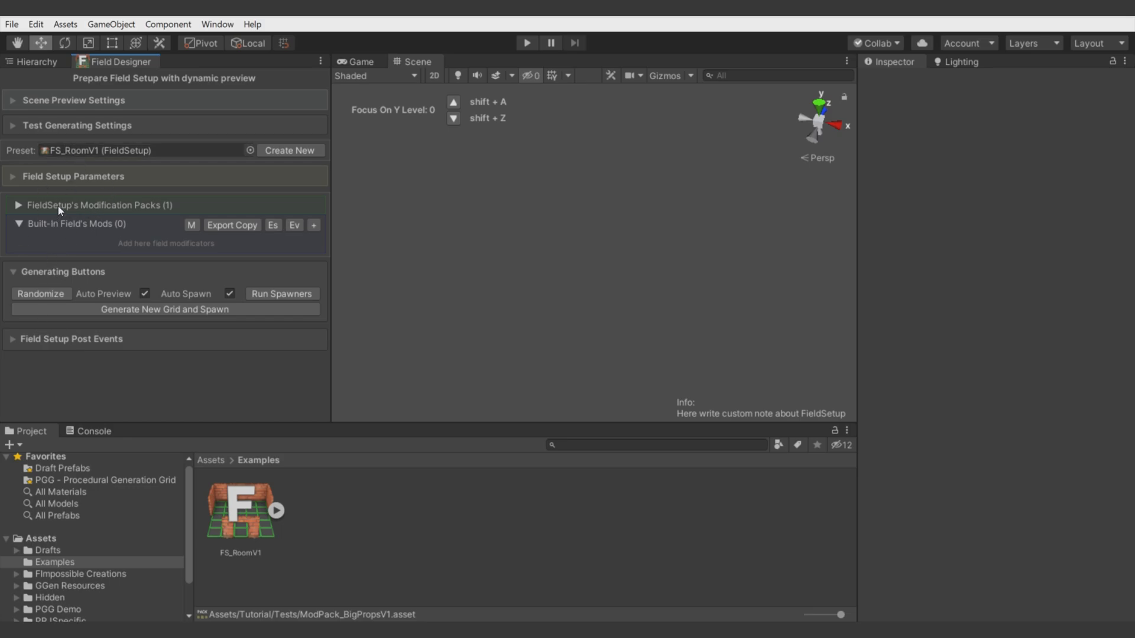
# - Create a built-in field mod in FS_RoomV1, open it, and rename it Walls
pyautogui.click(313, 226)
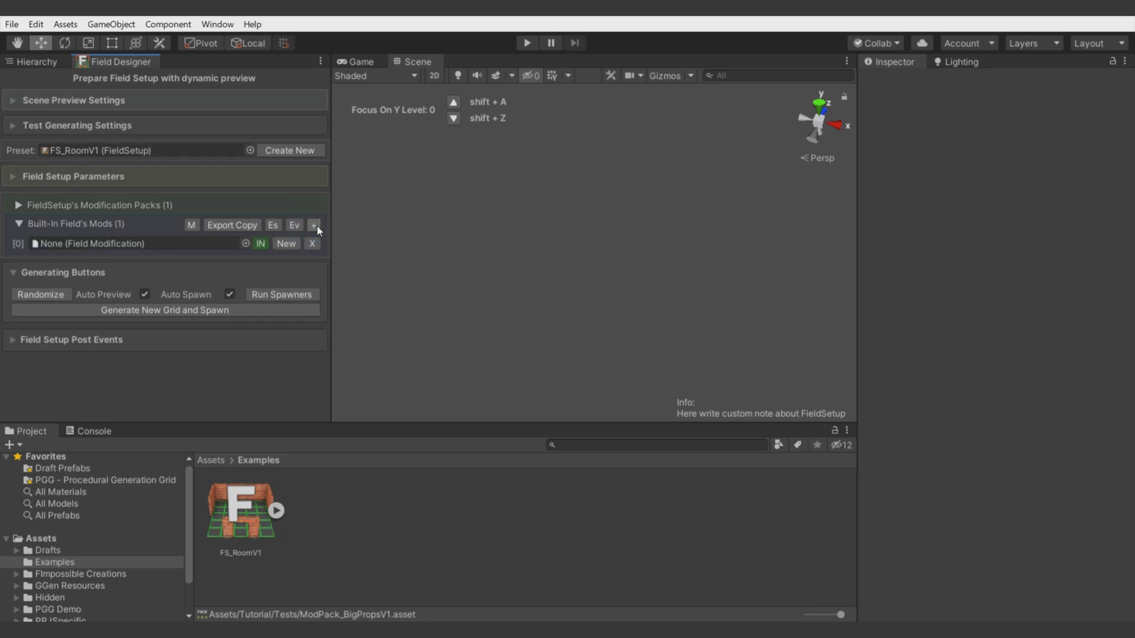
pyautogui.click(286, 243)
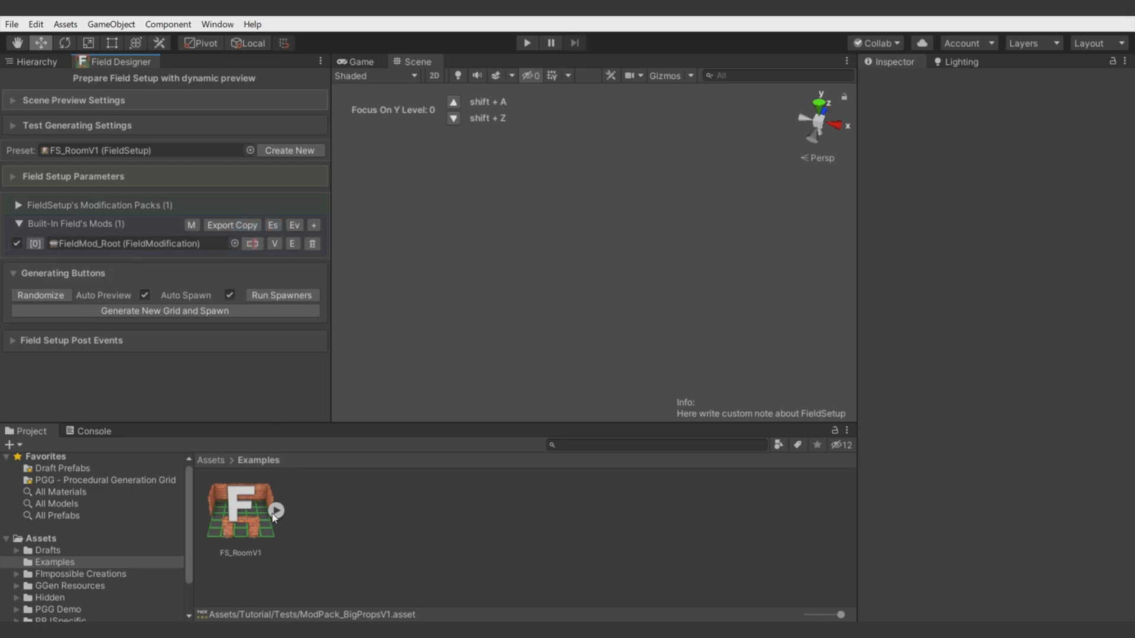
pyautogui.click(276, 511)
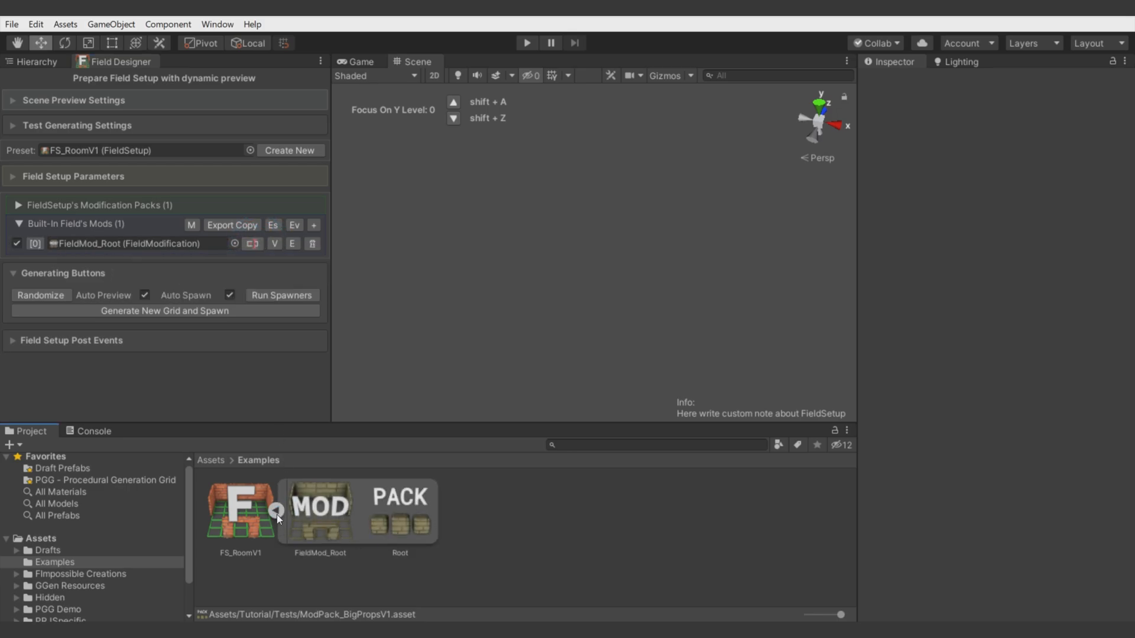
pyautogui.click(320, 510)
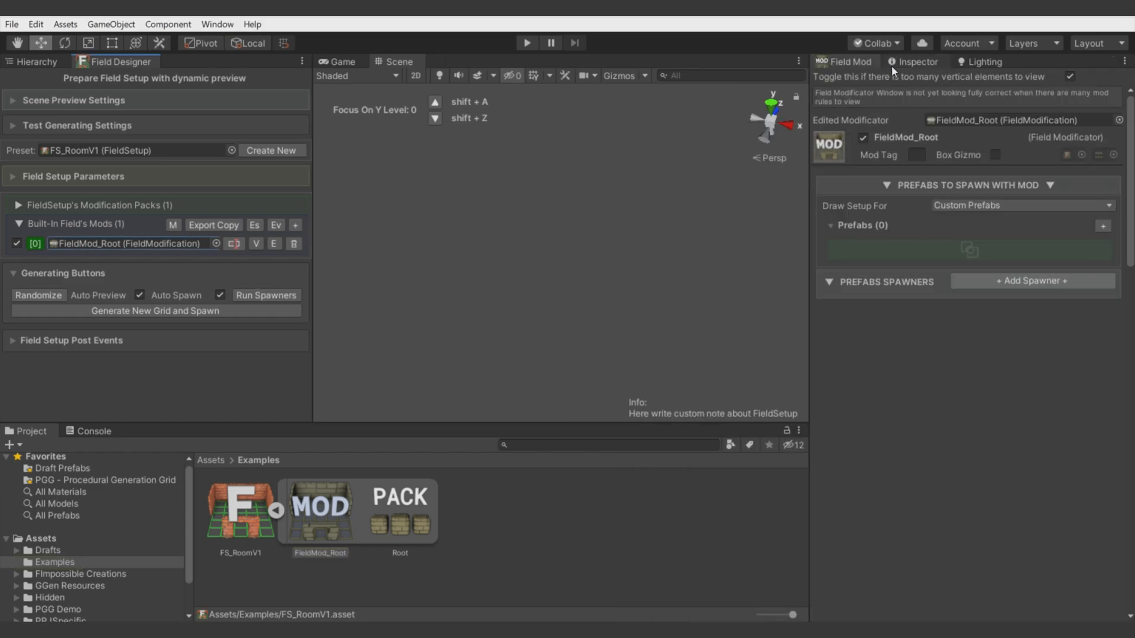
pyautogui.moveTo(866, 78)
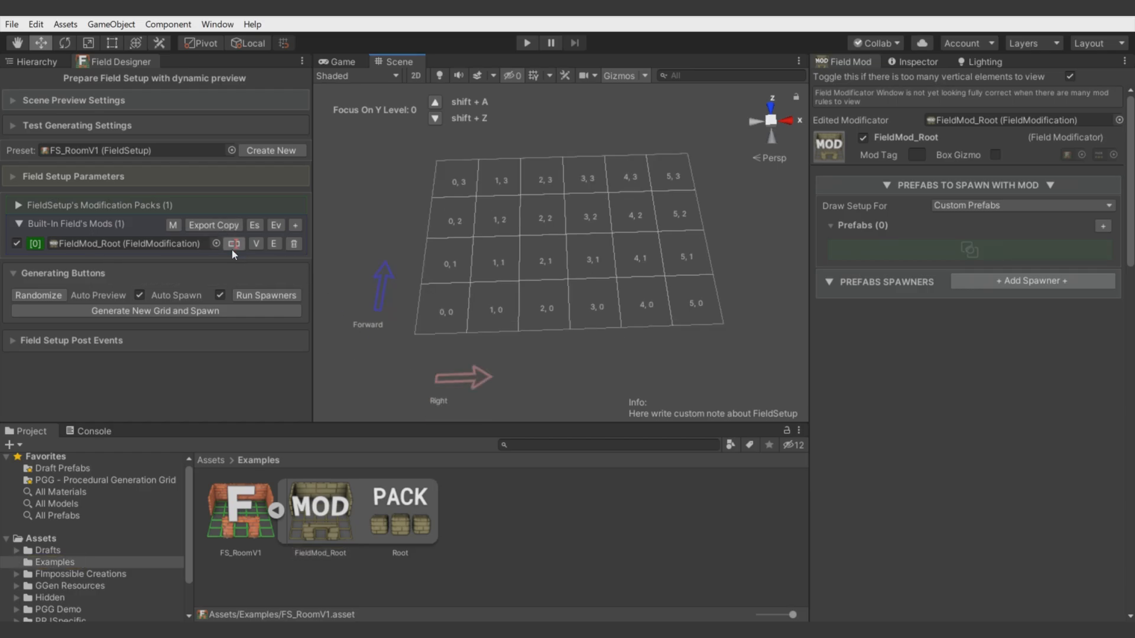
pyautogui.click(234, 243)
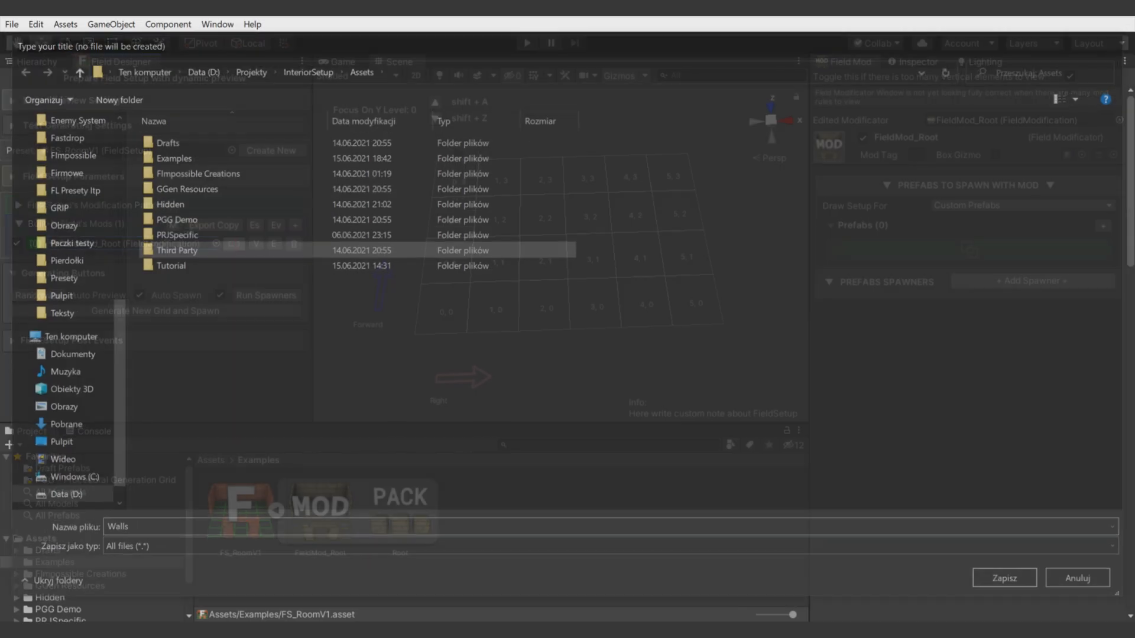
pyautogui.click(1003, 578)
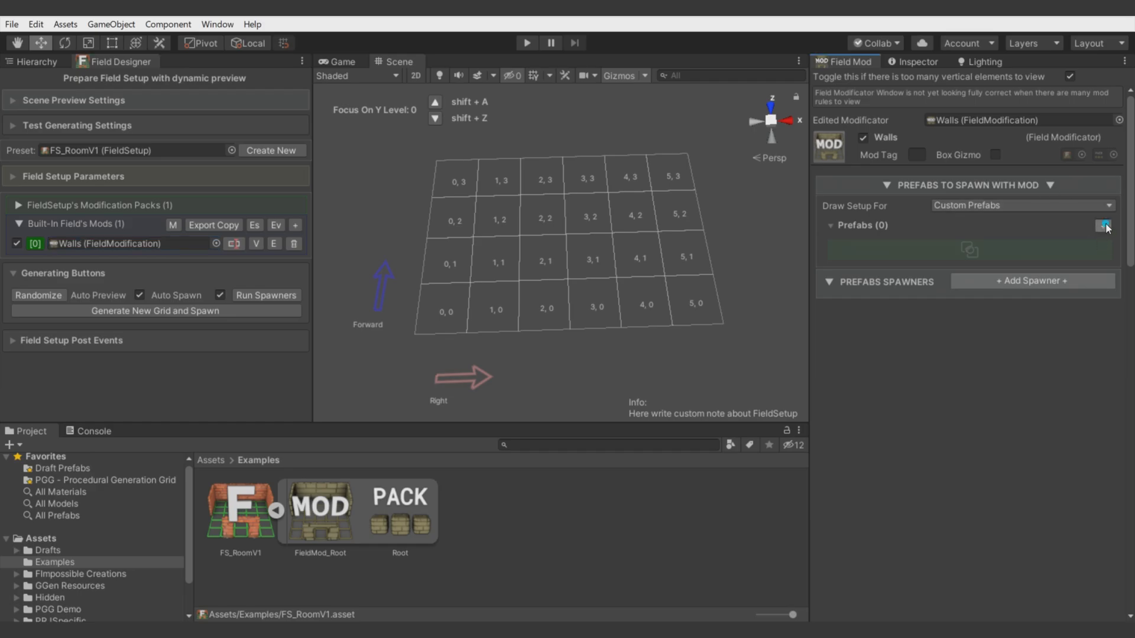
# - Add the PR_AB1_Wall prefab to Walls with a spawner that uses it
pyautogui.click(1103, 226)
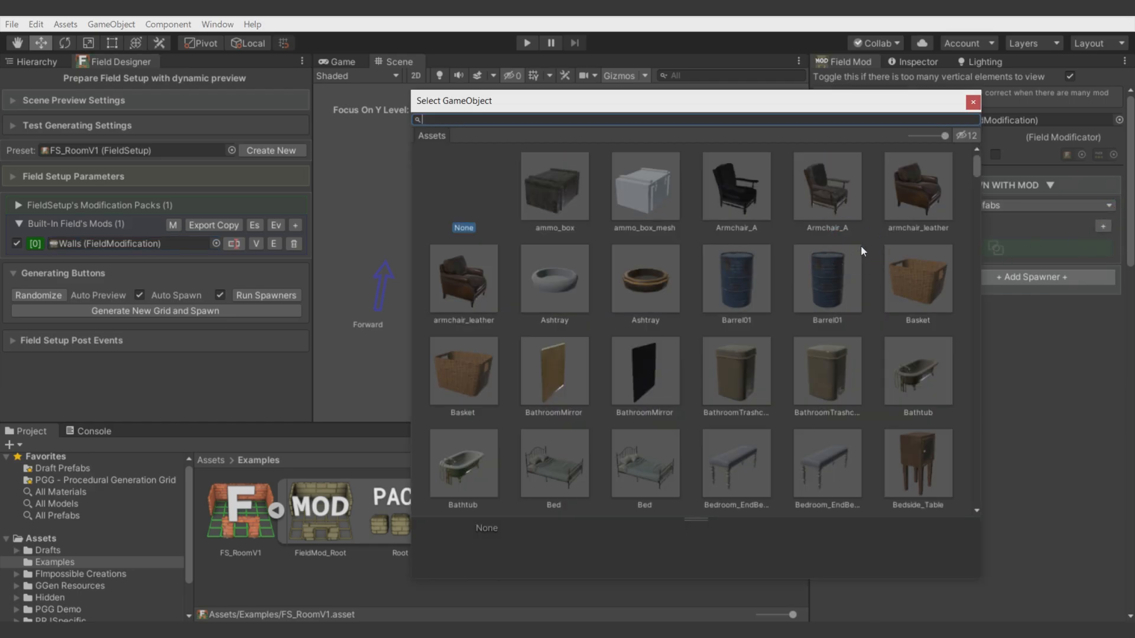
pyautogui.write('wall')
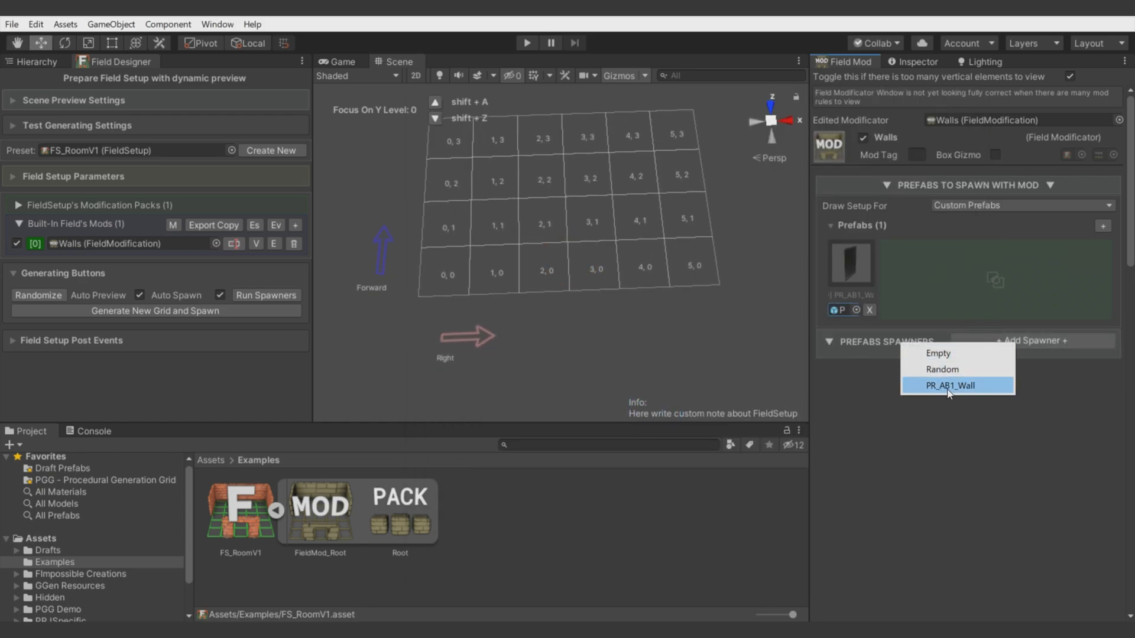
pyautogui.click(952, 385)
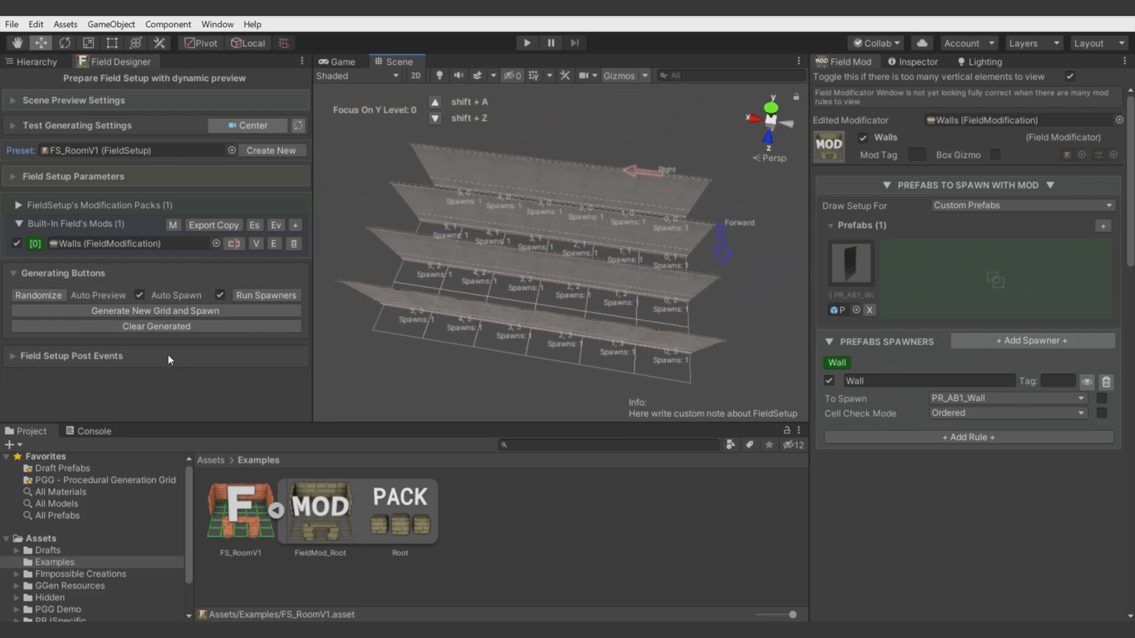
pyautogui.click(969, 437)
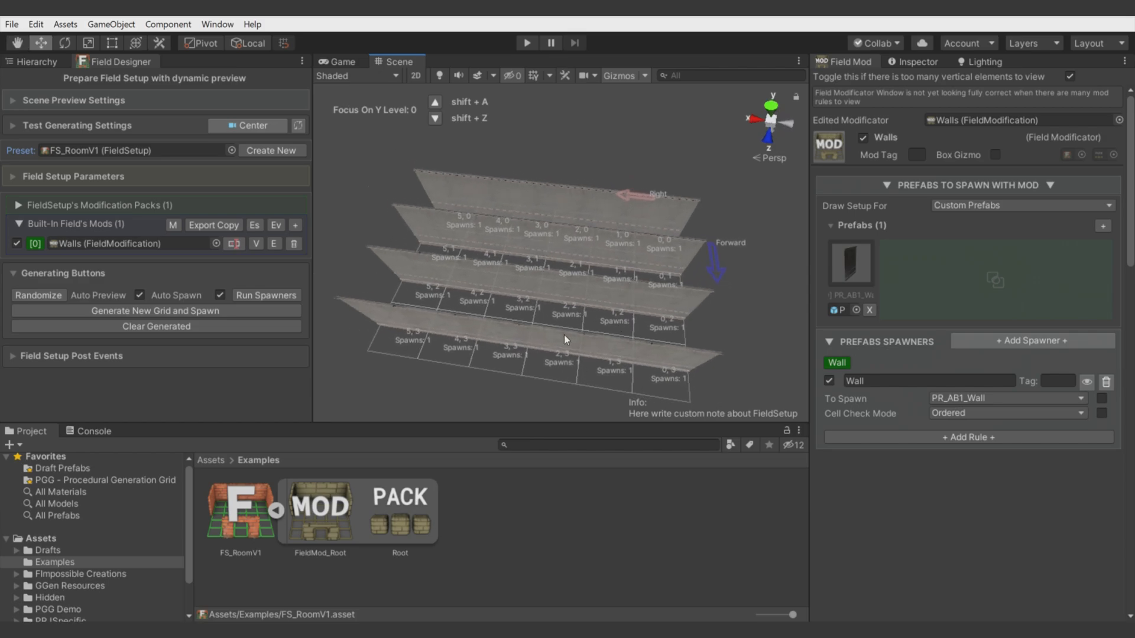
pyautogui.moveTo(630, 354)
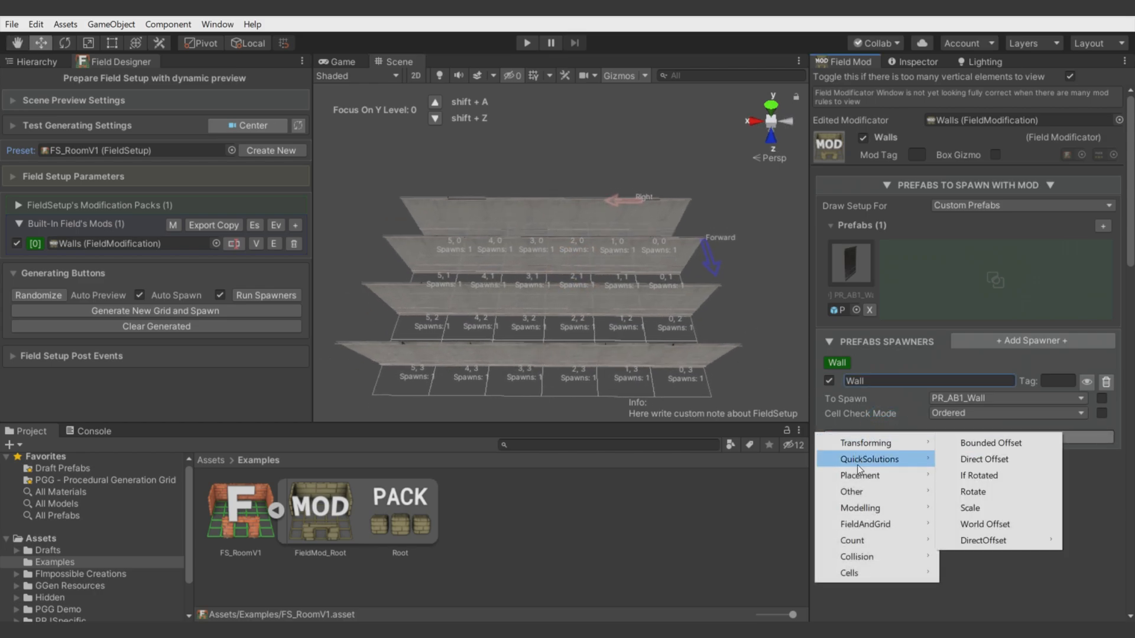
pyautogui.moveTo(865, 475)
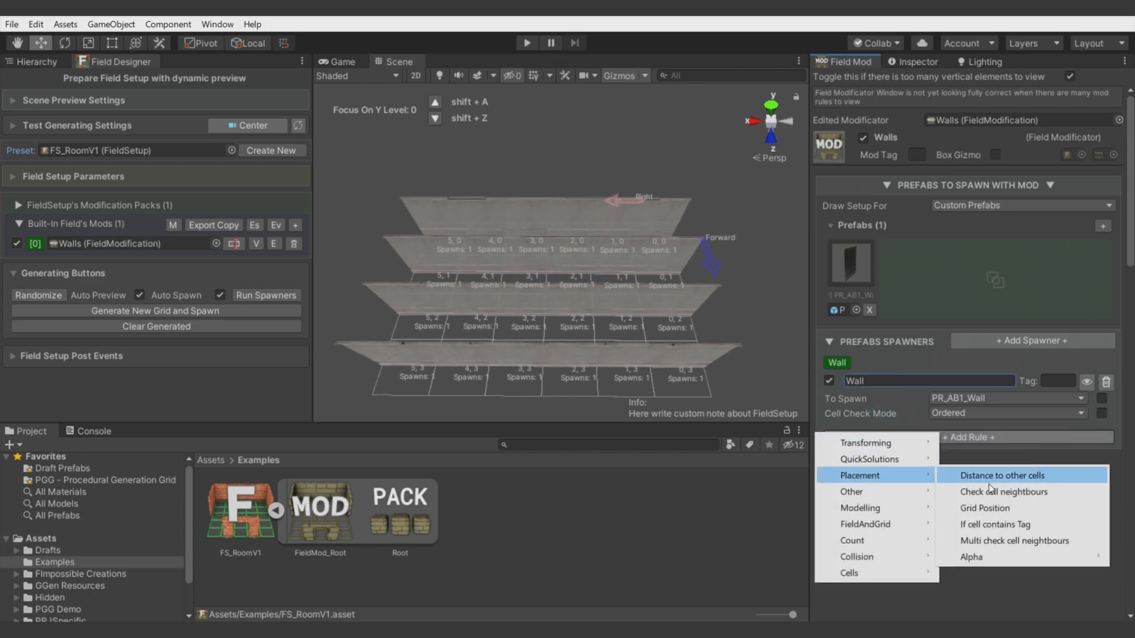
# - Add a Check cell neighbours rule requiring Out Of Grid cells, and enter 0.5
pyautogui.click(1003, 492)
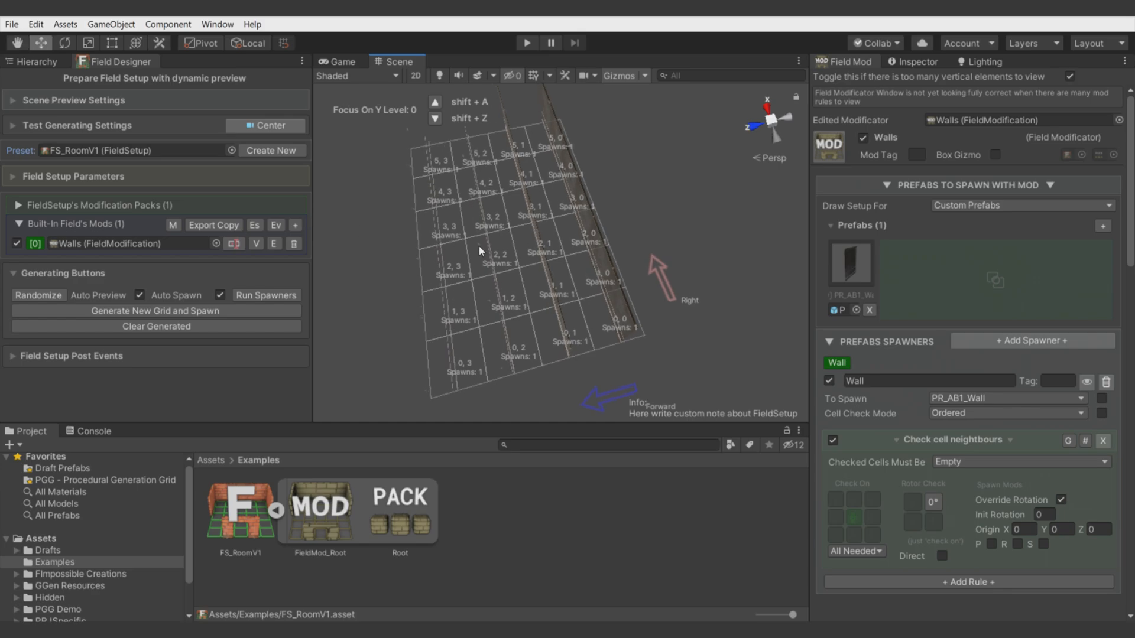
pyautogui.moveTo(647, 325)
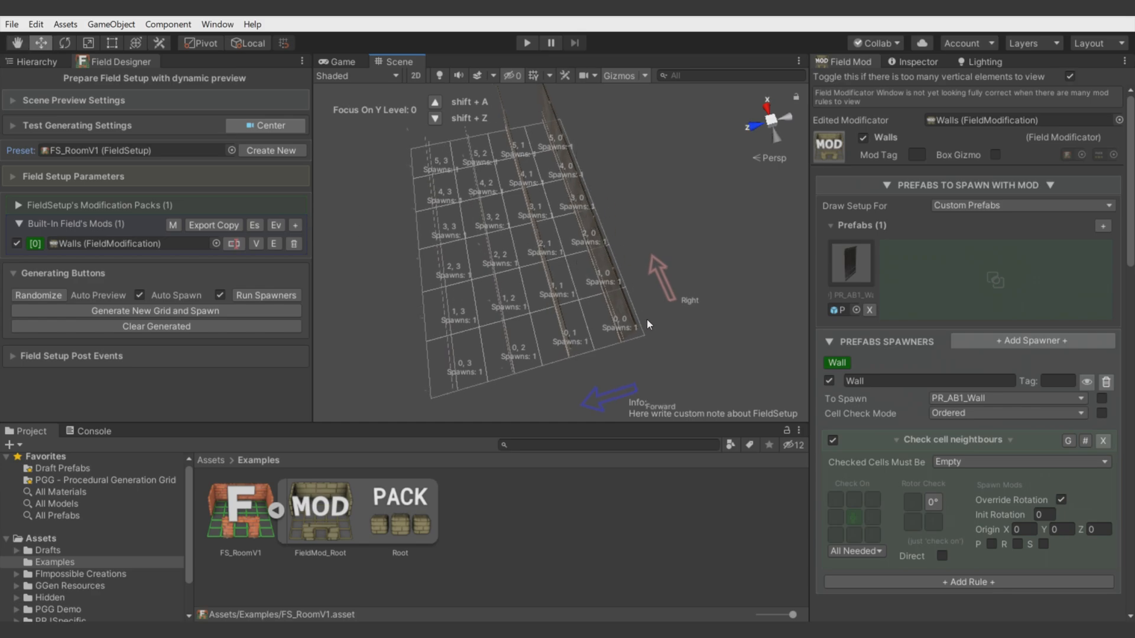
pyautogui.moveTo(629, 209)
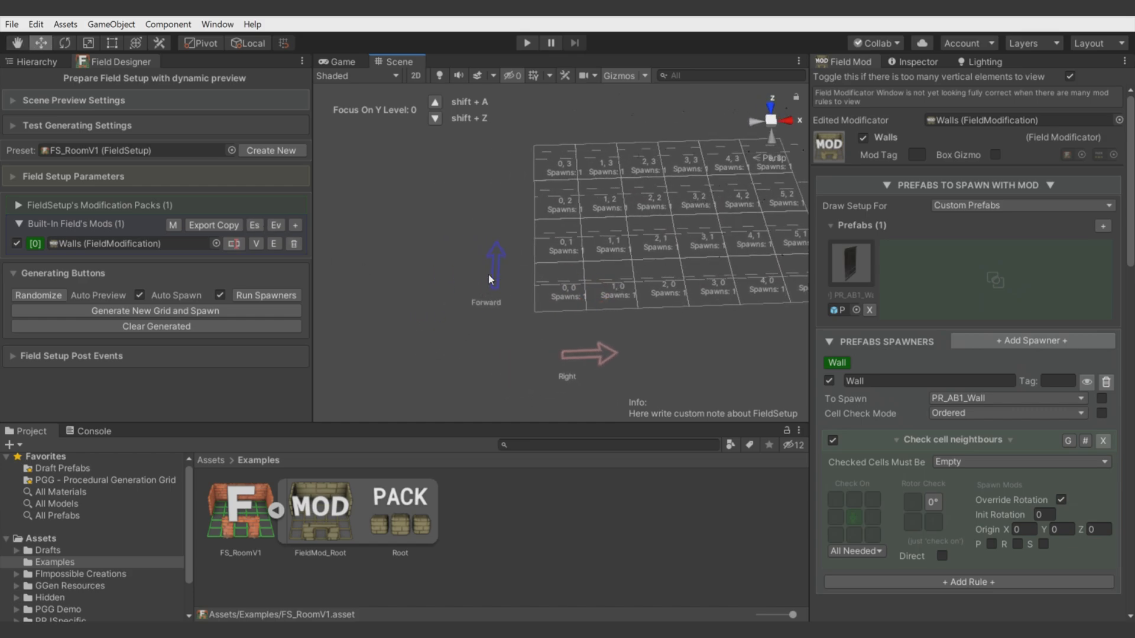
pyautogui.moveTo(857, 544)
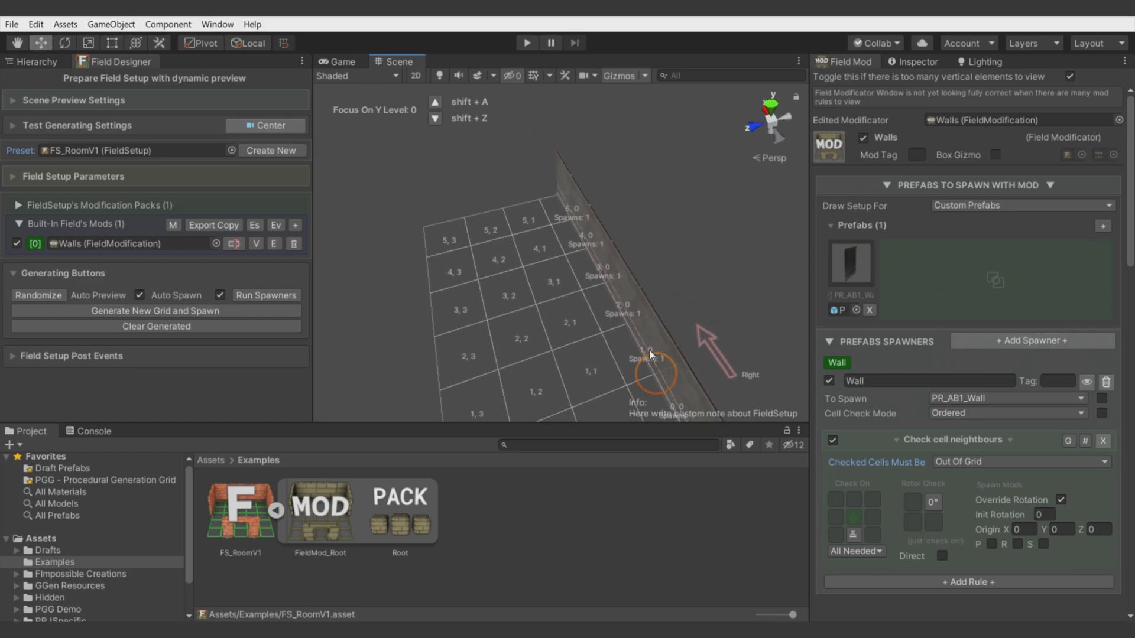
pyautogui.click(968, 581)
pyautogui.write('-')
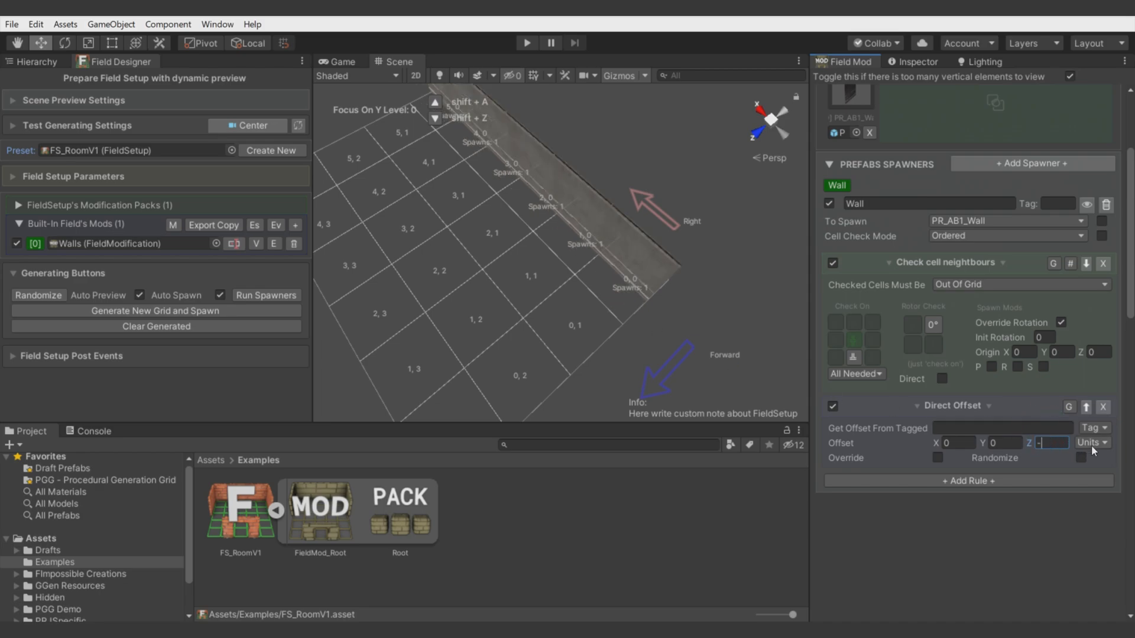
pyautogui.write('0.5')
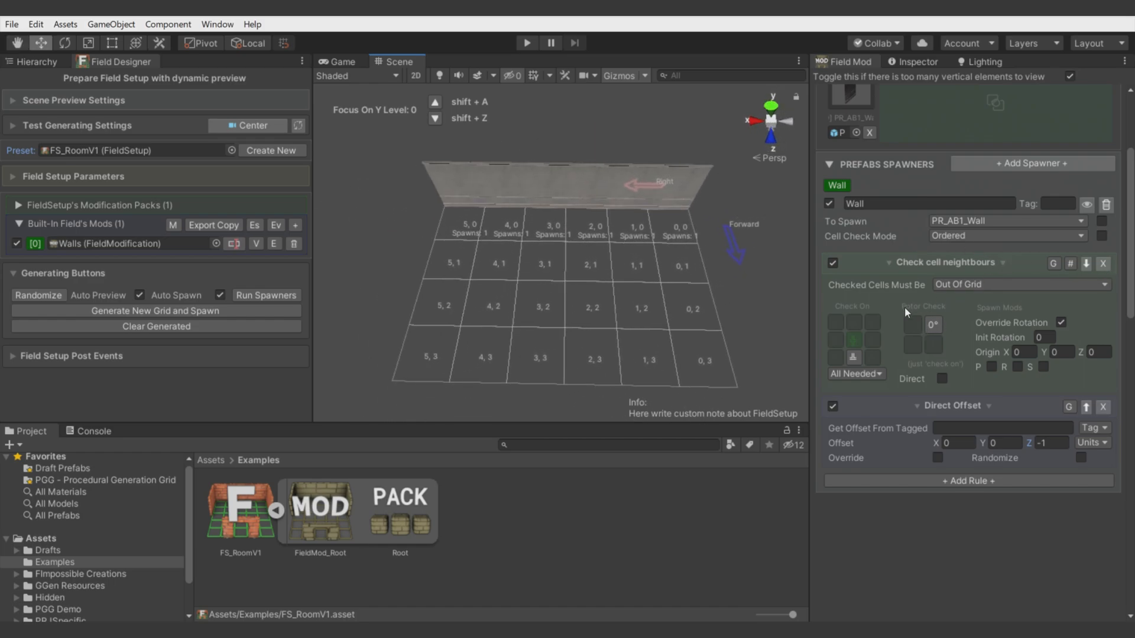
pyautogui.moveTo(890, 443)
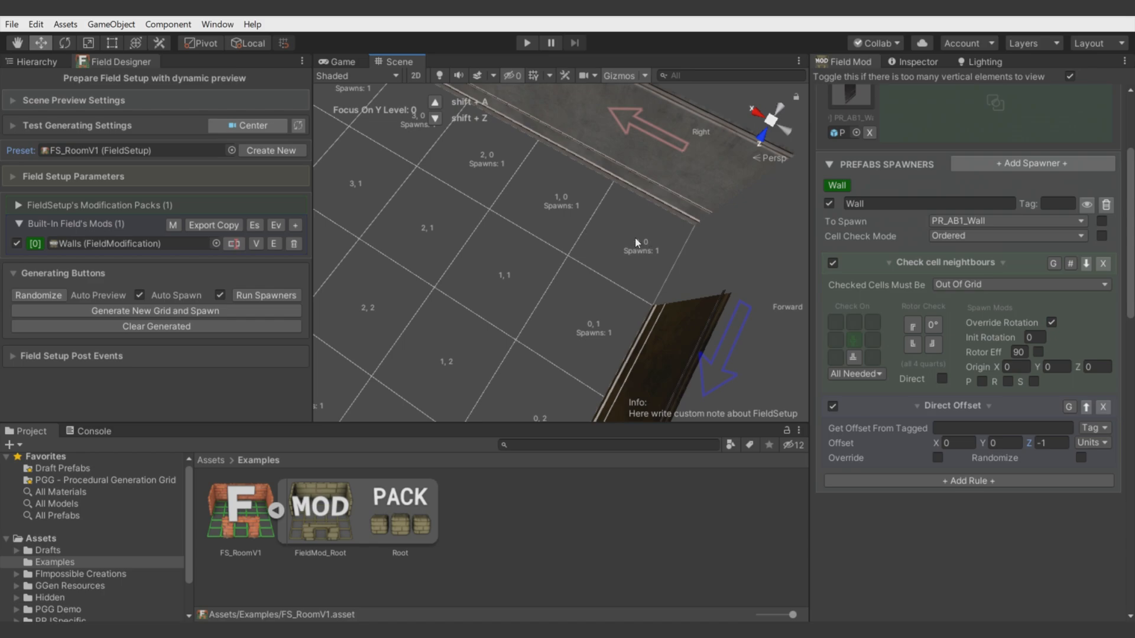
pyautogui.moveTo(658, 256)
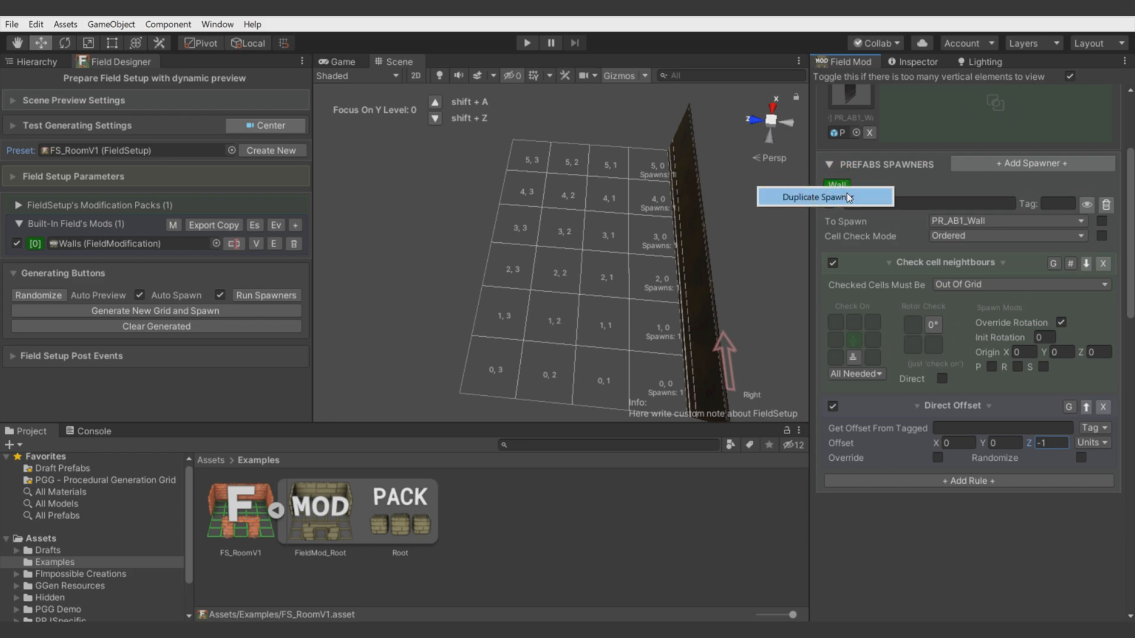
# - Duplicate the Wall spawner with -90 rotation and compare the spawners in the scene
pyautogui.click(803, 196)
pyautogui.write('90')
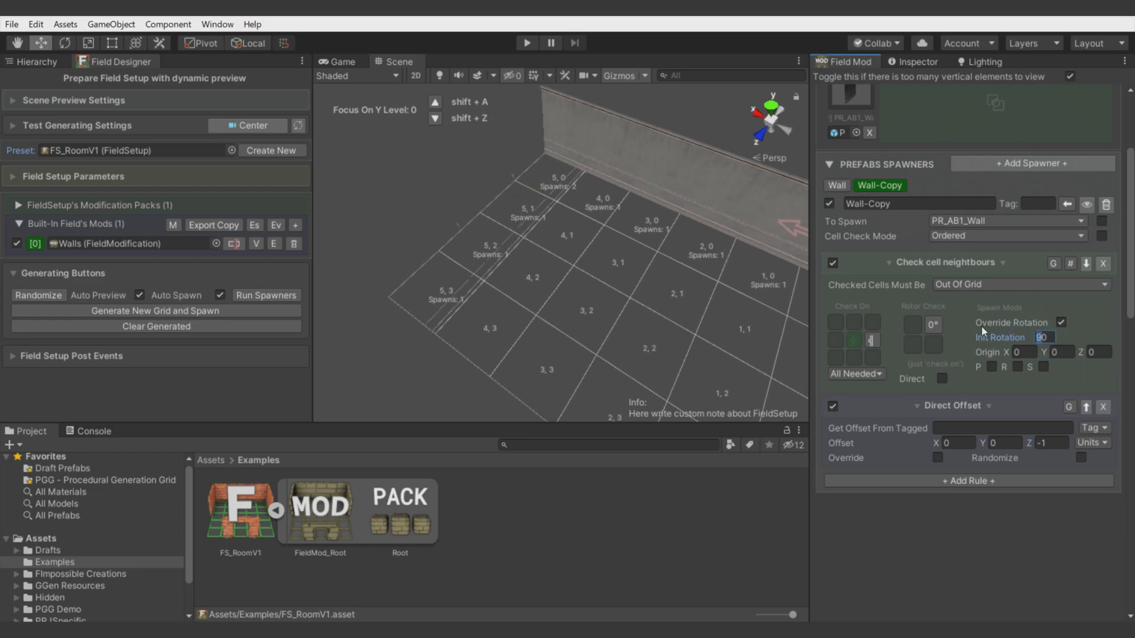
pyautogui.write('-90')
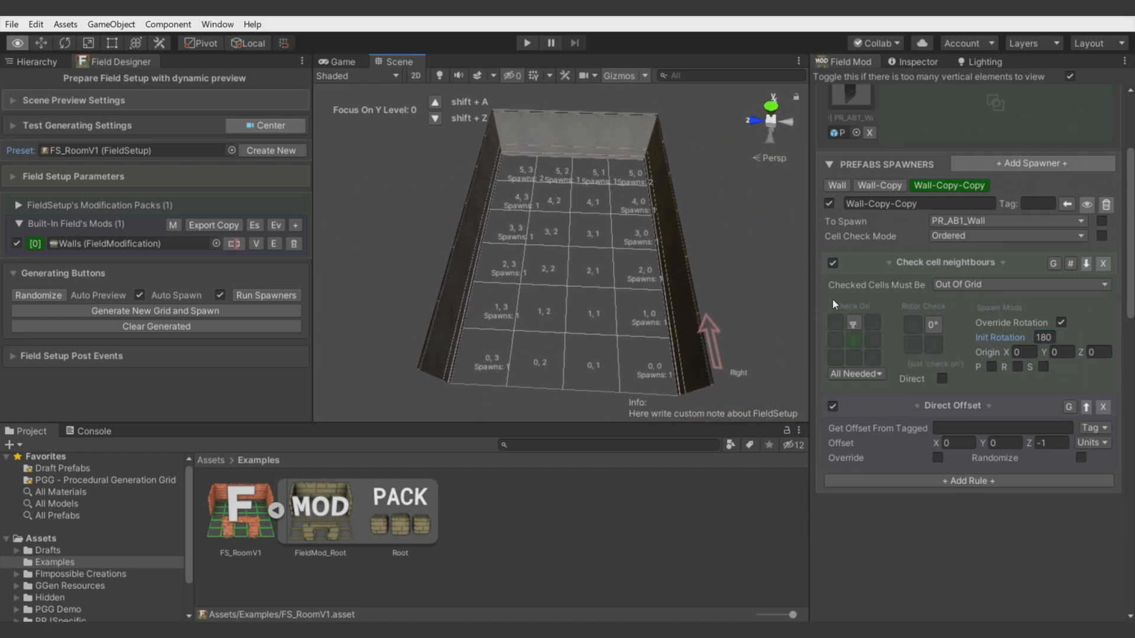
pyautogui.moveTo(565, 254); pyautogui.dragTo(600, 290)
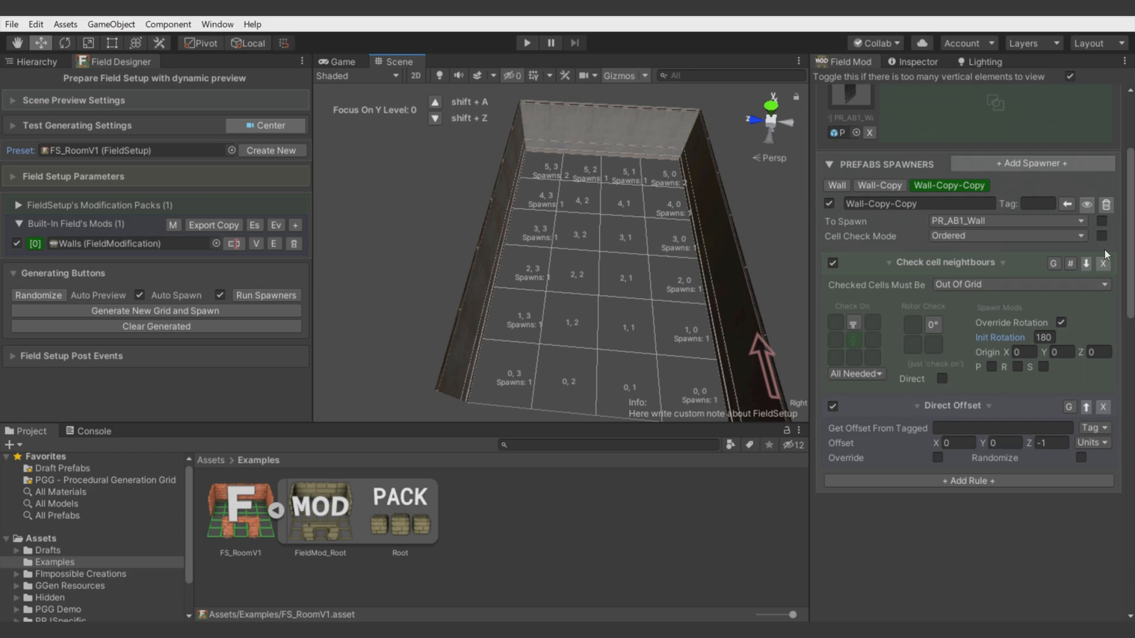
pyautogui.moveTo(948, 417)
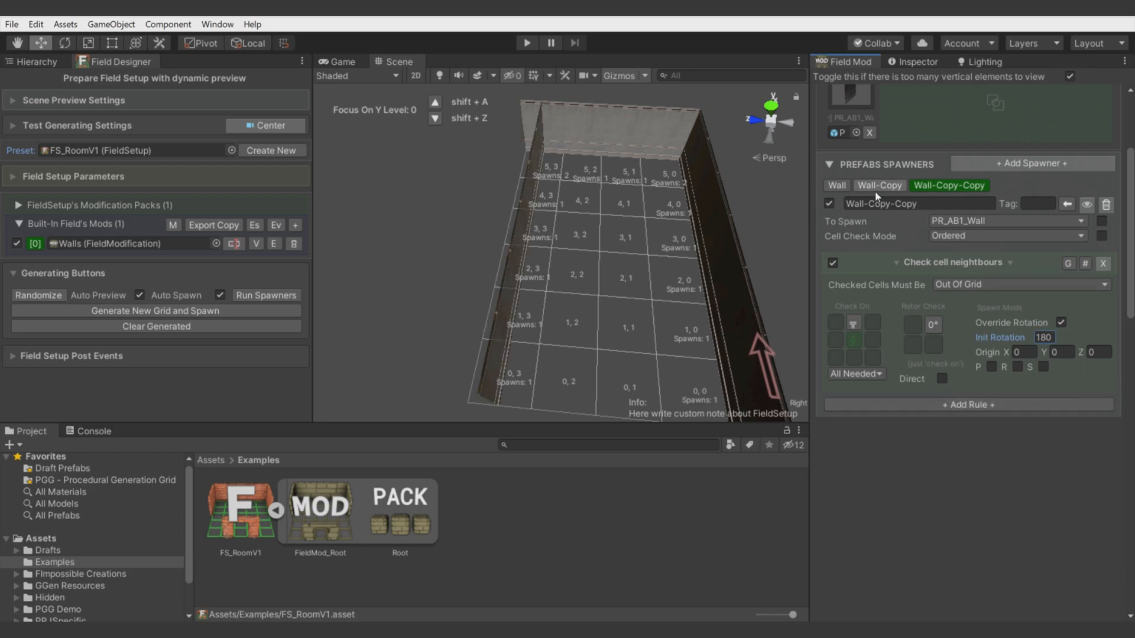
pyautogui.click(835, 185)
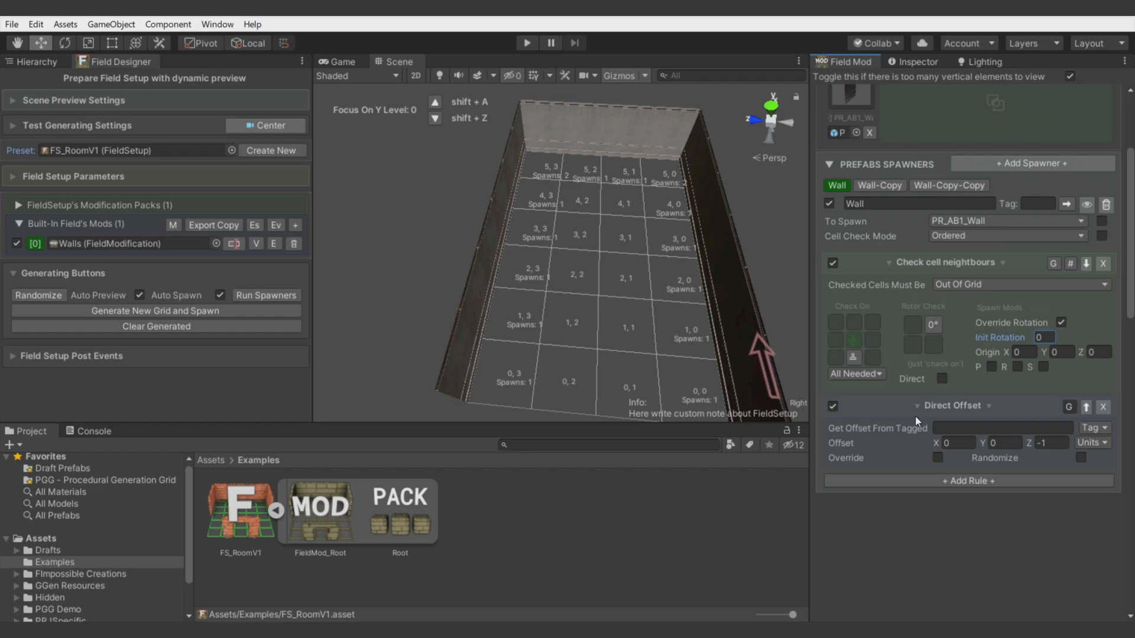
pyautogui.click(949, 185)
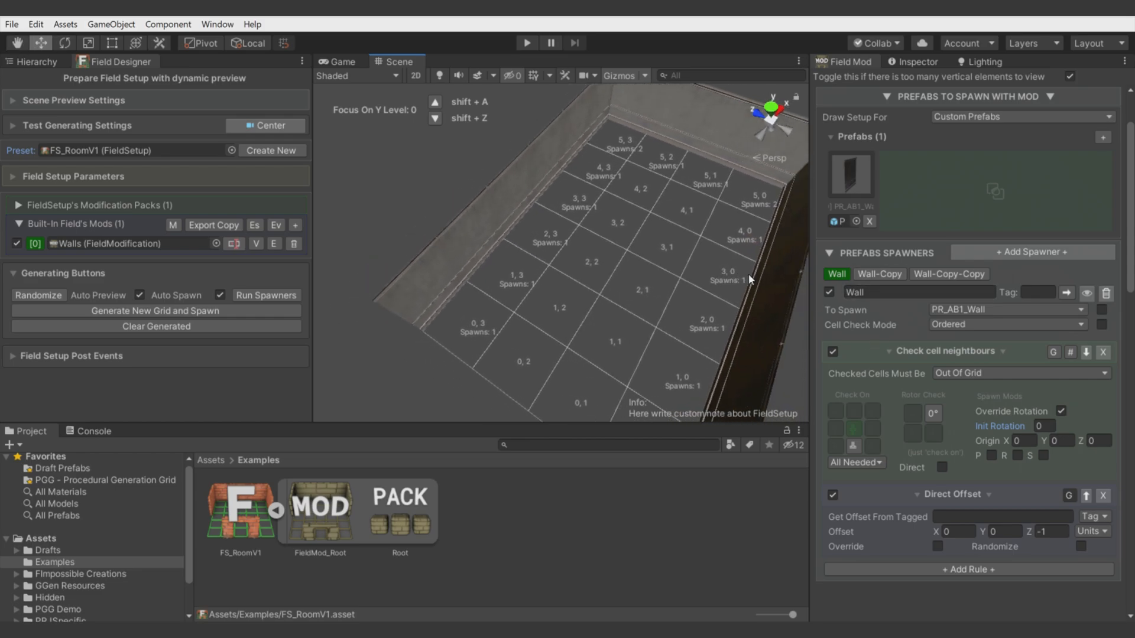
# - Delete the duplicated Wall-Copy spawners
pyautogui.click(879, 274)
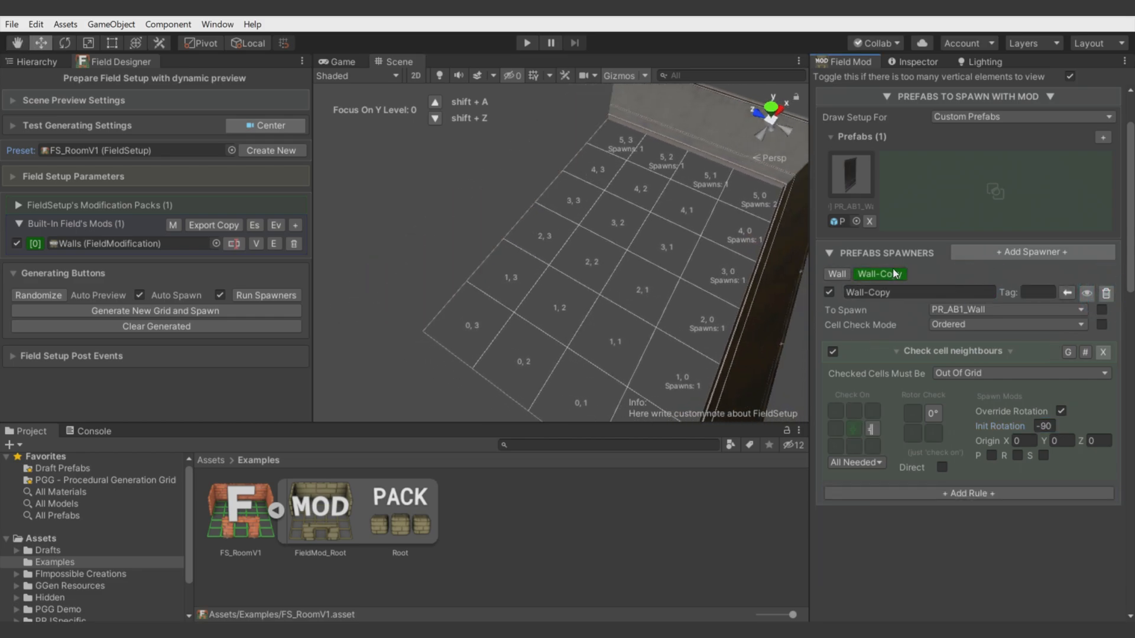
pyautogui.click(837, 273)
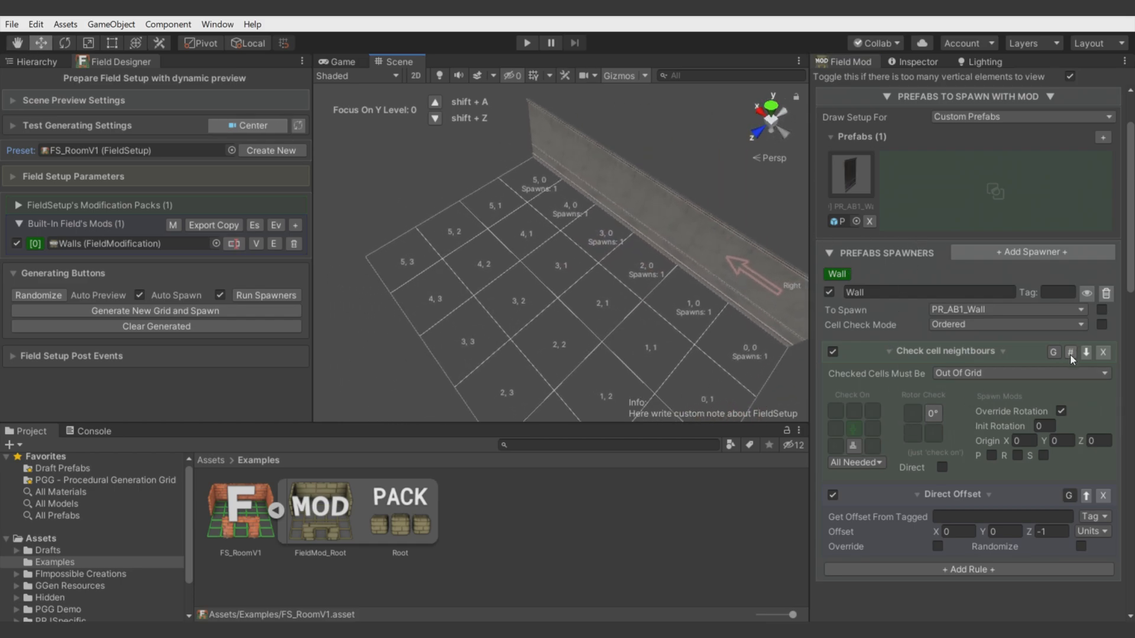
pyautogui.moveTo(1070, 353)
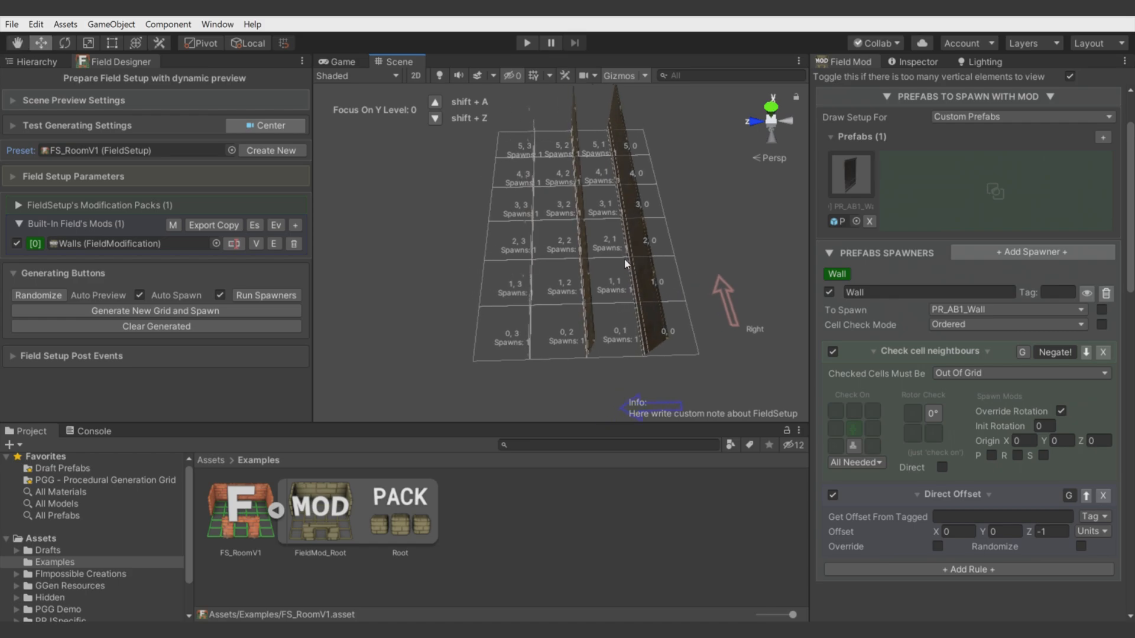
pyautogui.moveTo(599, 326)
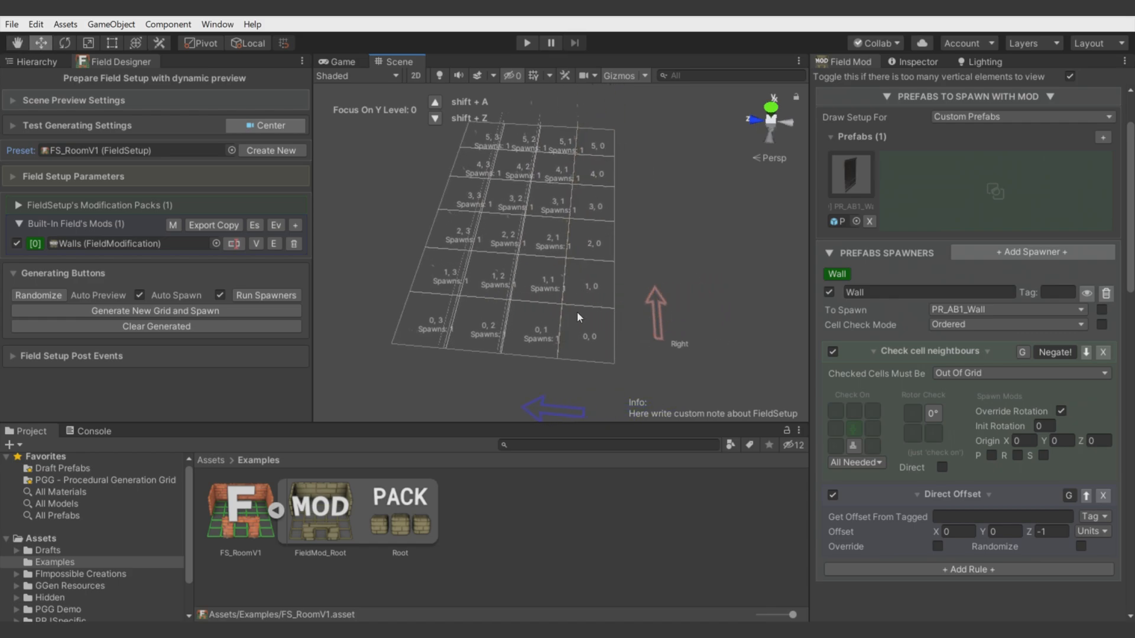
pyautogui.moveTo(769, 383)
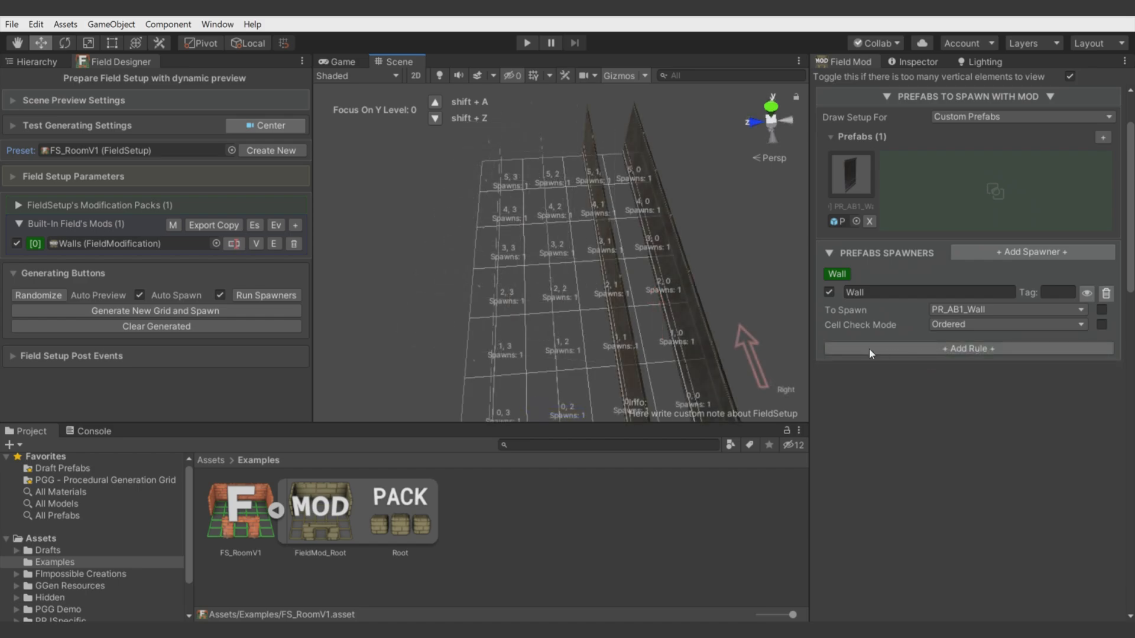
# - Add a QuickSolutions Wall Placer rule to the Wall spawner
pyautogui.click(970, 348)
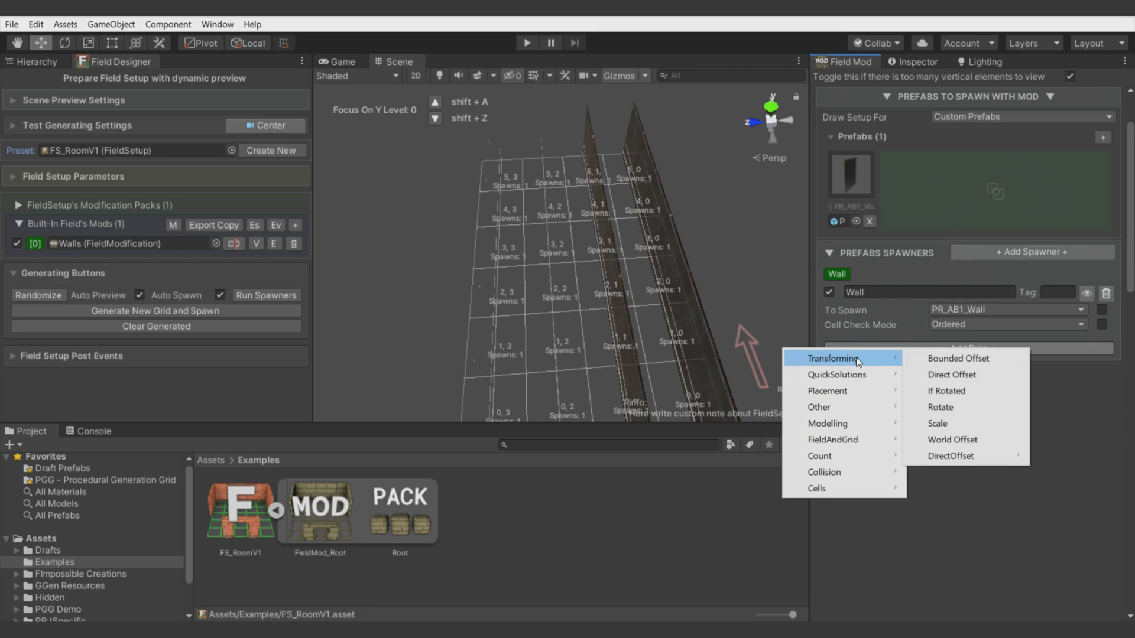
pyautogui.moveTo(842, 374)
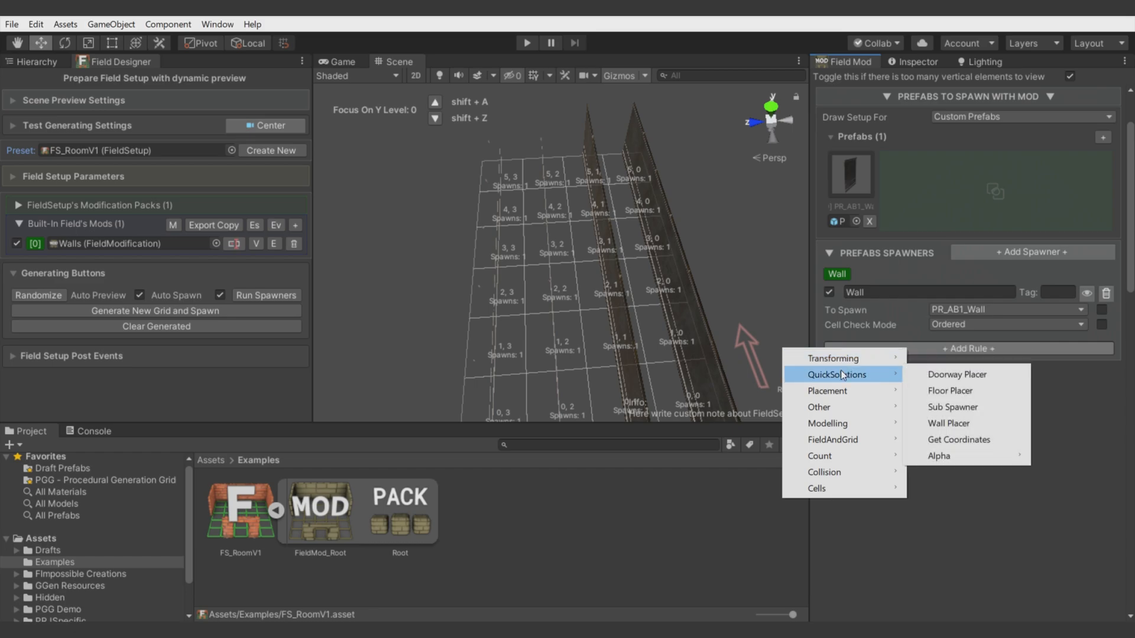
pyautogui.moveTo(948, 423)
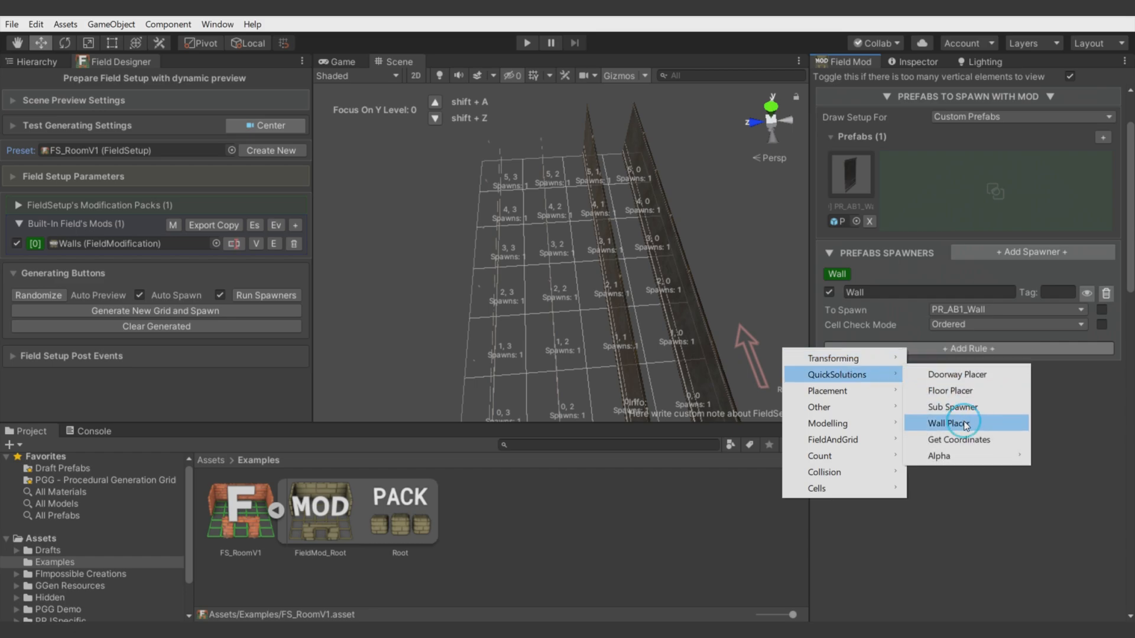
pyautogui.click(951, 424)
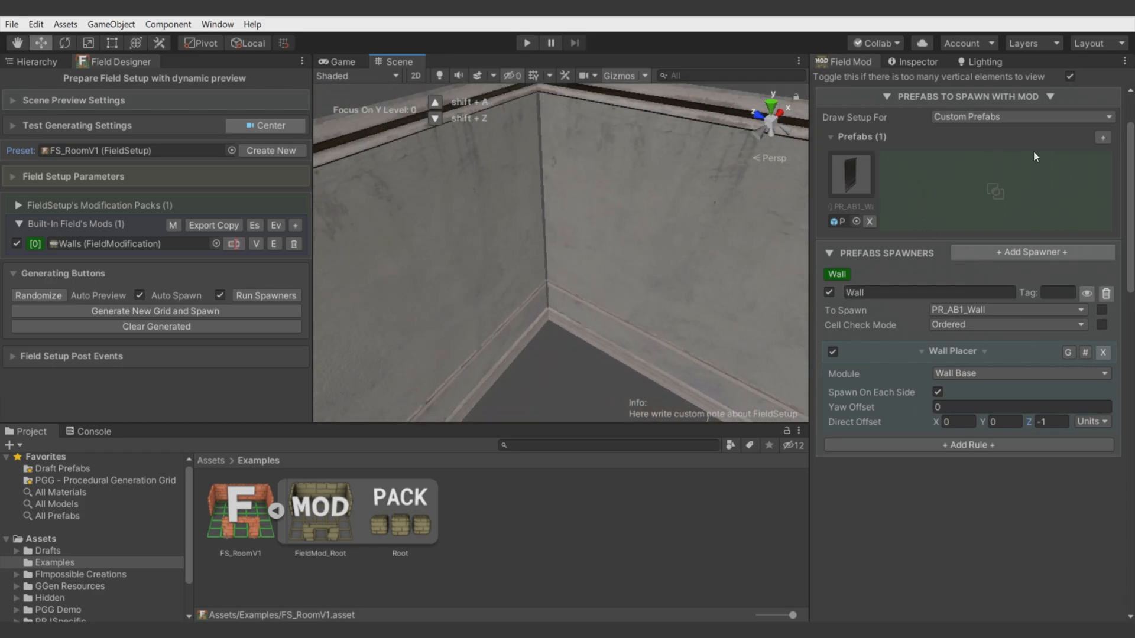
# - Add PR_FWallSideMolding and a Molding spawner with a Corner Fill Wall Placer rule
pyautogui.click(1102, 136)
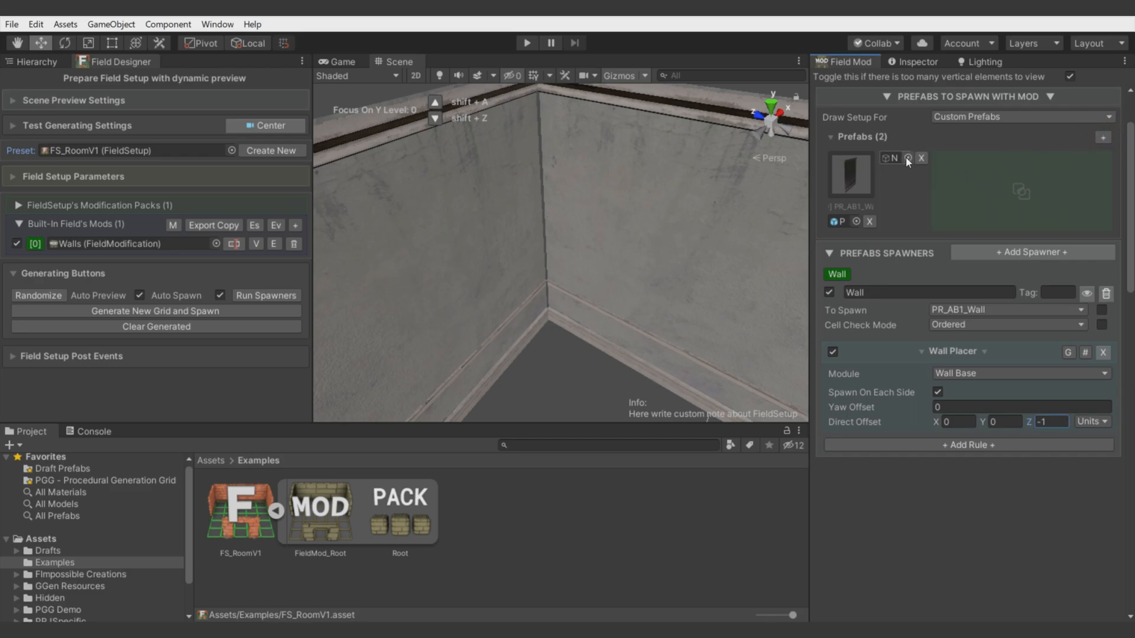
pyautogui.click(908, 158)
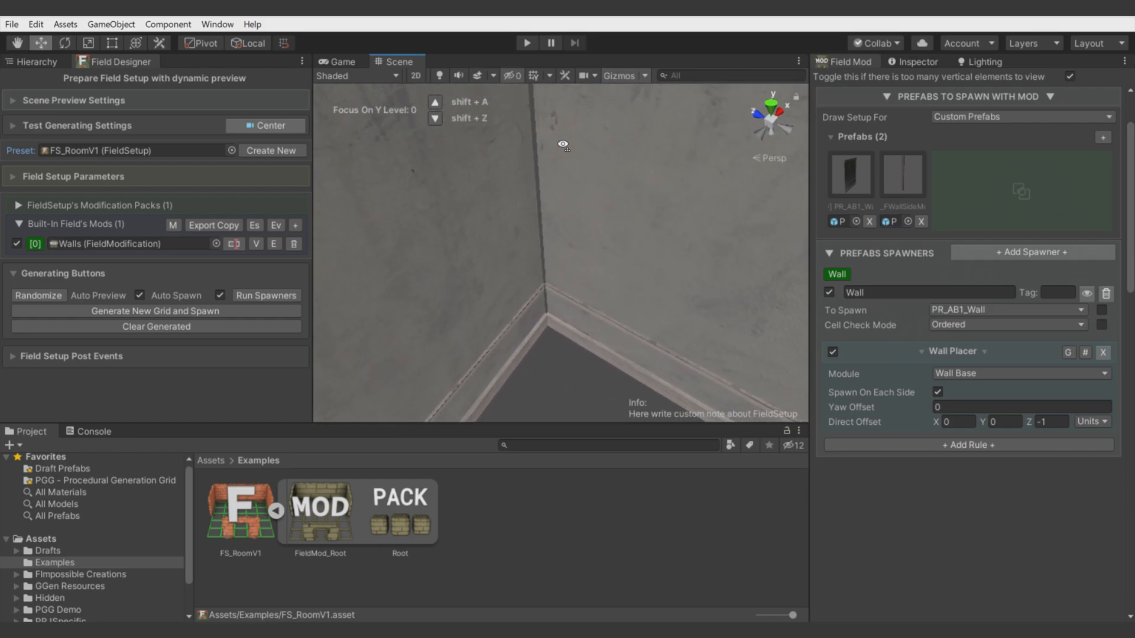
pyautogui.moveTo(580, 314)
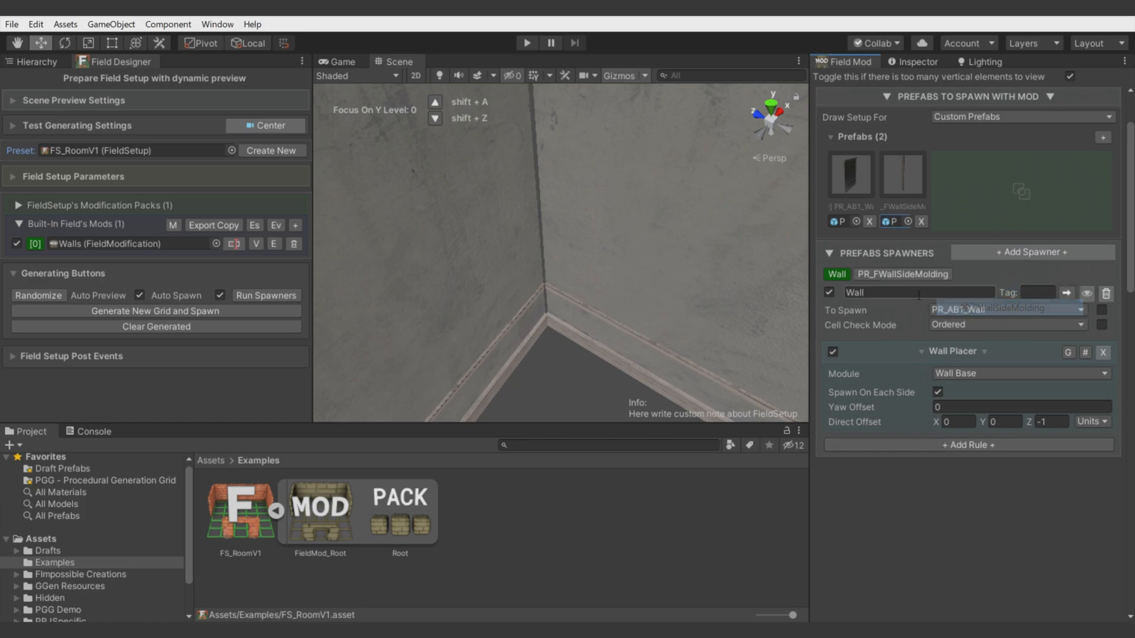
pyautogui.click(903, 274)
pyautogui.write('Molding')
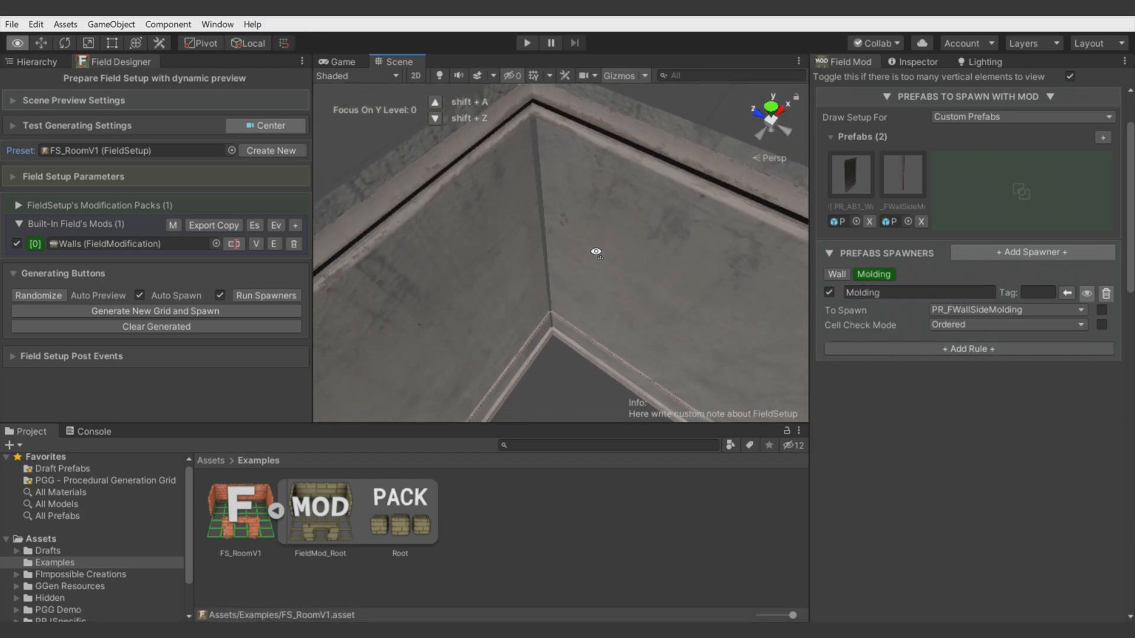
pyautogui.click(969, 349)
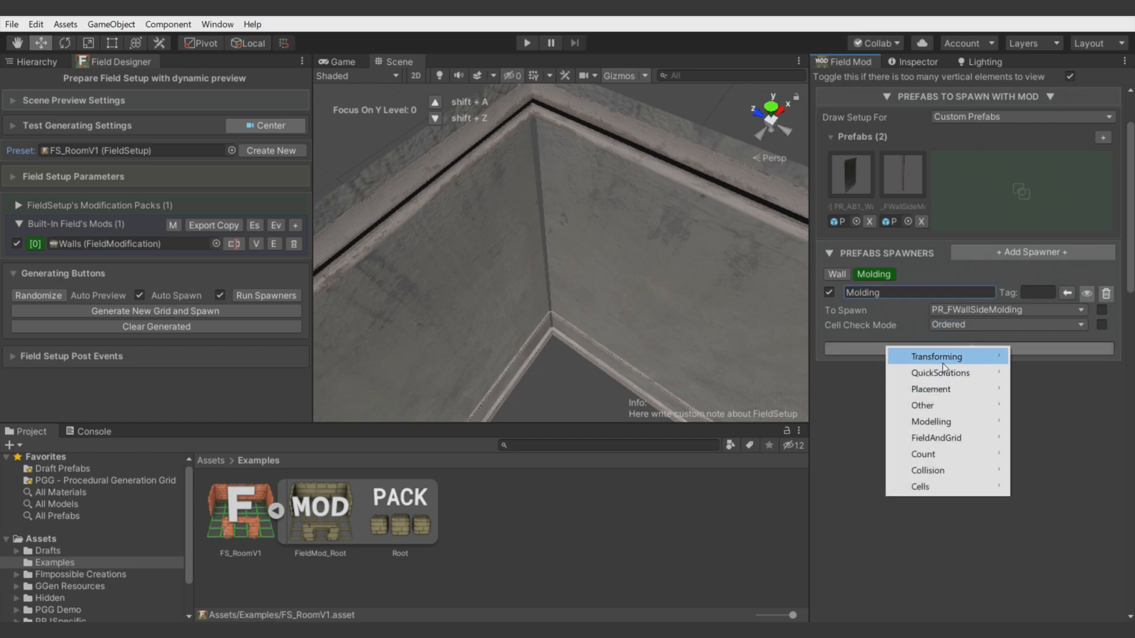
pyautogui.moveTo(941, 373)
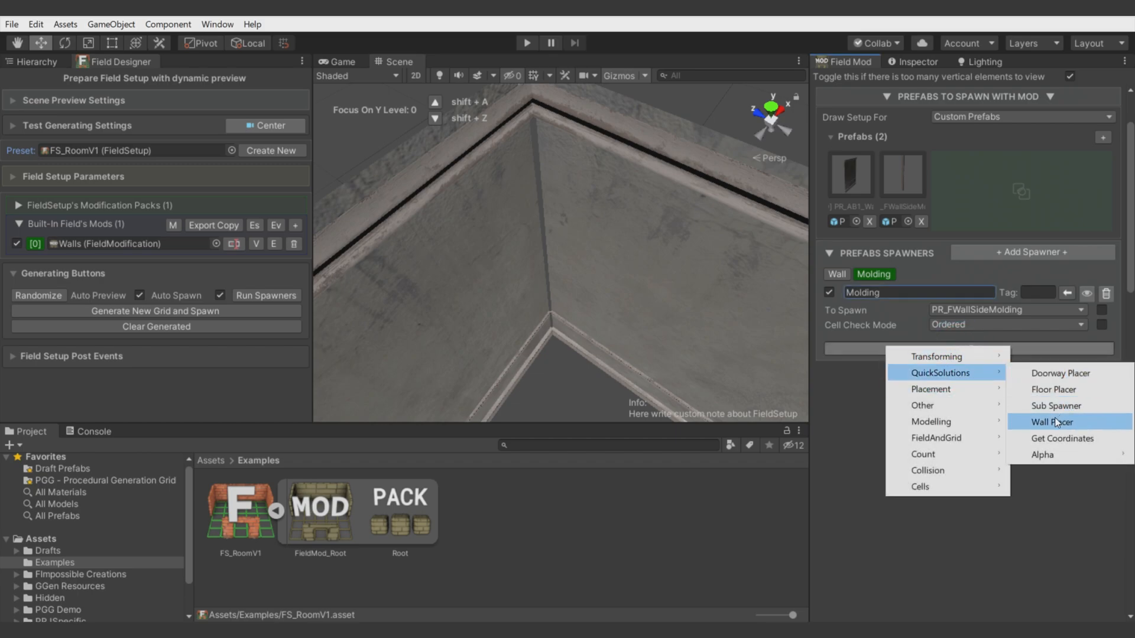
pyautogui.click(1054, 421)
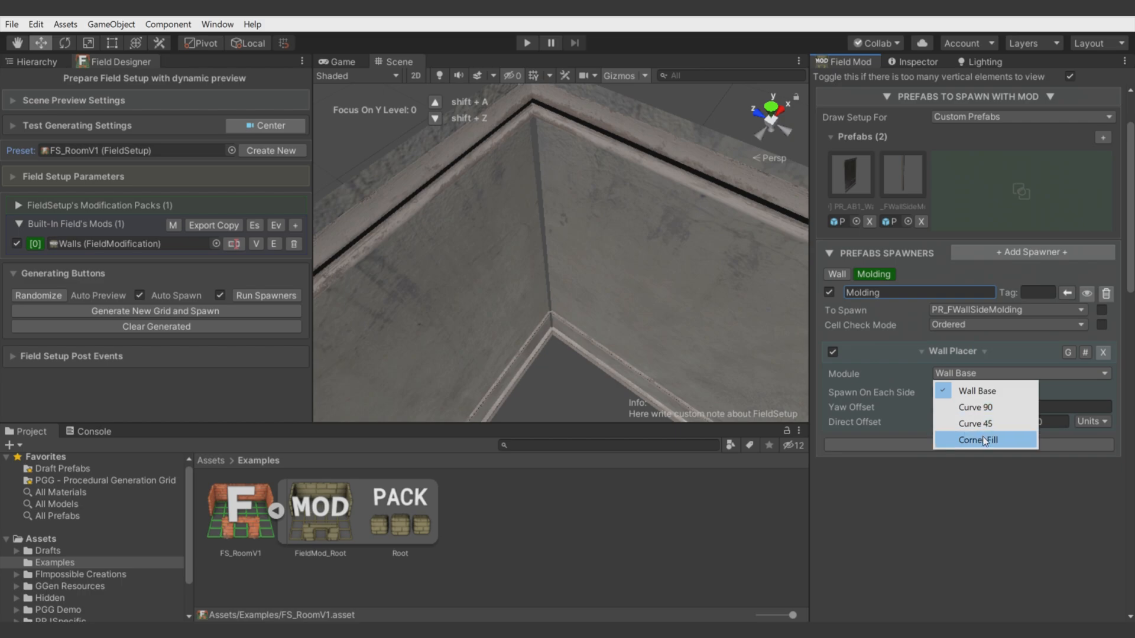
pyautogui.click(979, 439)
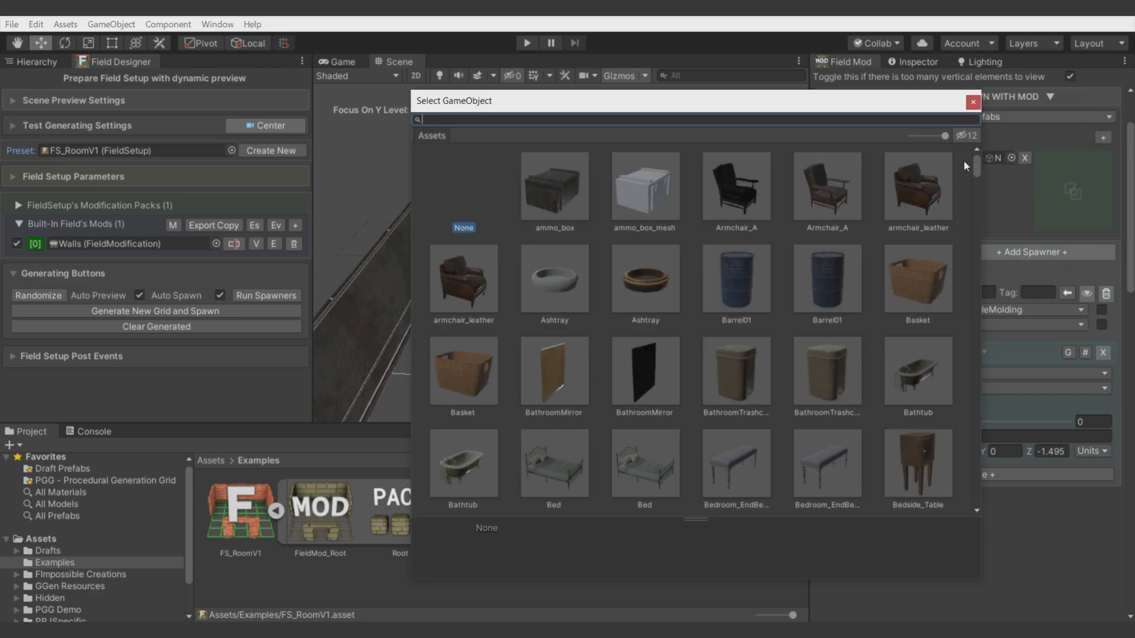
# - Add window wall prefabs and a Windows spawner that spawns PR_AB1_WindowWall
pyautogui.write('wind')
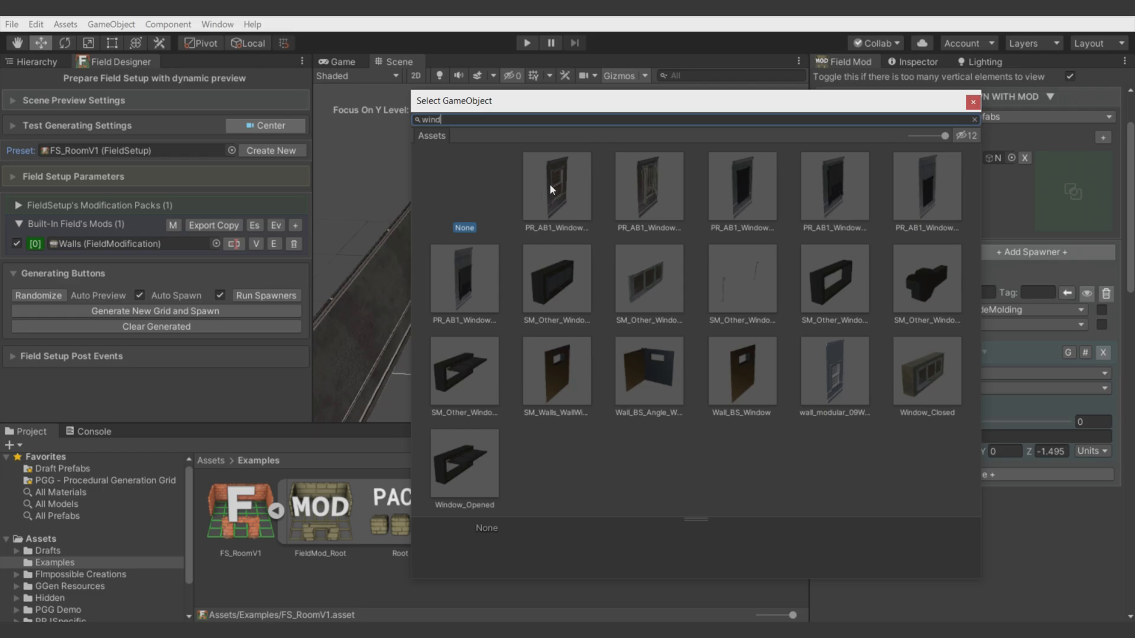
pyautogui.click(974, 120)
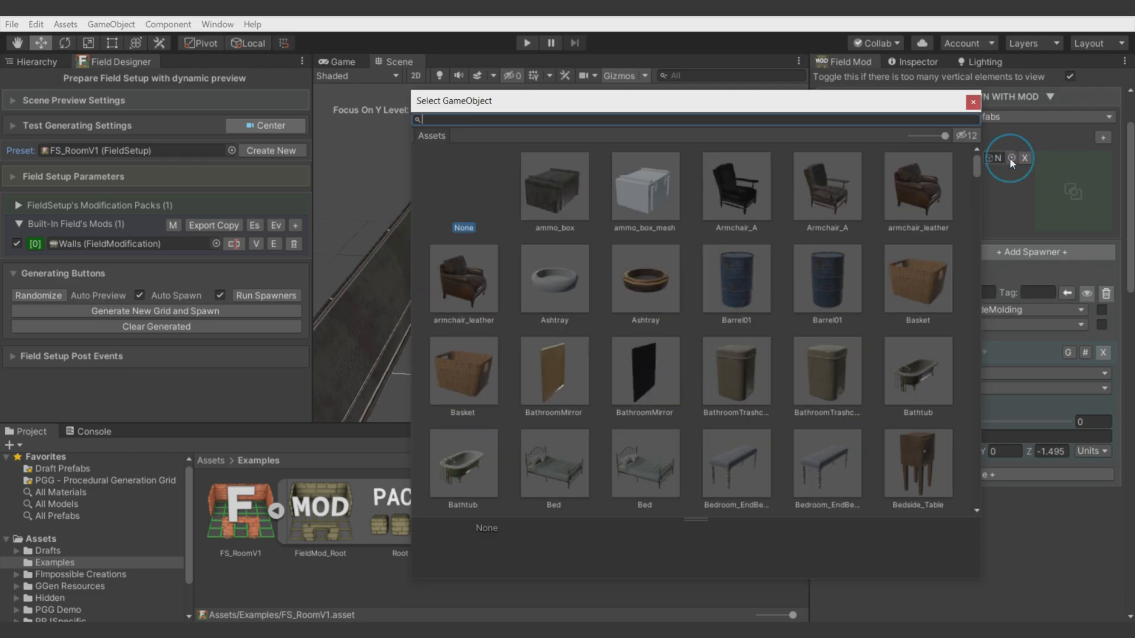
pyautogui.click(973, 103)
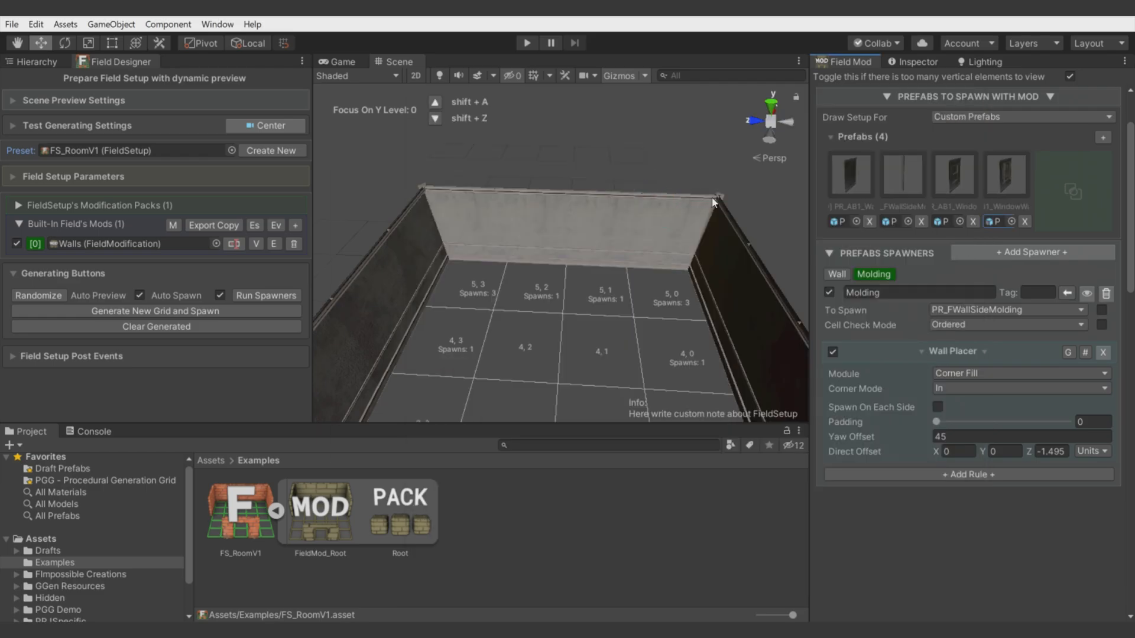
pyautogui.click(1102, 136)
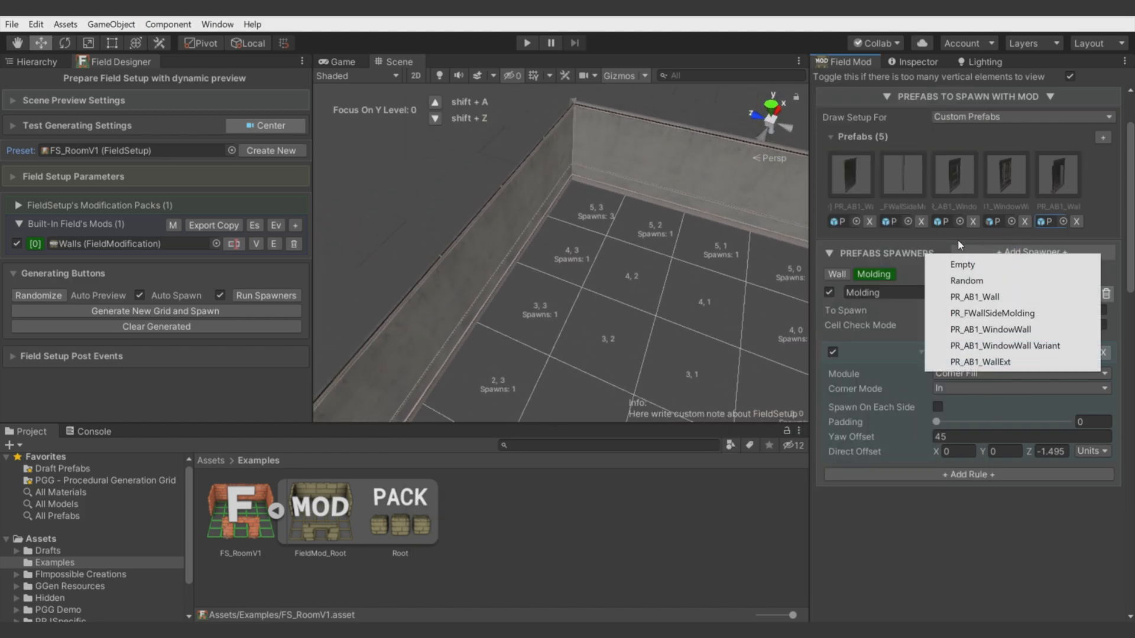
pyautogui.moveTo(990, 329)
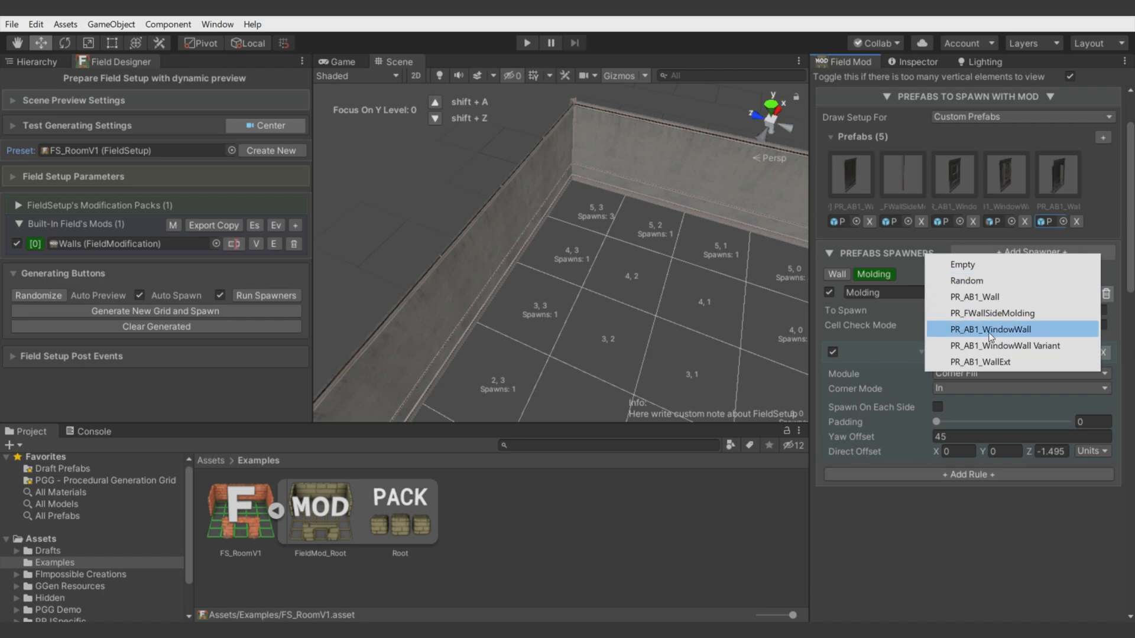
pyautogui.click(991, 329)
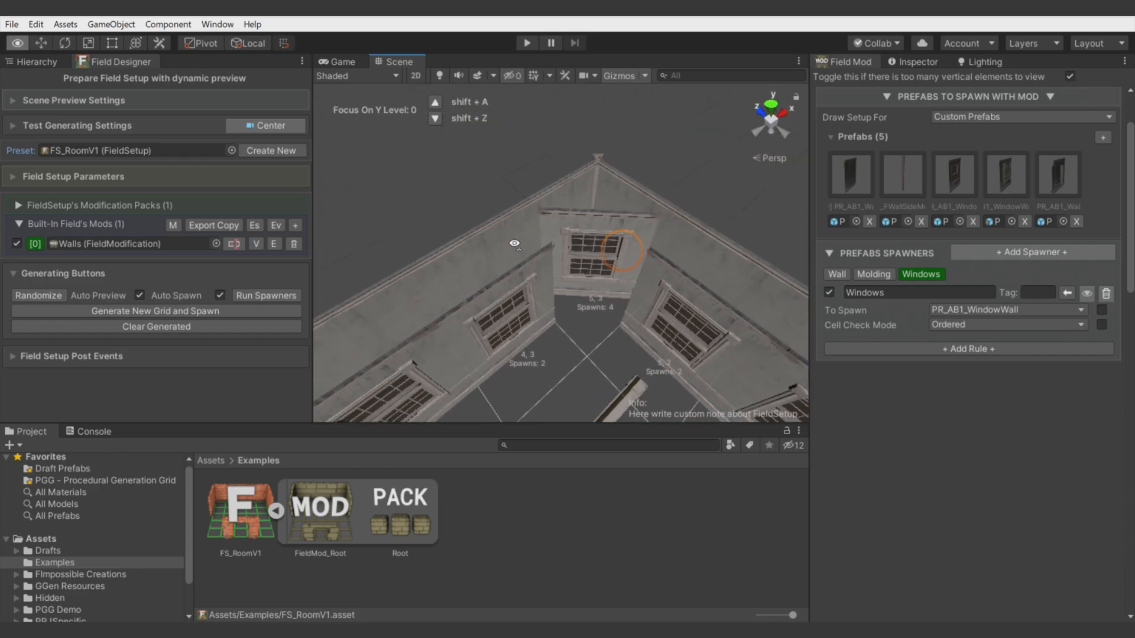
pyautogui.moveTo(513, 243); pyautogui.dragTo(366, 183)
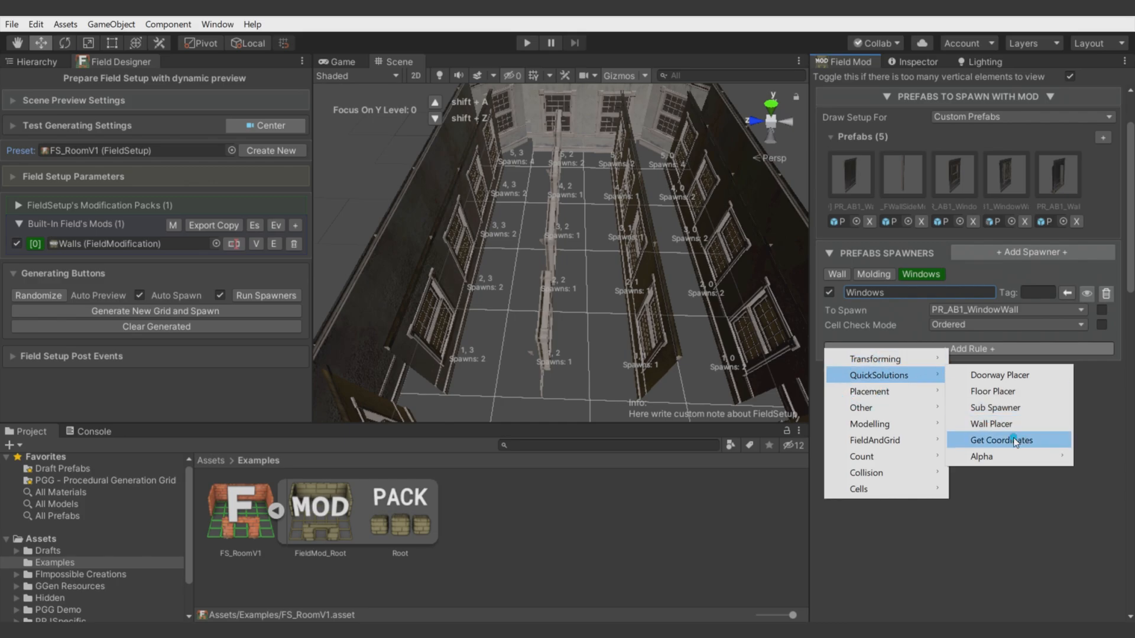
# - Add a Get Coordinates rule to the Windows spawner, keeping tag-based matching
pyautogui.click(1002, 440)
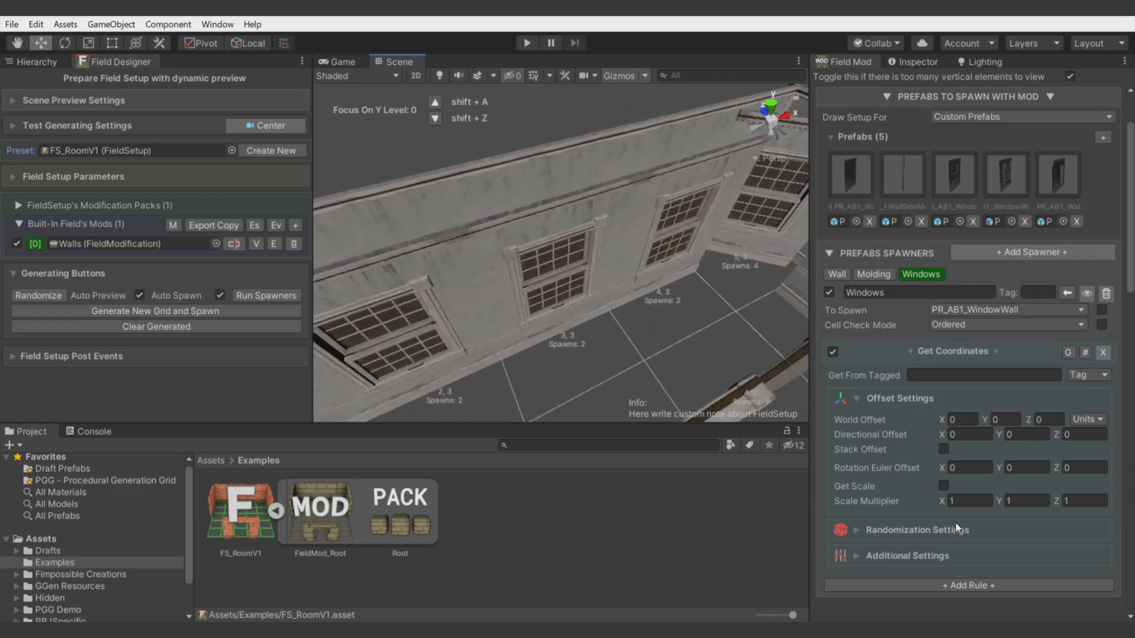
pyautogui.moveTo(919, 441)
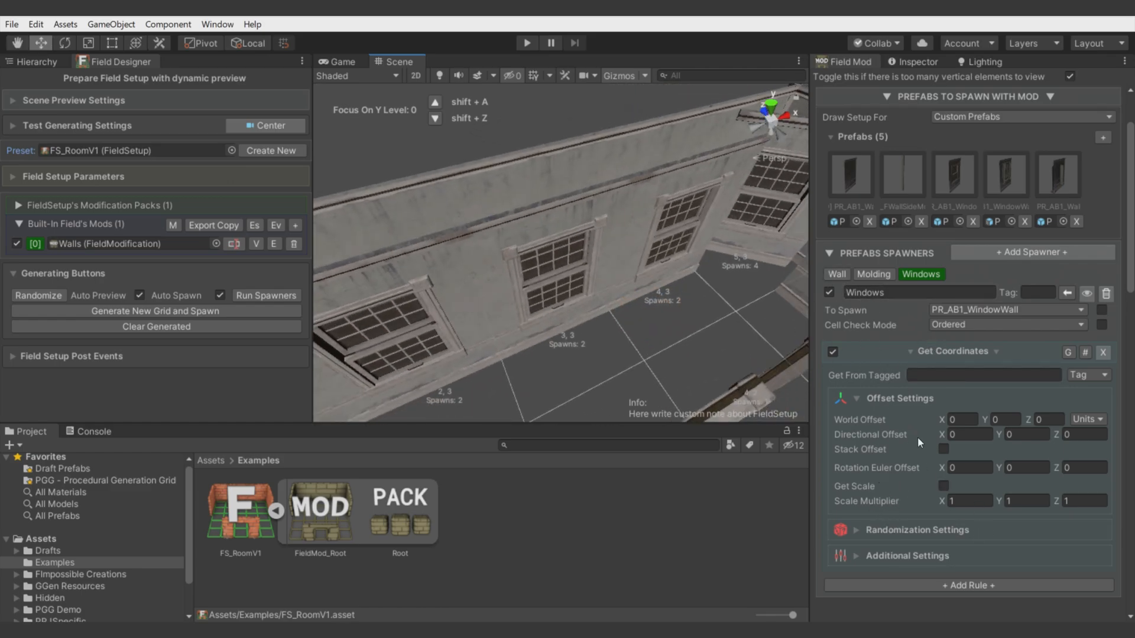
pyautogui.click(1086, 375)
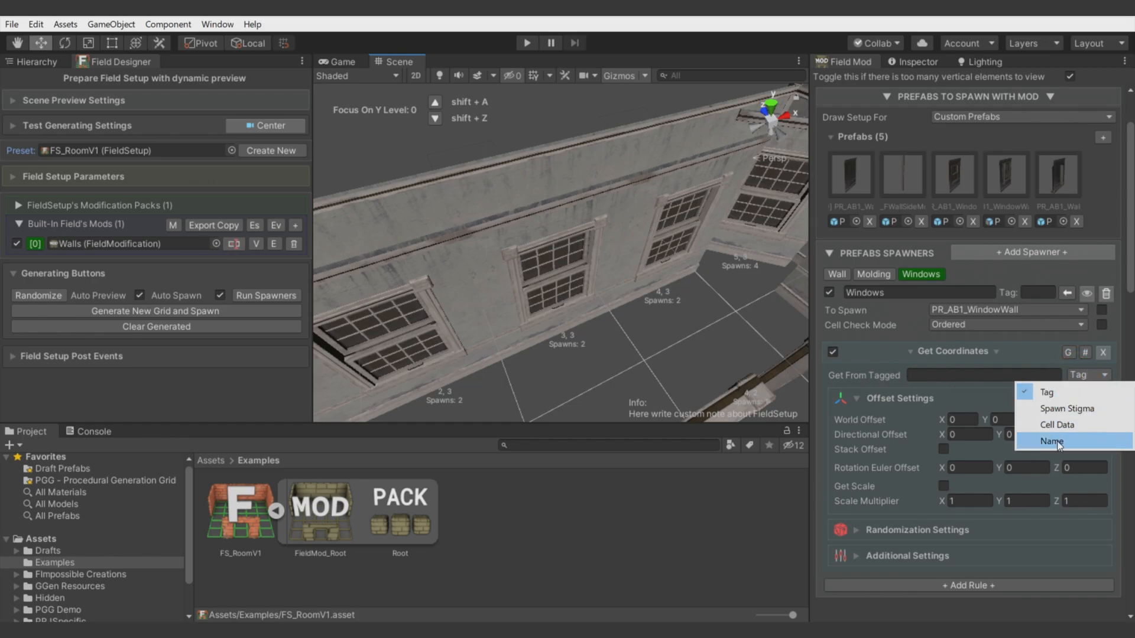
pyautogui.click(1052, 442)
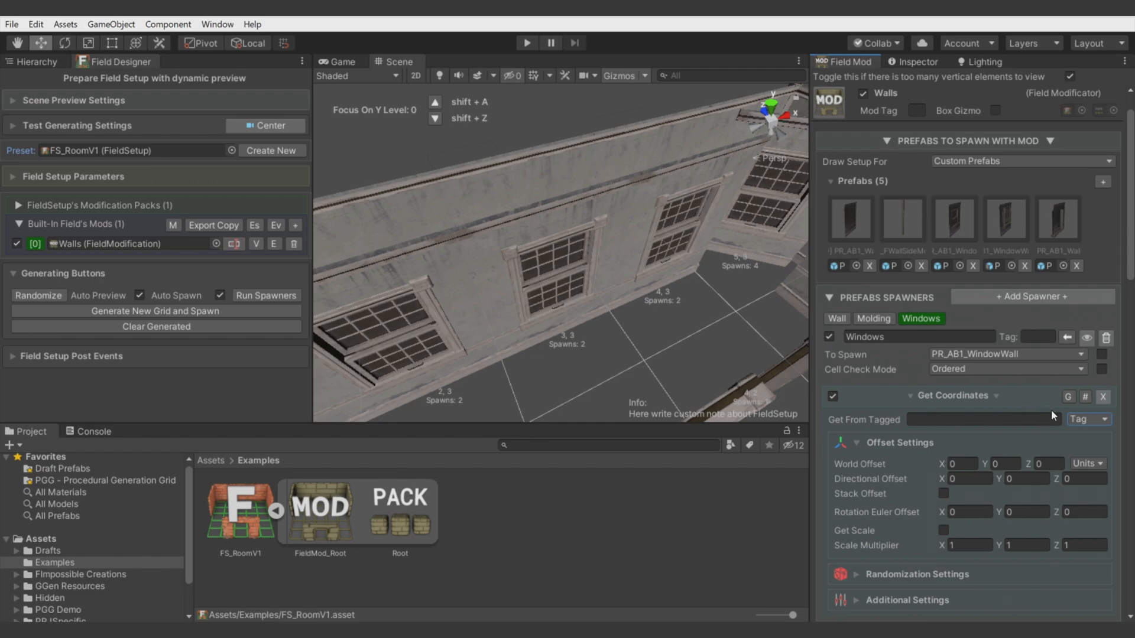
# - Tag the Wall spawner 'Wall', set Windows Get From Tagged to 'Wall', and test Dont Spawn If No Tagged
pyautogui.click(836, 318)
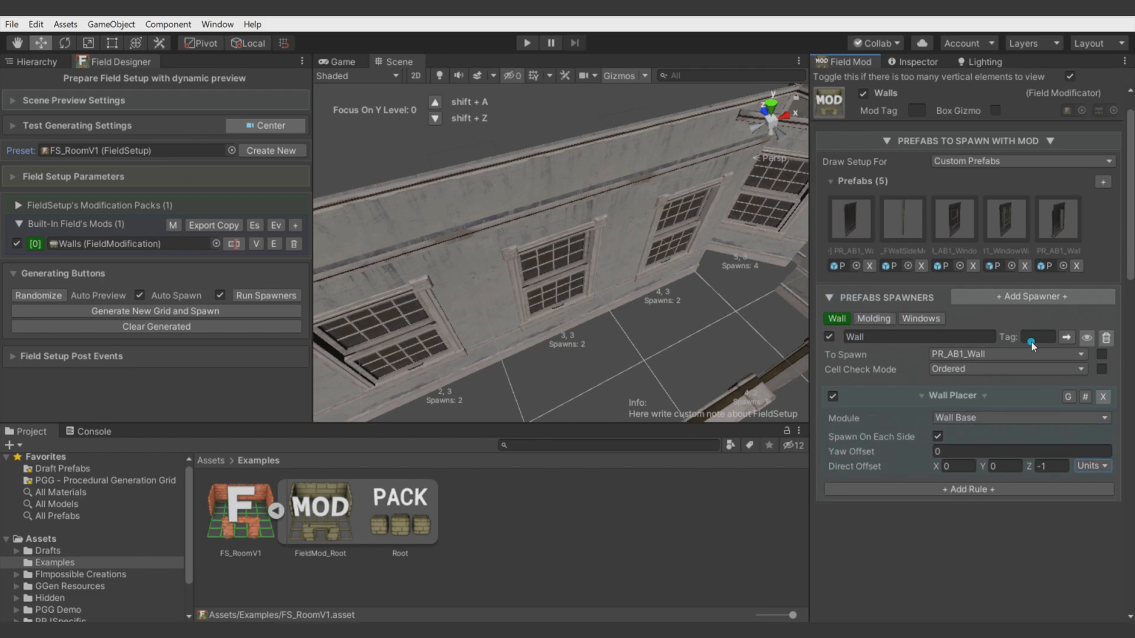
pyautogui.click(1036, 336)
pyautogui.write('Wall')
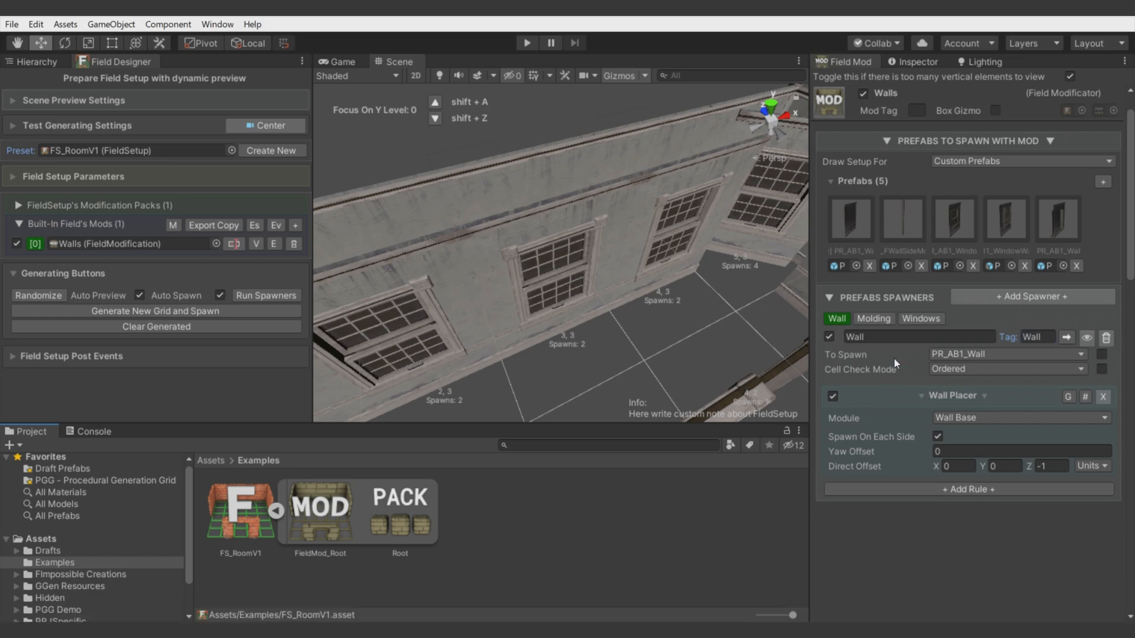
pyautogui.click(921, 319)
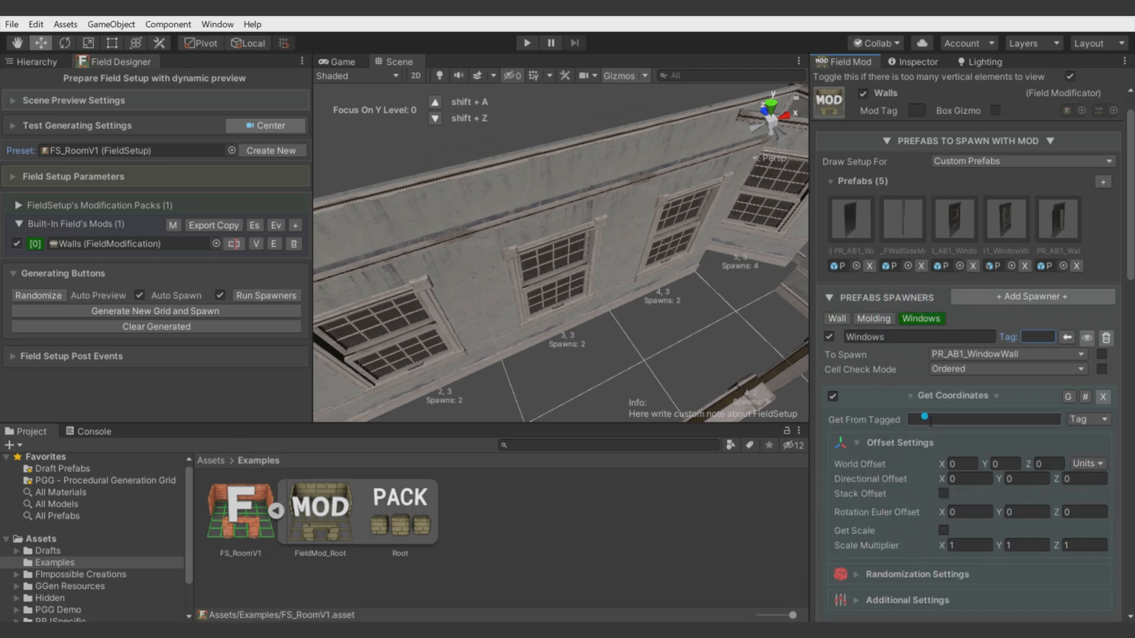
pyautogui.write('Wall')
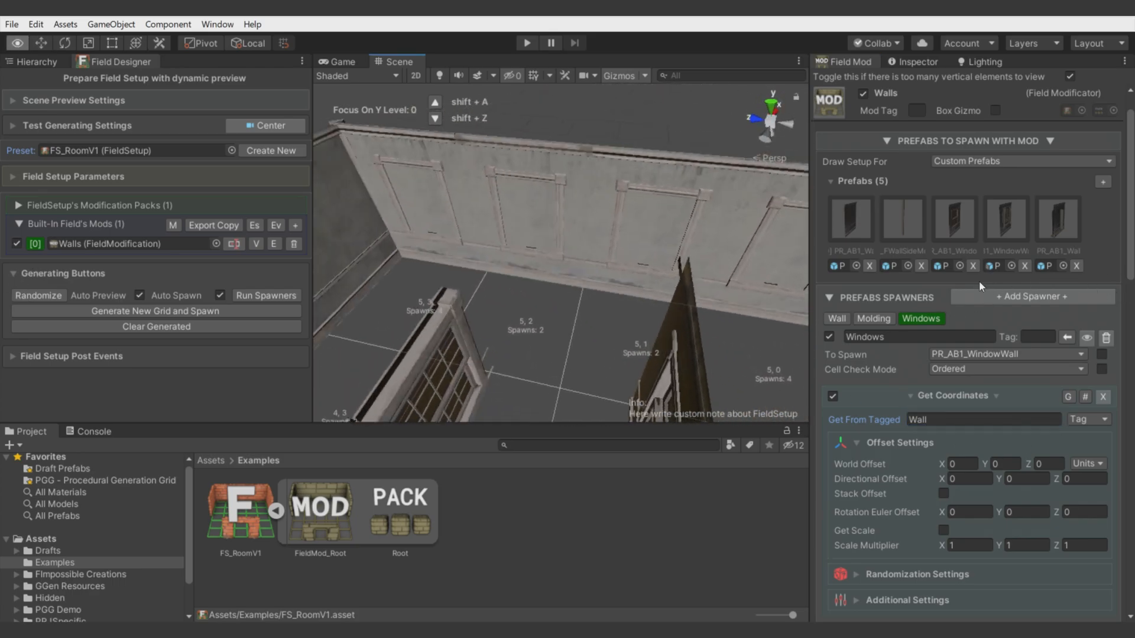
pyautogui.scroll(-3)
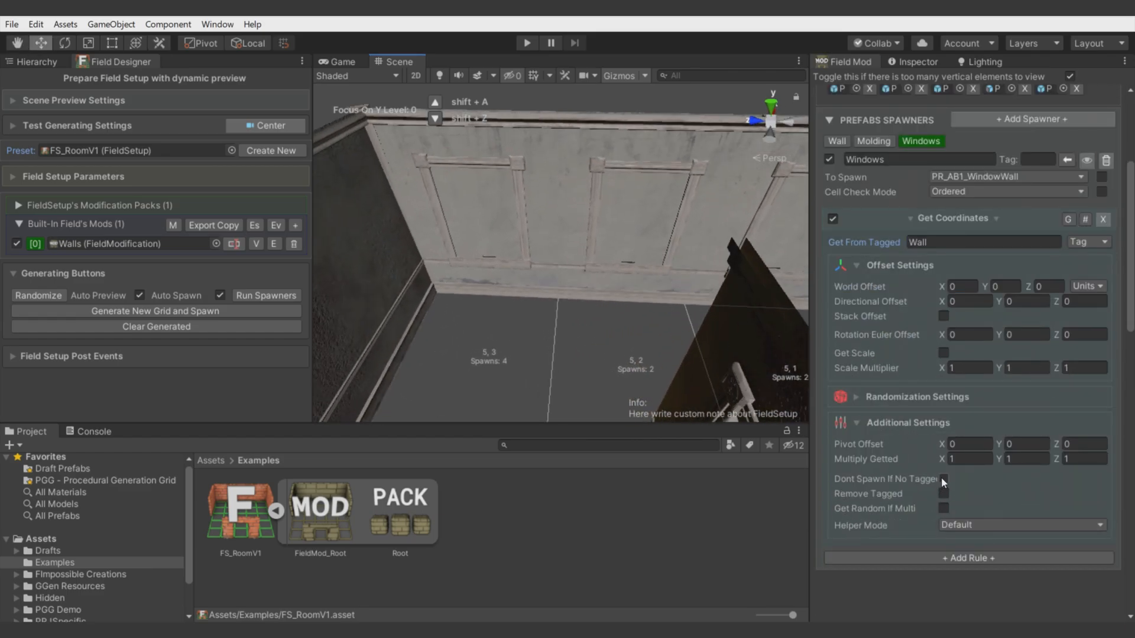
pyautogui.click(942, 479)
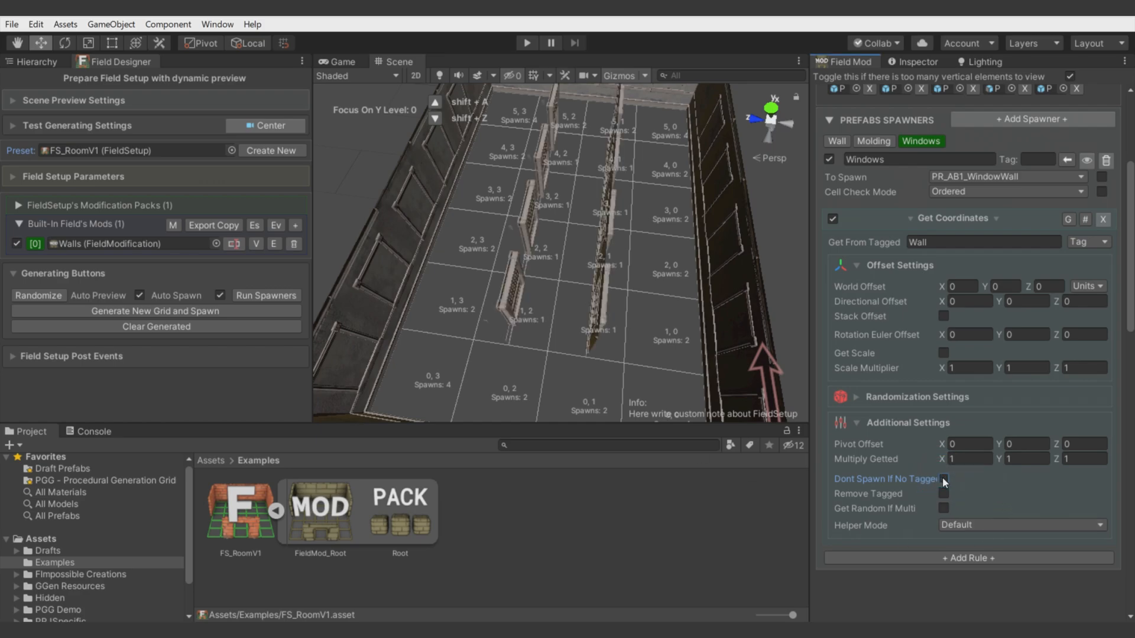
pyautogui.click(943, 479)
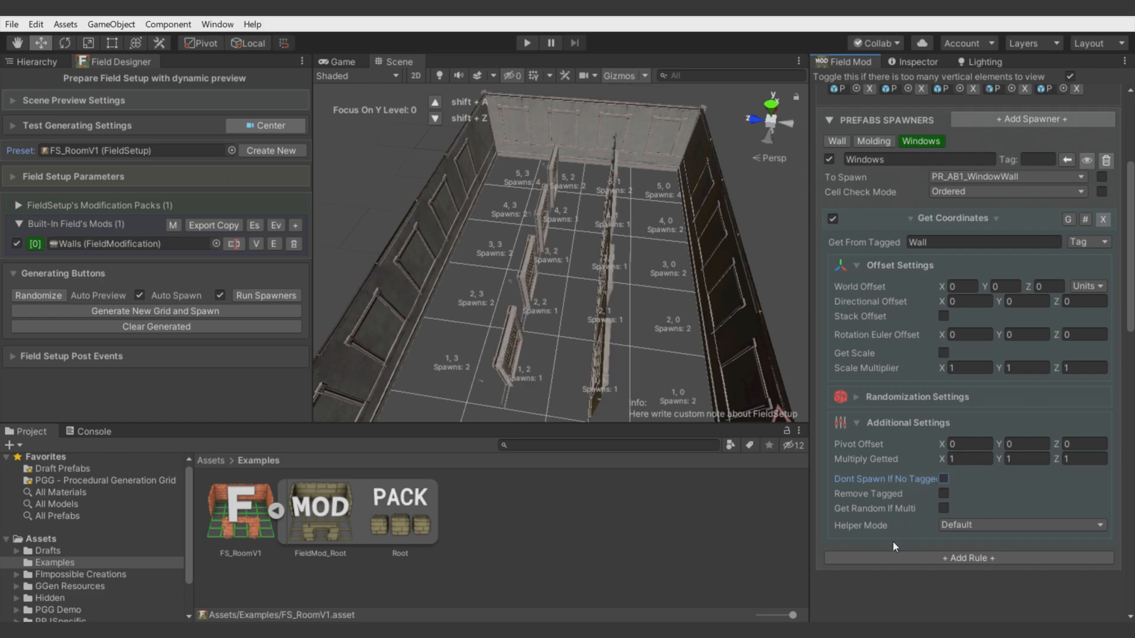
# - Add an If Cell Contains Tag rule for 'Wall' and enable Dont Spawn If No Tagged on Windows
pyautogui.click(969, 557)
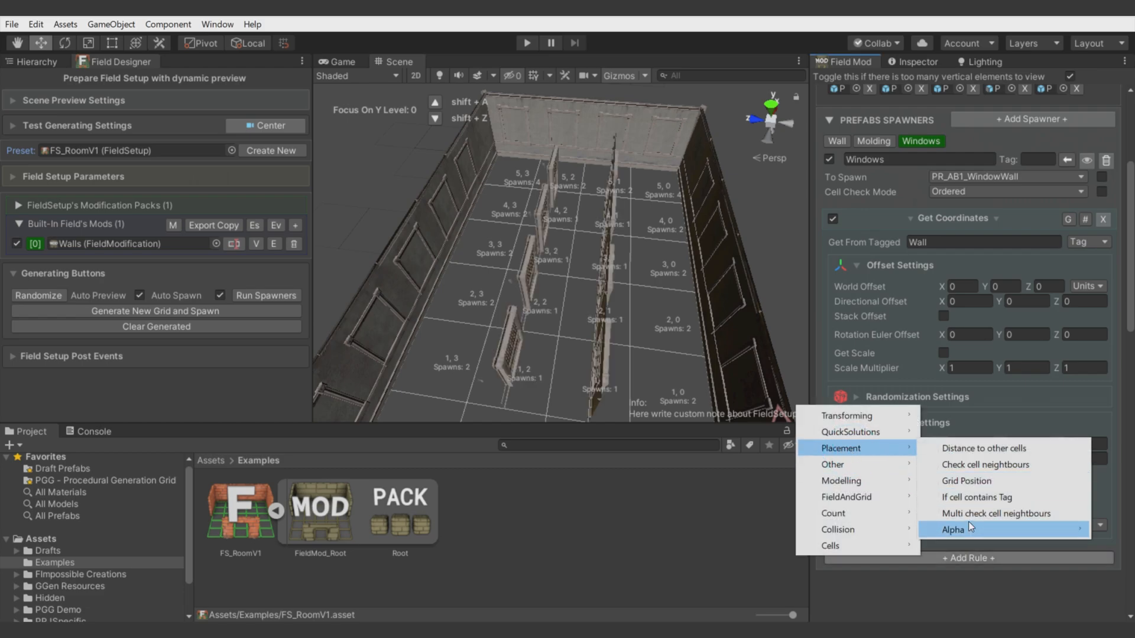
pyautogui.moveTo(977, 497)
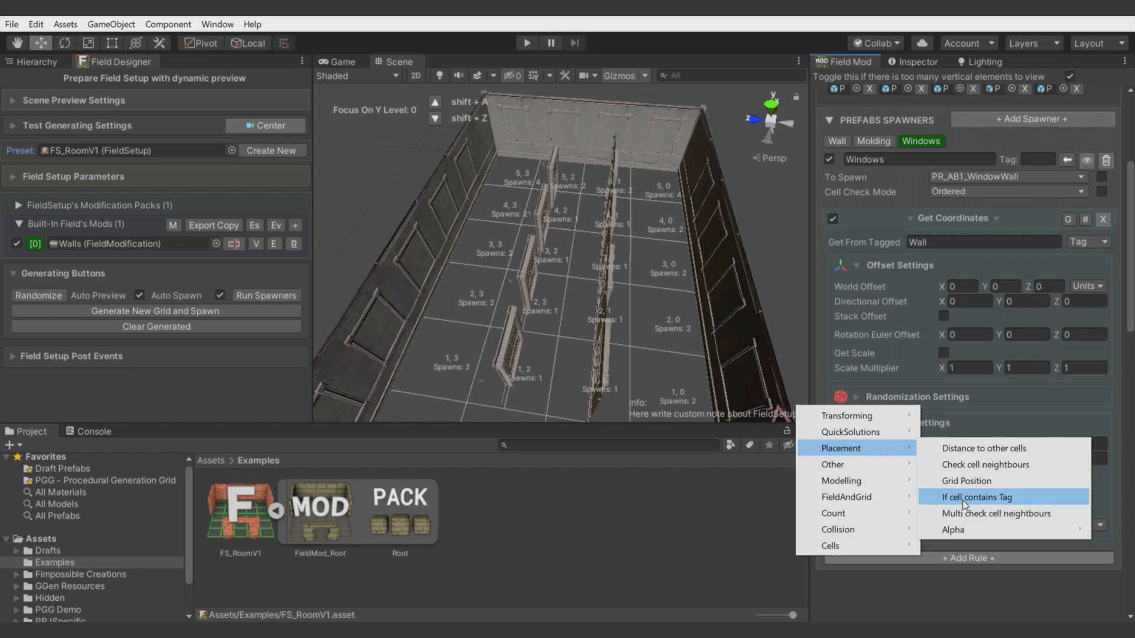
pyautogui.click(976, 497)
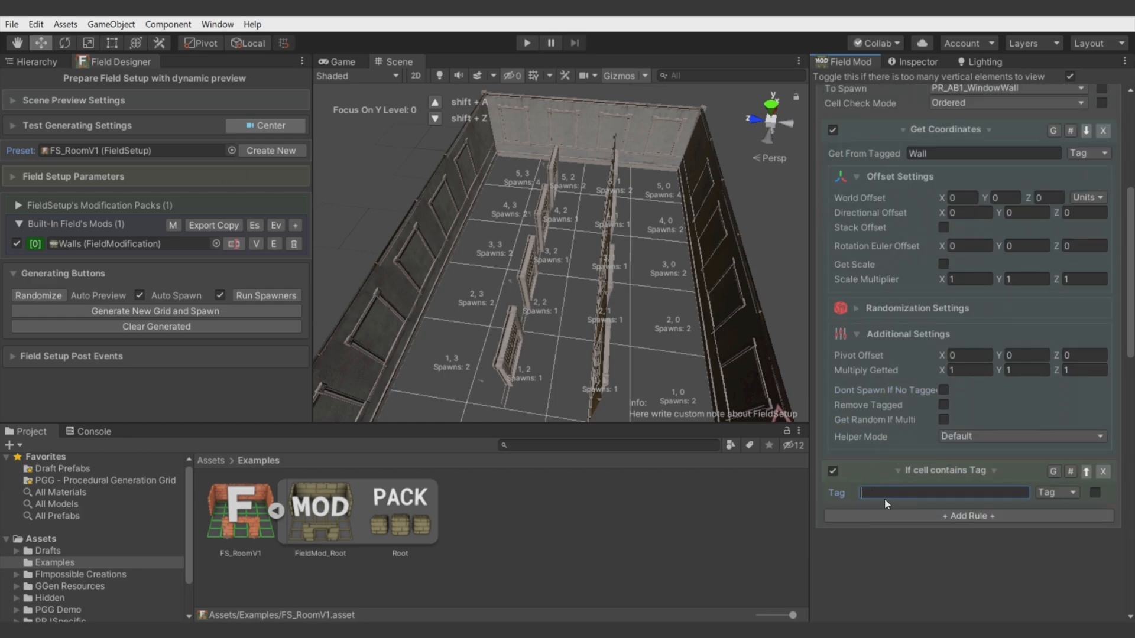
pyautogui.write('Wall')
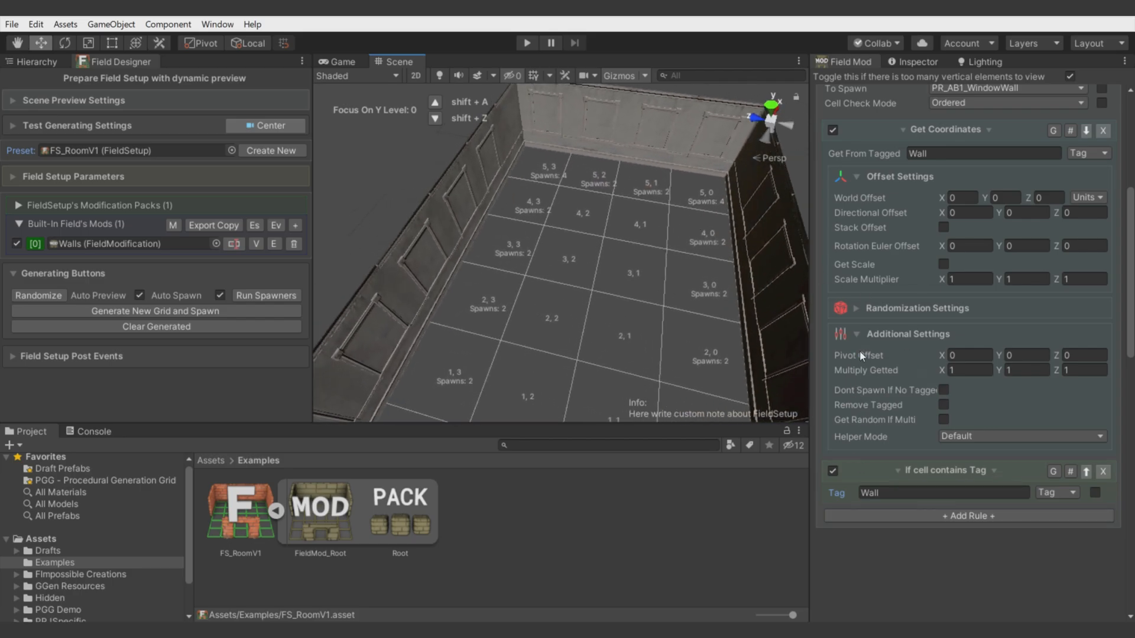
pyautogui.moveTo(1006, 481)
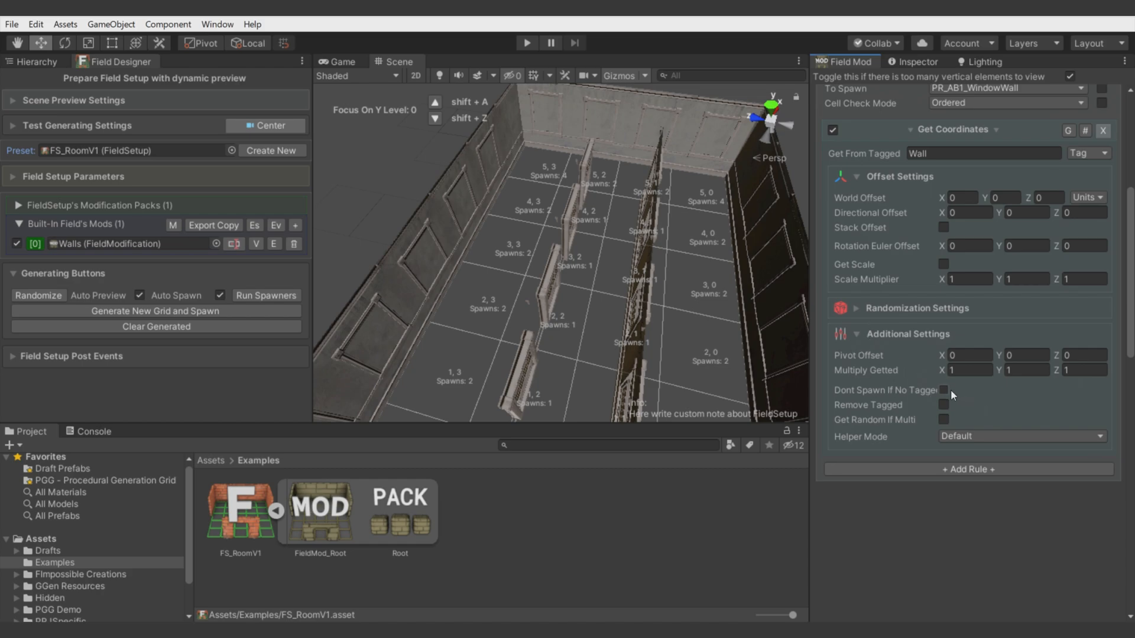
pyautogui.click(944, 390)
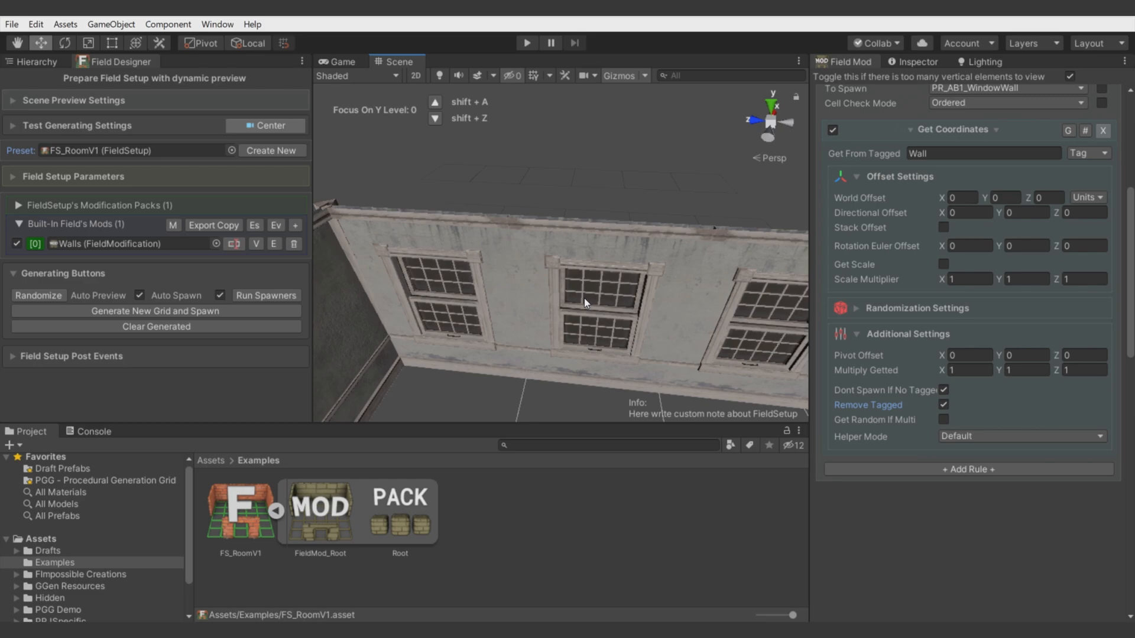
pyautogui.moveTo(640, 325)
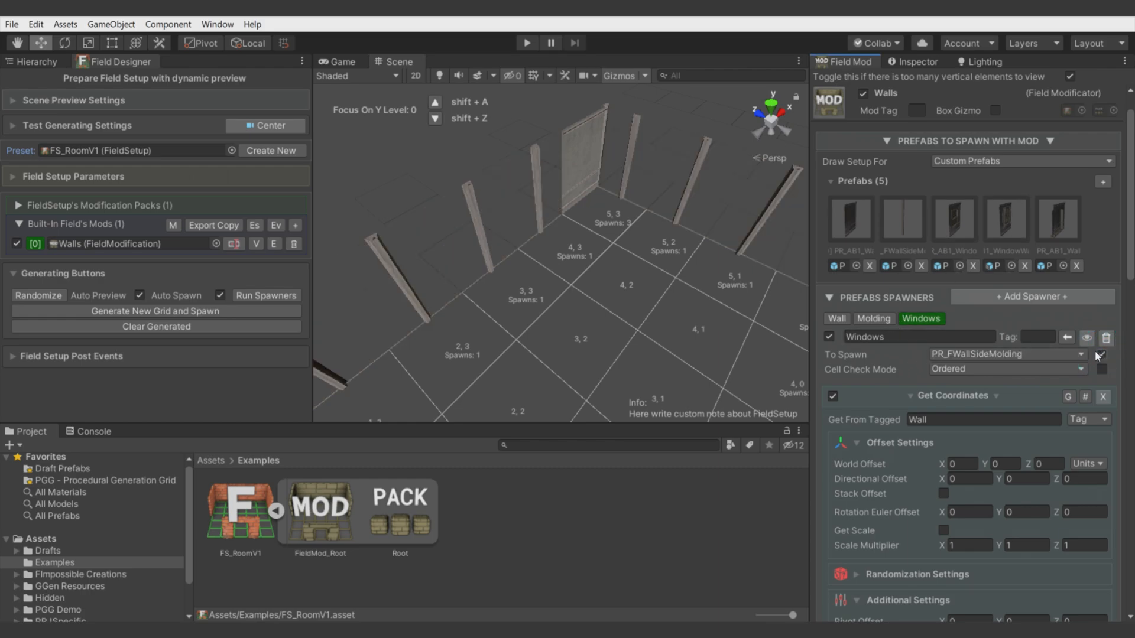
# - Enable mixed To Spawn, tag windows 'Window', and add a Spawning Probability rule
pyautogui.click(1100, 355)
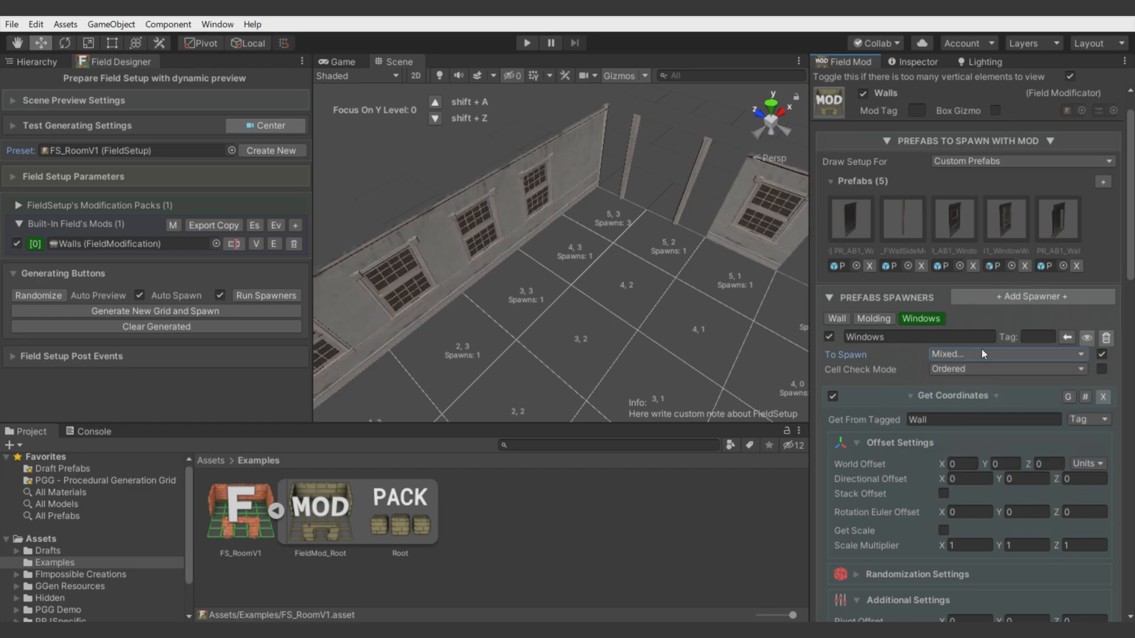
pyautogui.click(1007, 354)
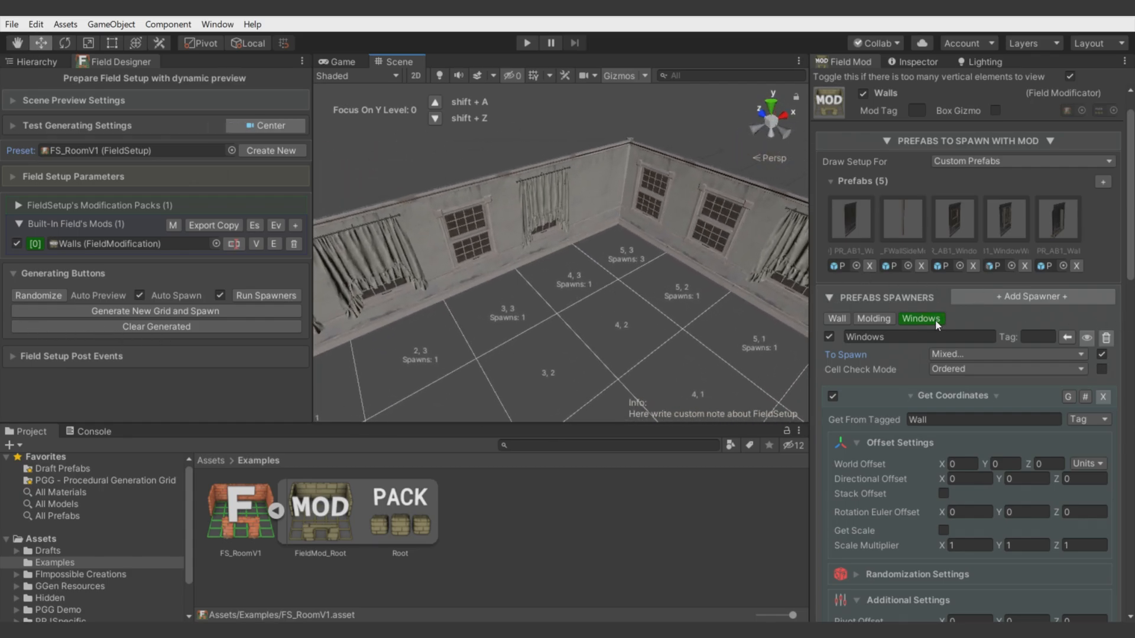
pyautogui.moveTo(915, 375)
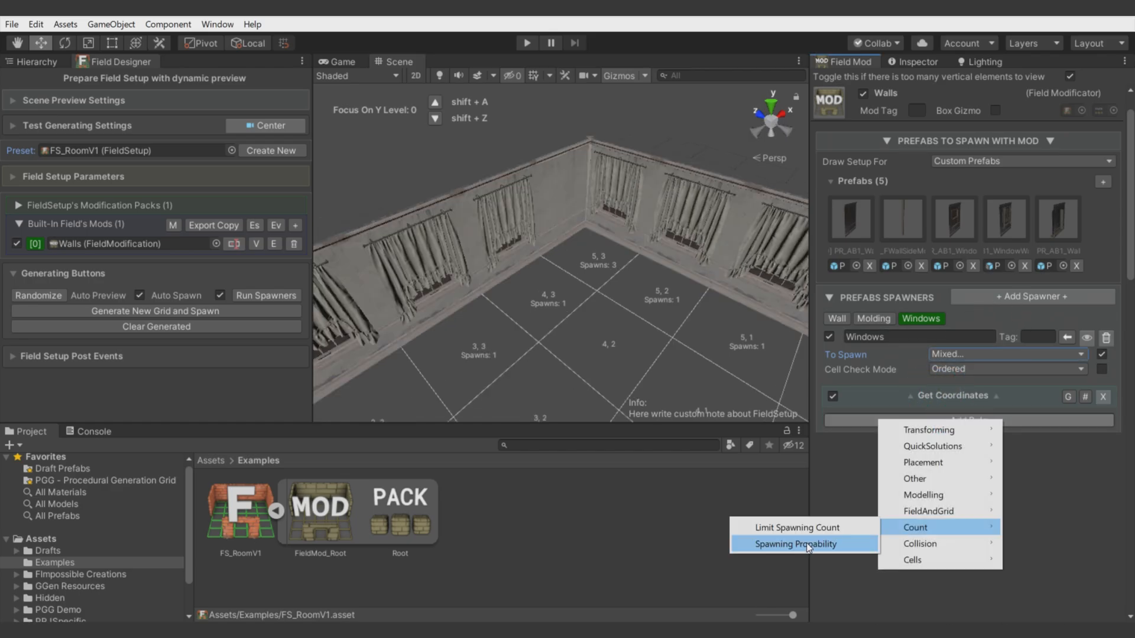
pyautogui.click(794, 544)
pyautogui.write('Window')
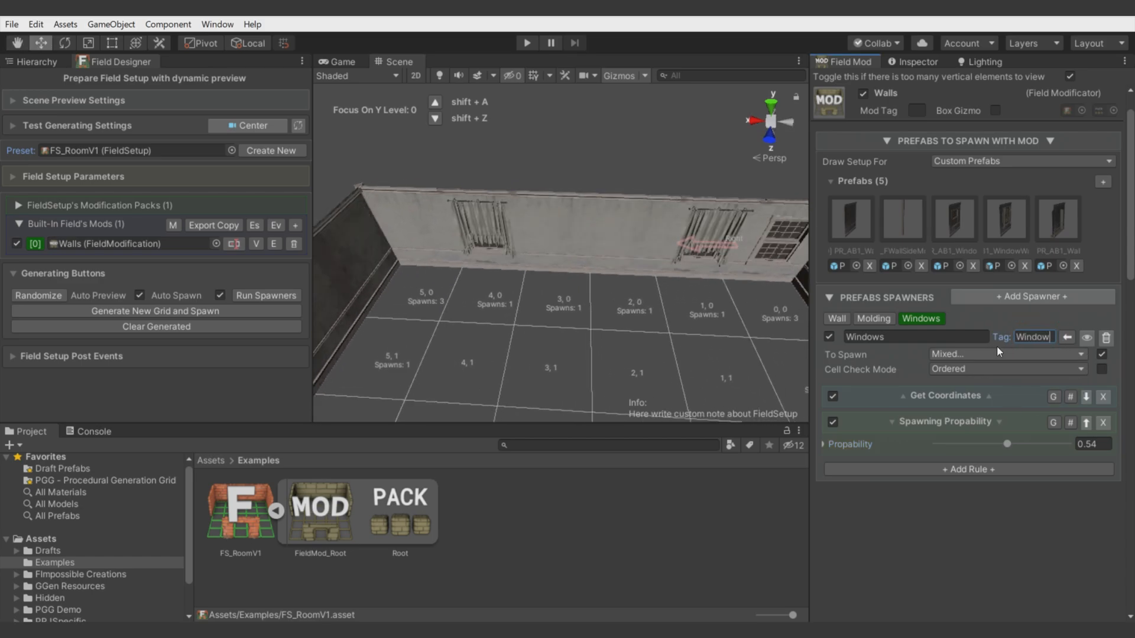
# - Add a Distance to other cells rule (Greater, Window, 1) and adjust probability options
pyautogui.click(969, 468)
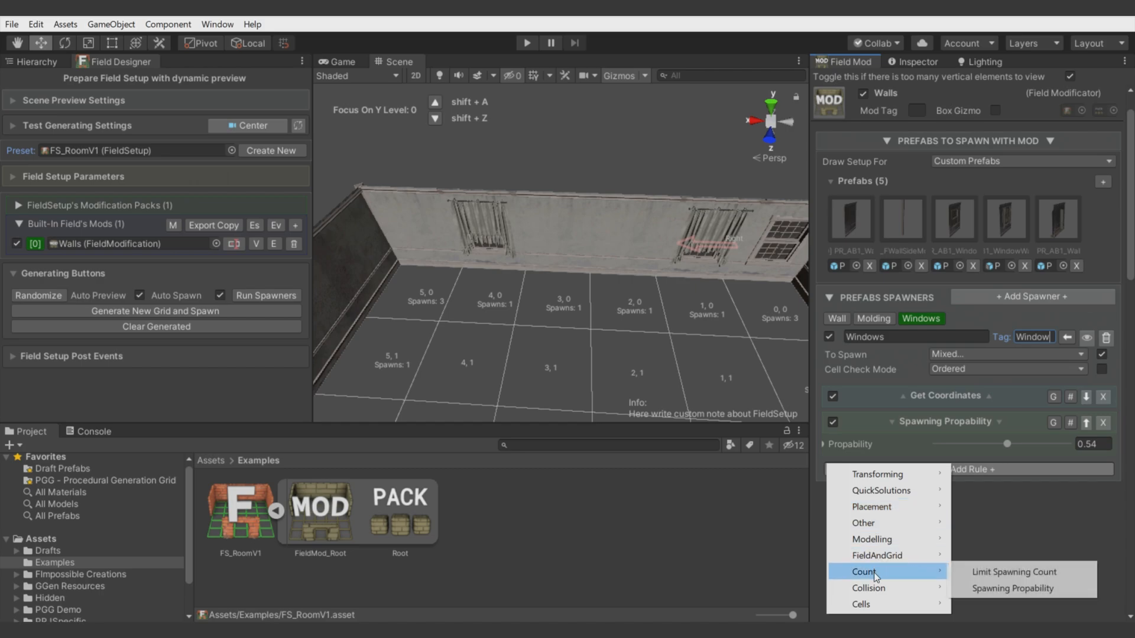
pyautogui.moveTo(871, 506)
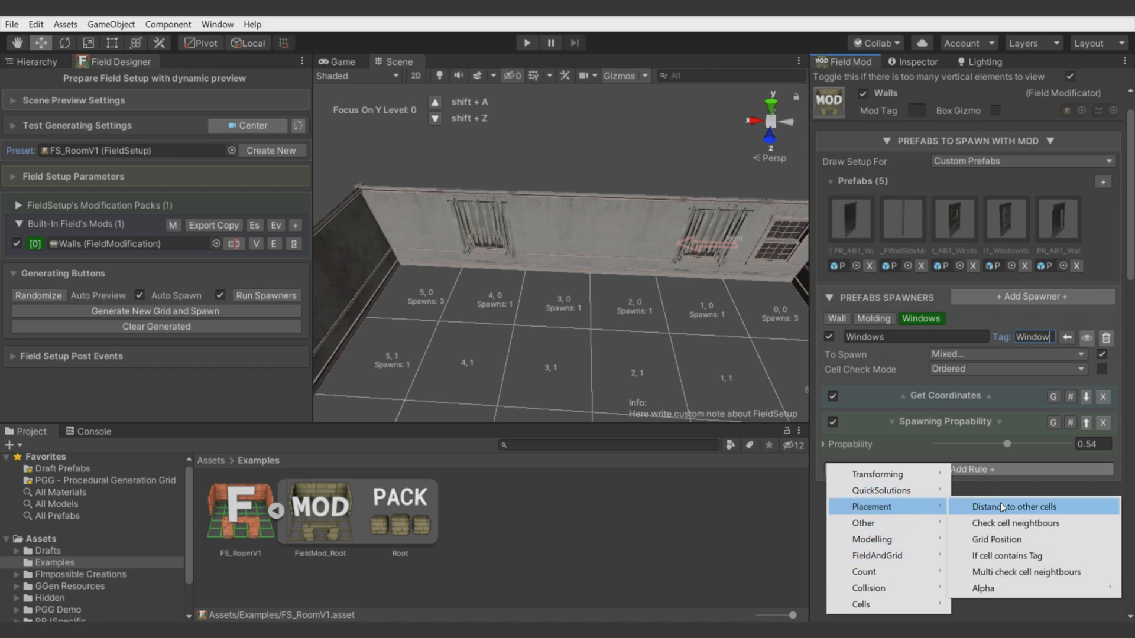
pyautogui.click(1015, 507)
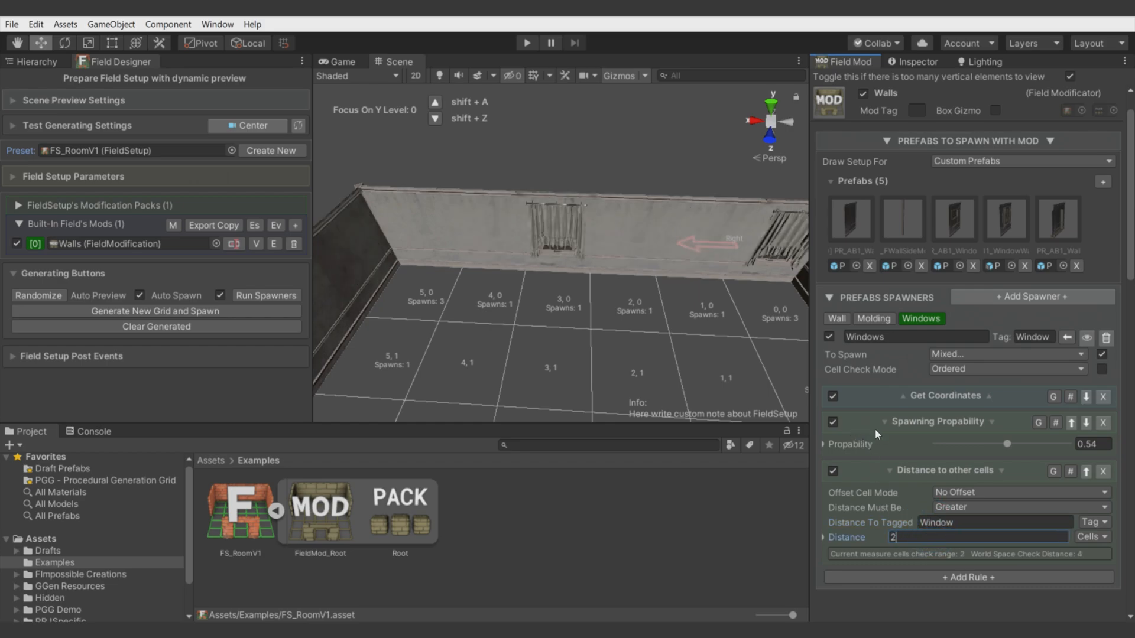
pyautogui.click(832, 422)
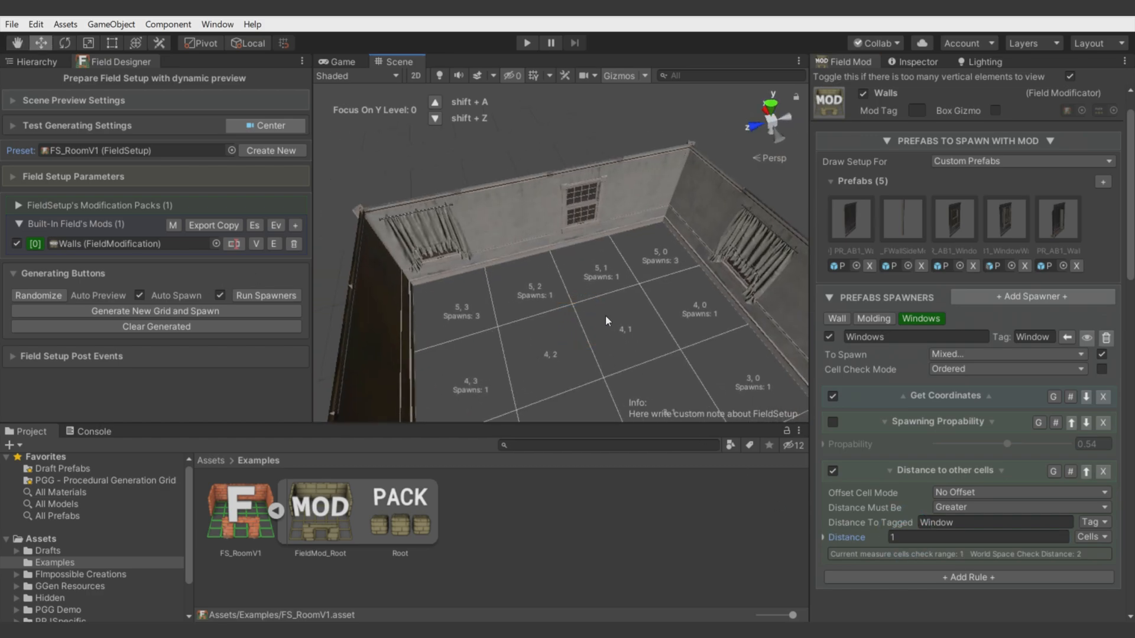
pyautogui.click(833, 422)
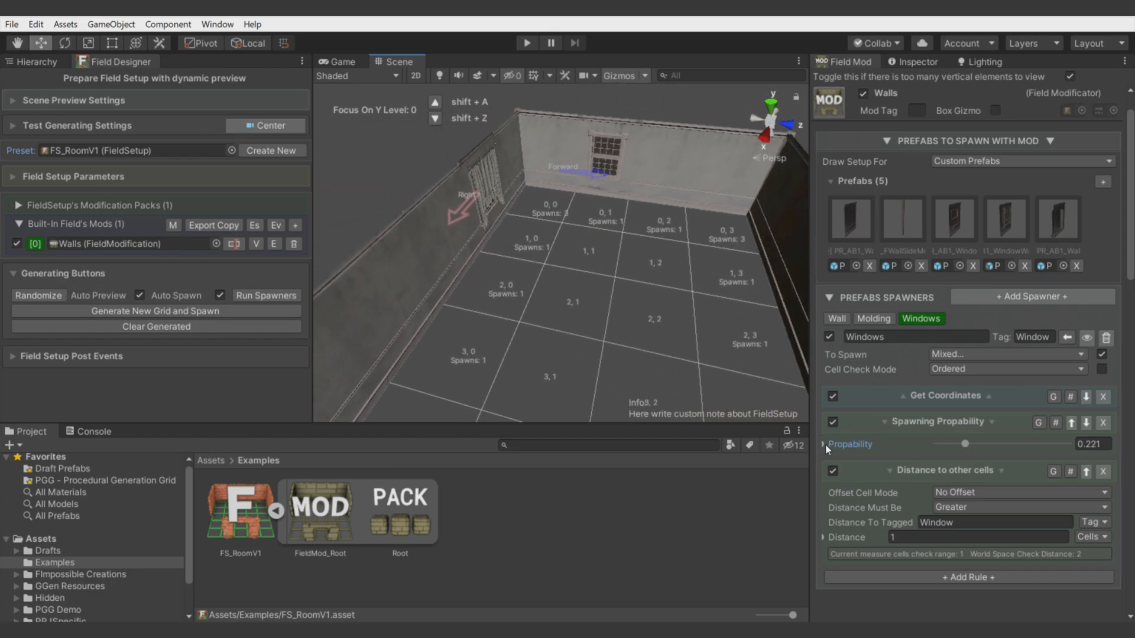
pyautogui.click(851, 444)
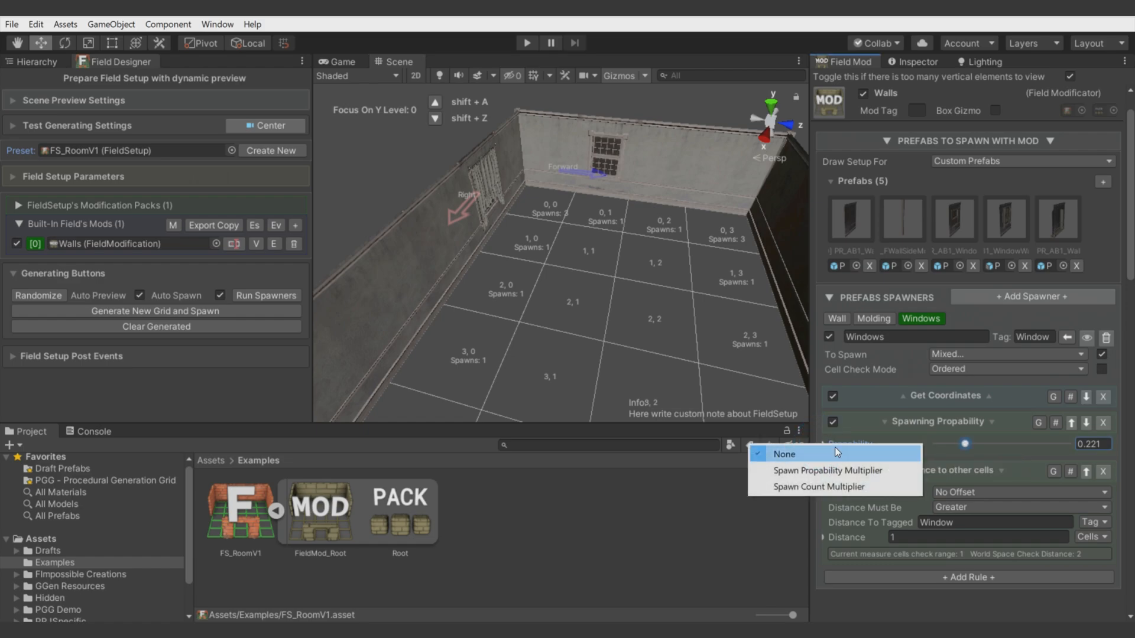
pyautogui.moveTo(815, 487)
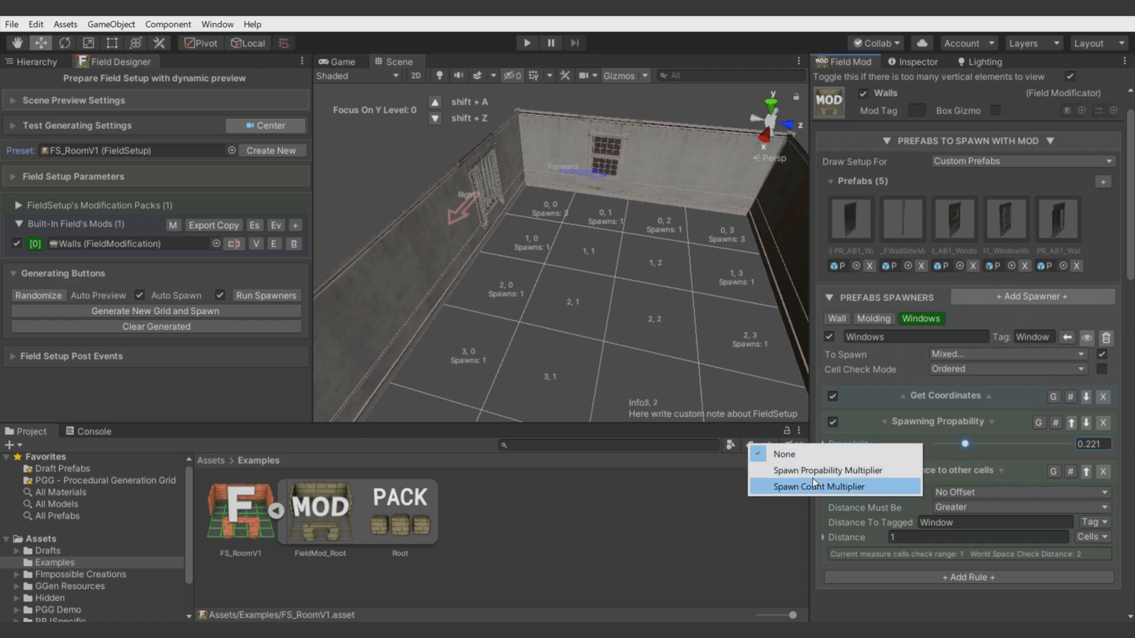
pyautogui.moveTo(841, 454)
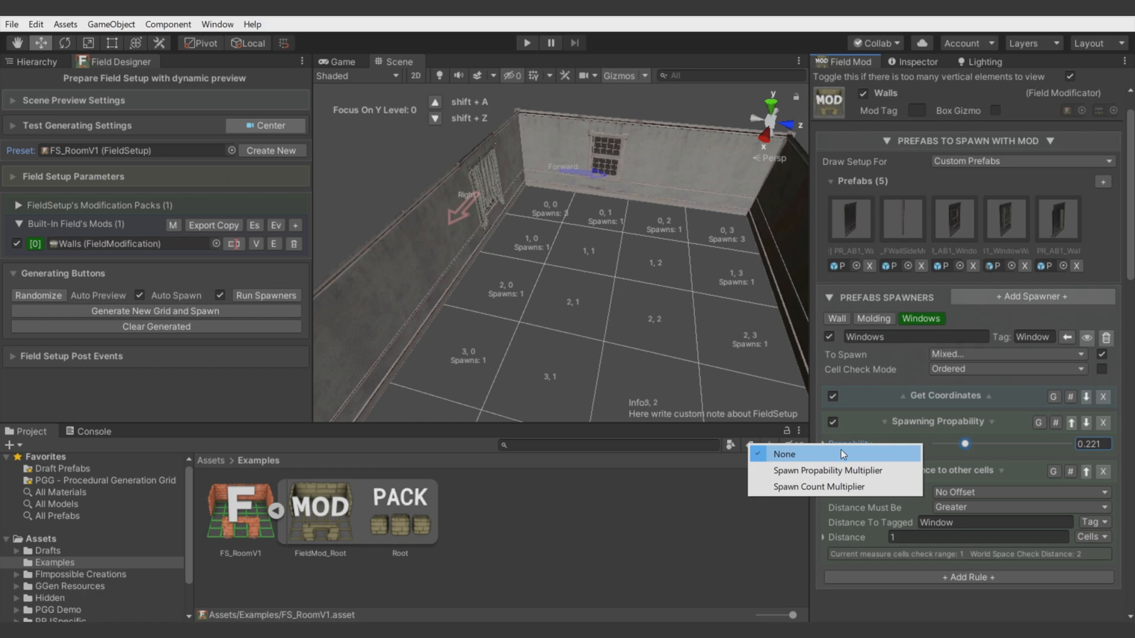
pyautogui.moveTo(829, 471)
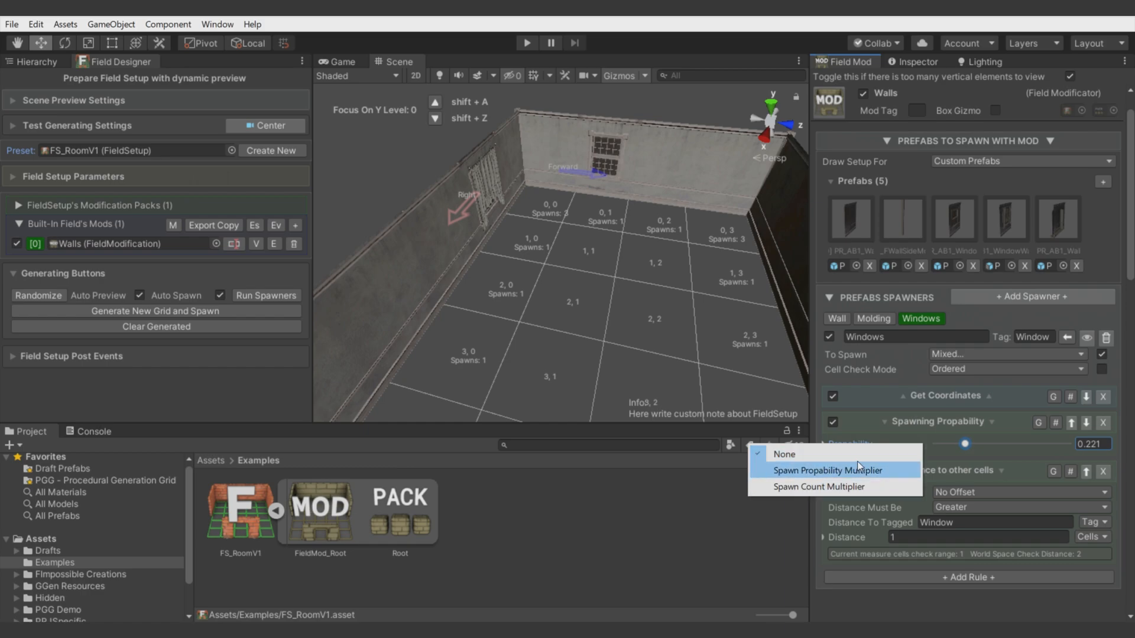
pyautogui.click(826, 470)
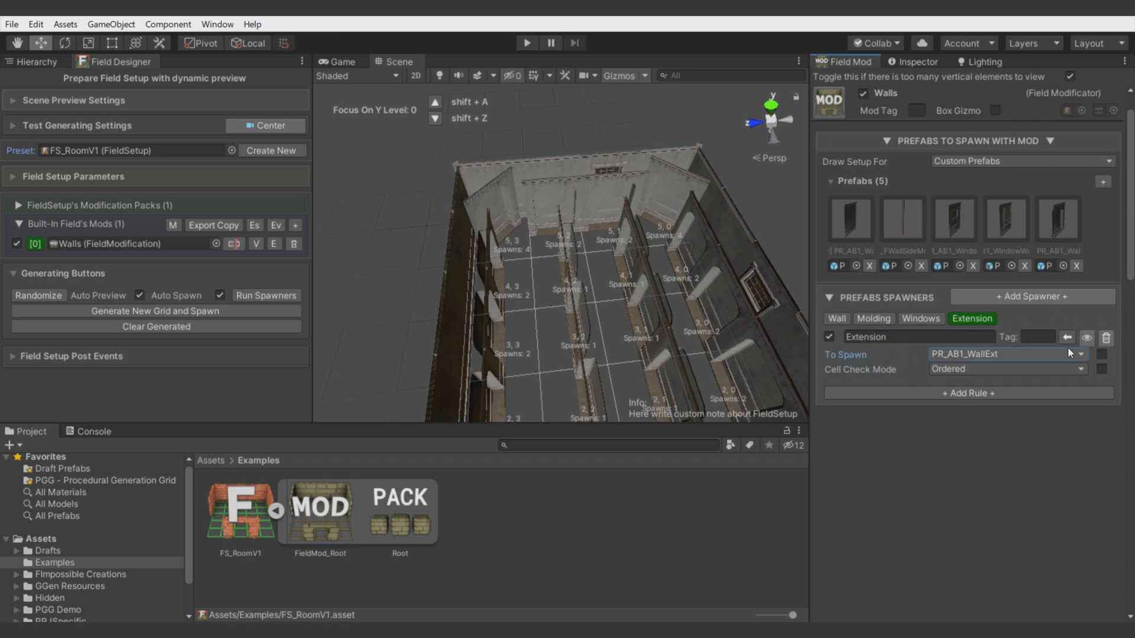
# - Duplicate the Windows spawner as 'Extension', pick its prefab, and disable its distance rule
pyautogui.click(921, 318)
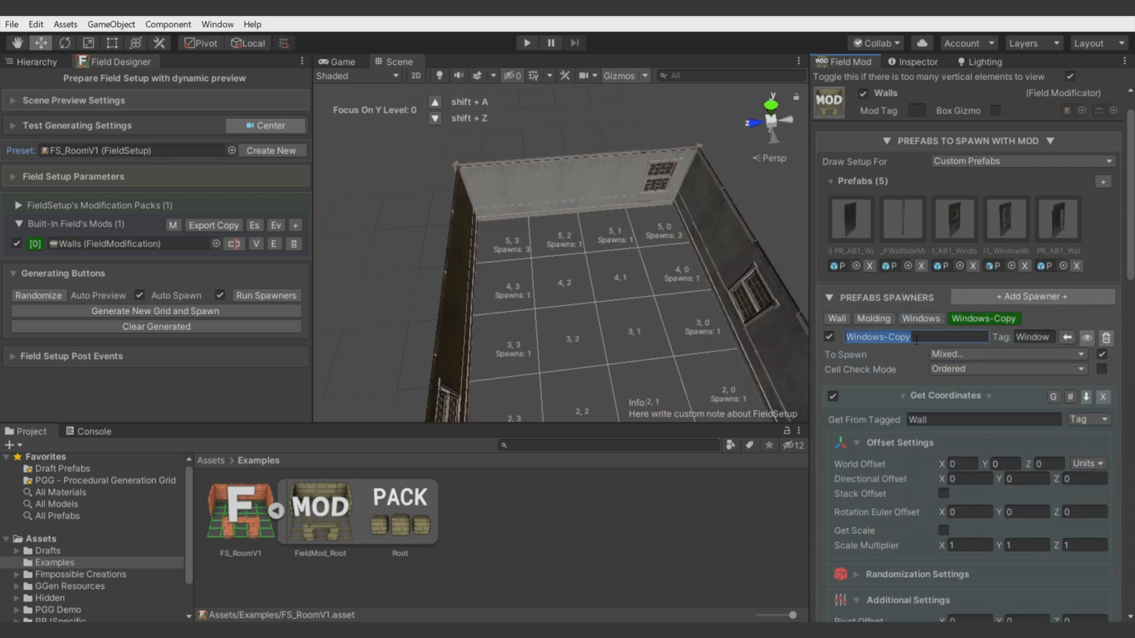
pyautogui.write('Extension')
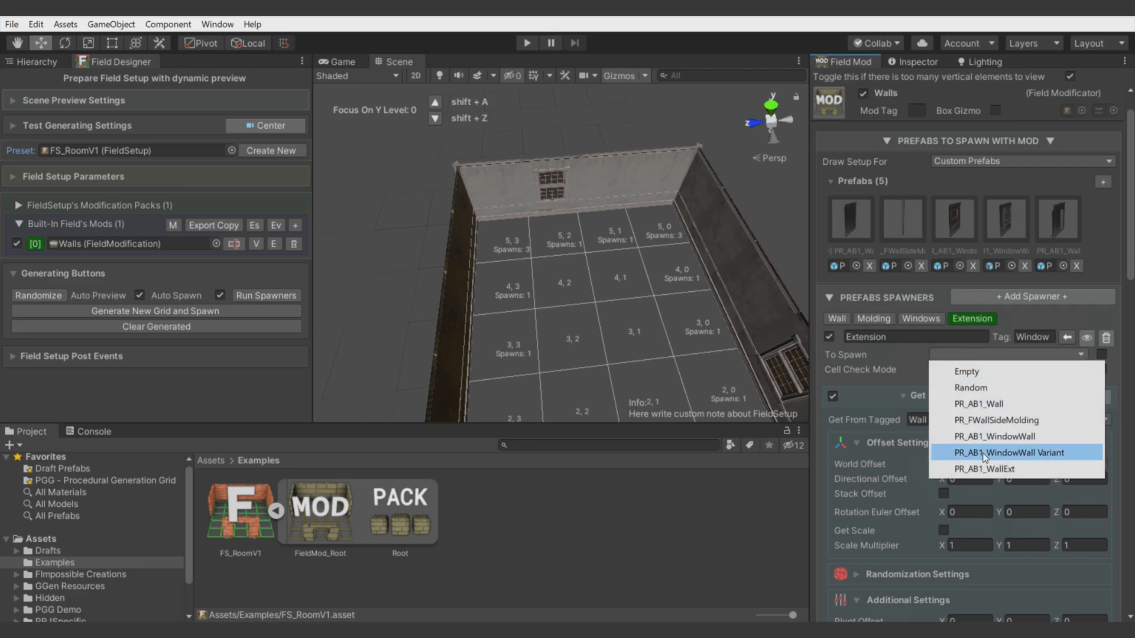
pyautogui.click(983, 469)
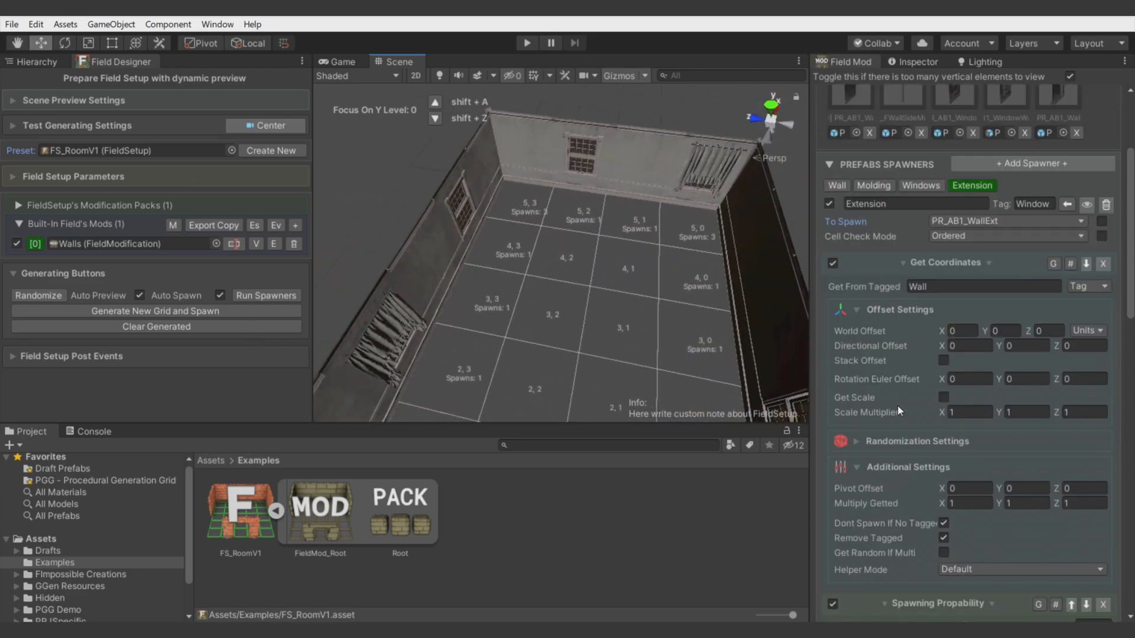
pyautogui.scroll(-3)
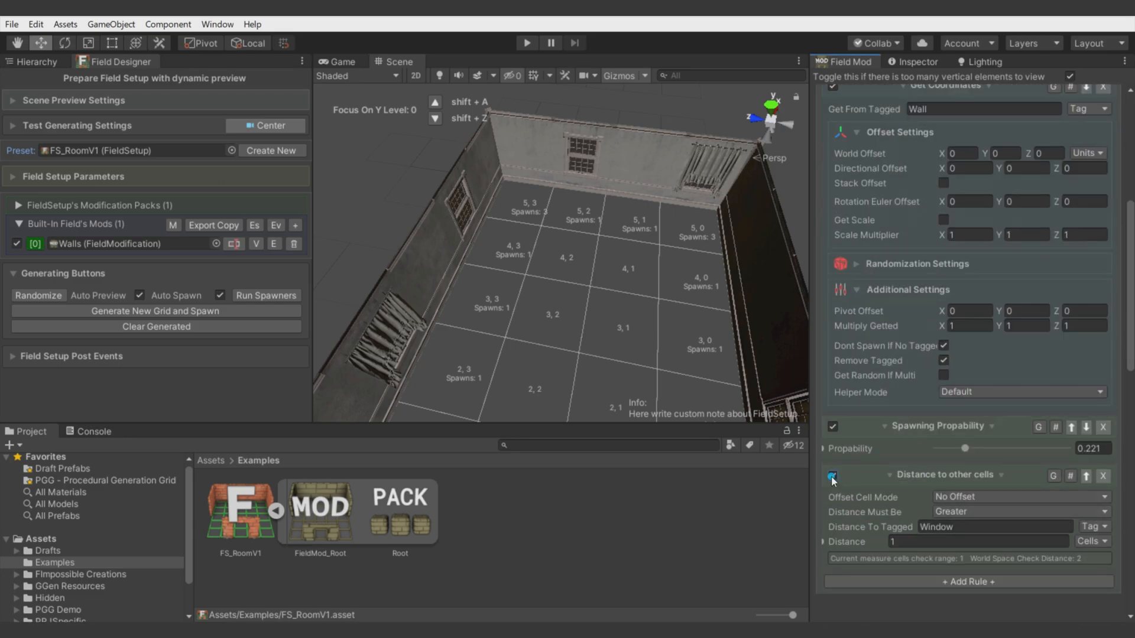
pyautogui.click(832, 475)
pyautogui.write('Ext')
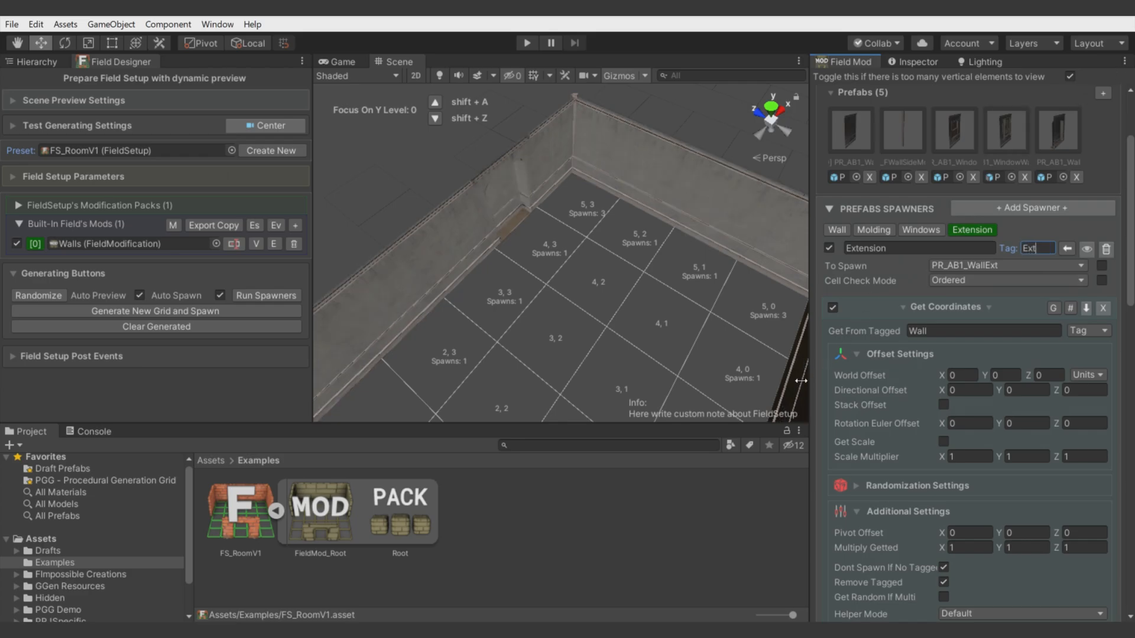
# - Tag the Extension spawner 'Ext' and match Distance To Tagged 'Extension' by name
pyautogui.scroll(-3)
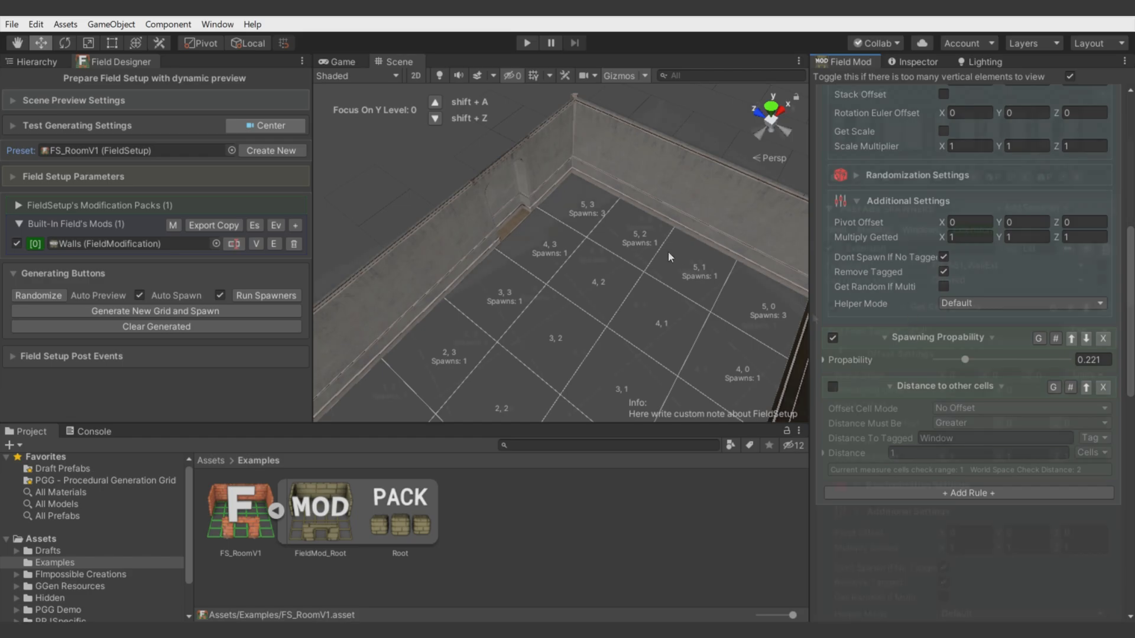
pyautogui.click(973, 142)
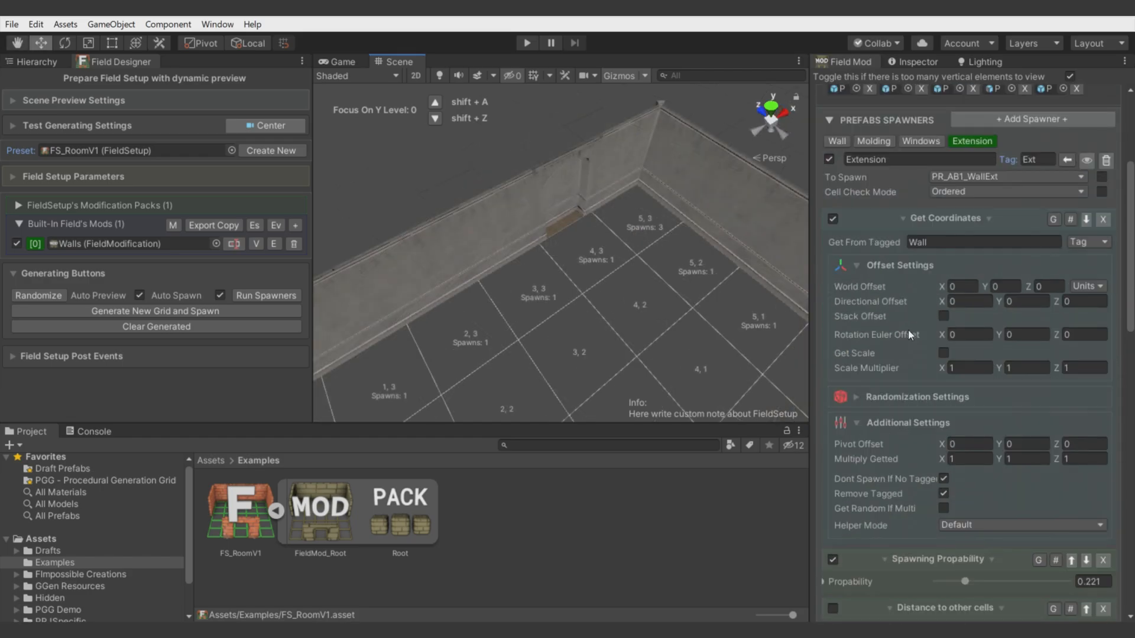
pyautogui.scroll(-3)
pyautogui.write('ext')
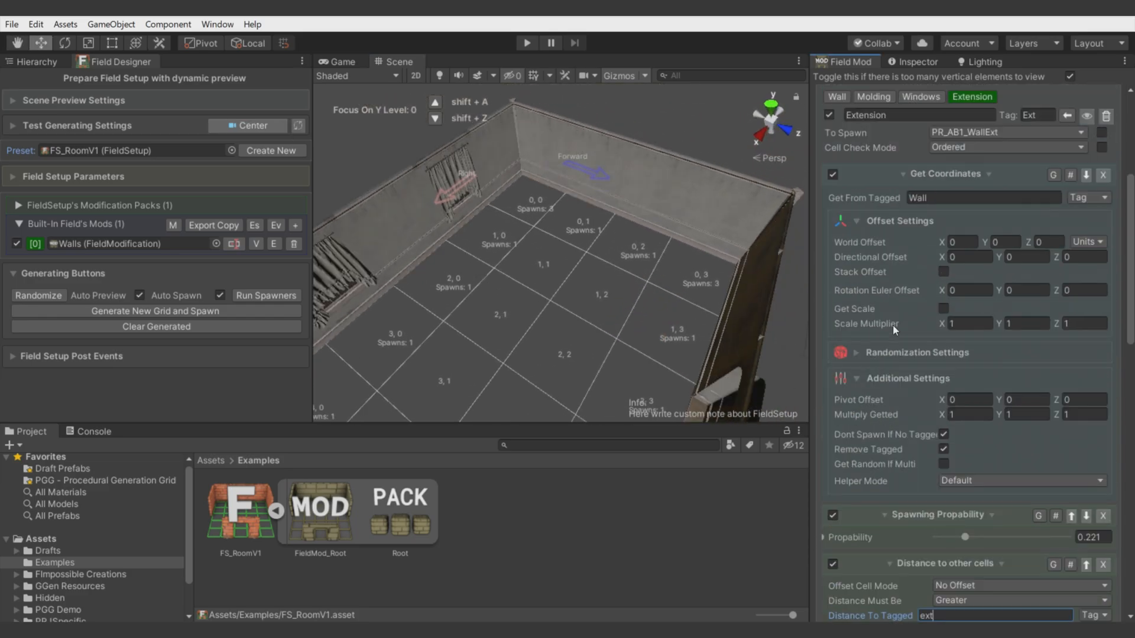
pyautogui.scroll(3)
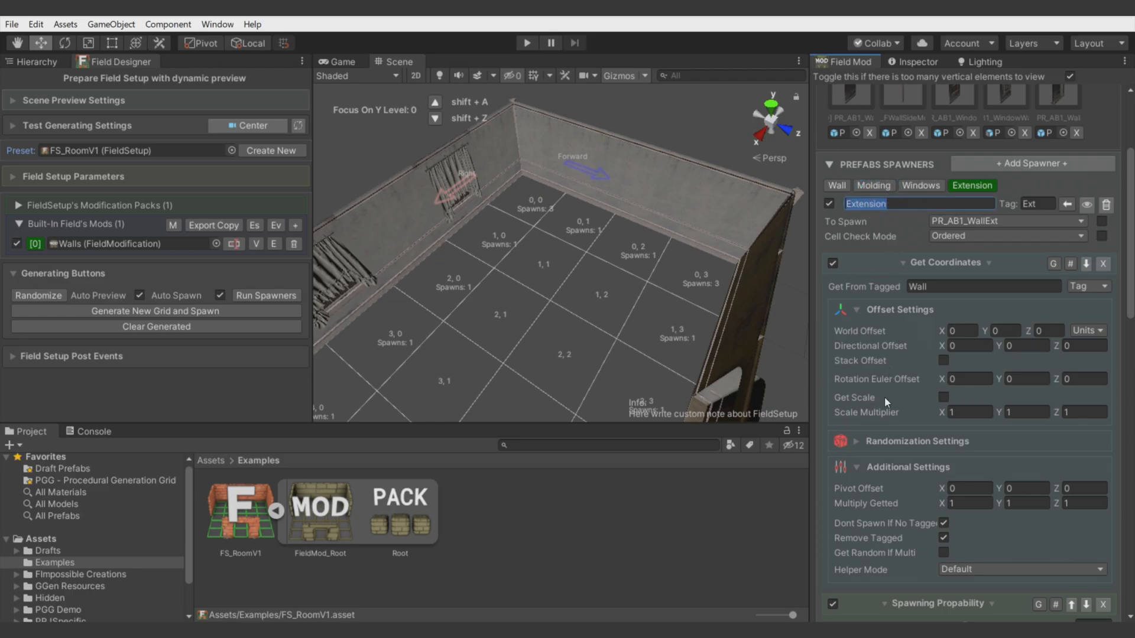
pyautogui.click(1088, 438)
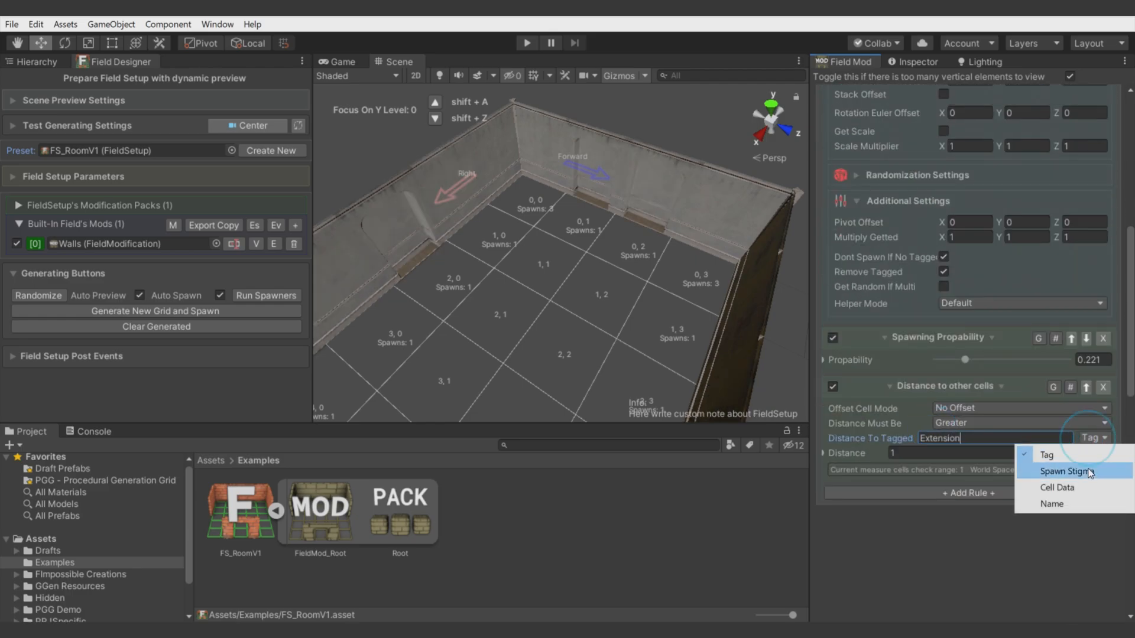
pyautogui.click(1051, 504)
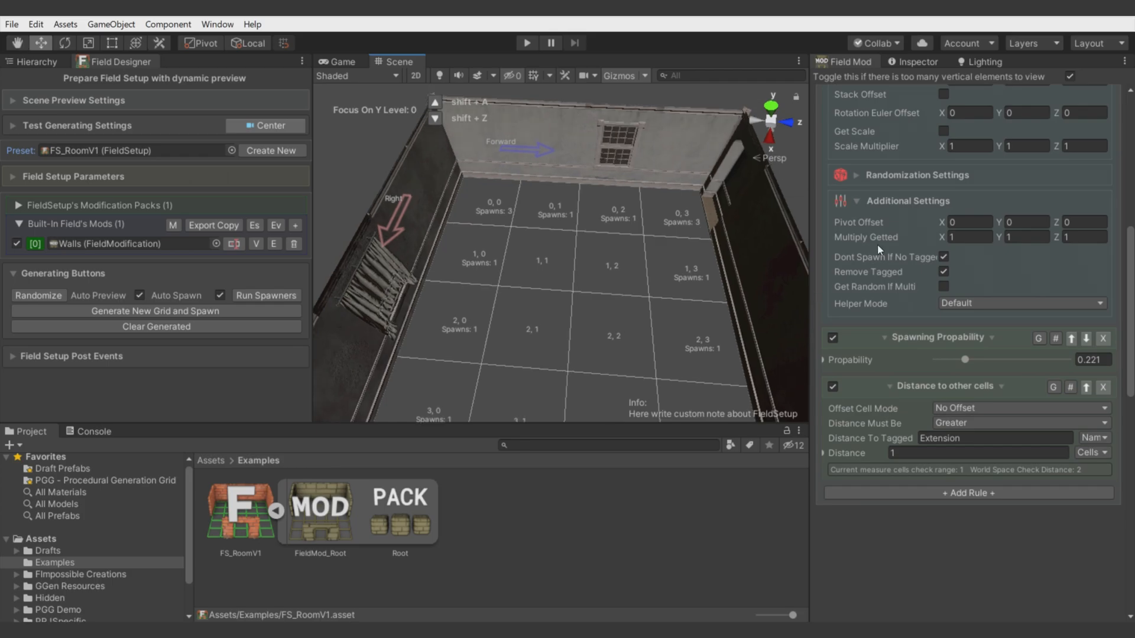
pyautogui.click(920, 229)
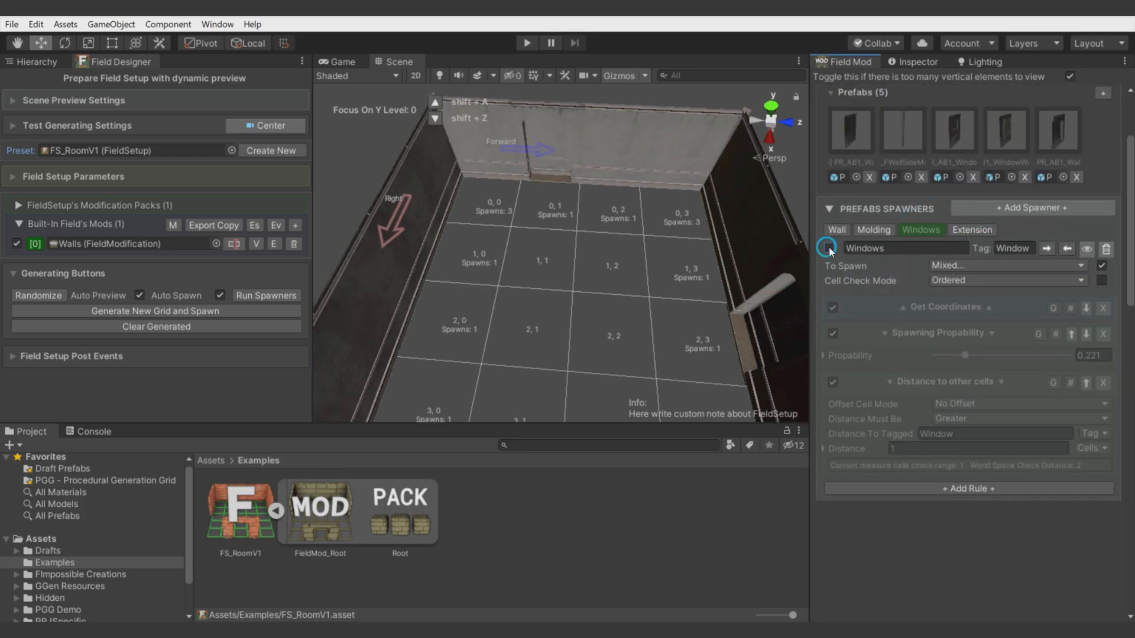
# - Append ',Ext' to the Windows spawner's Distance To Tagged so windows avoid extensions
pyautogui.click(972, 230)
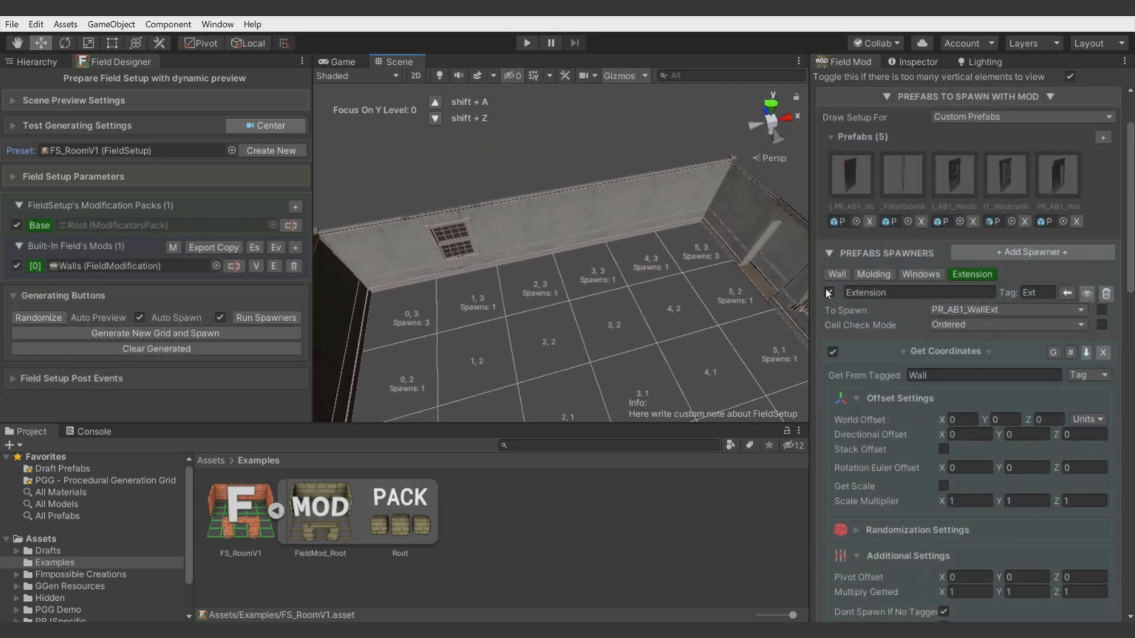
pyautogui.click(921, 273)
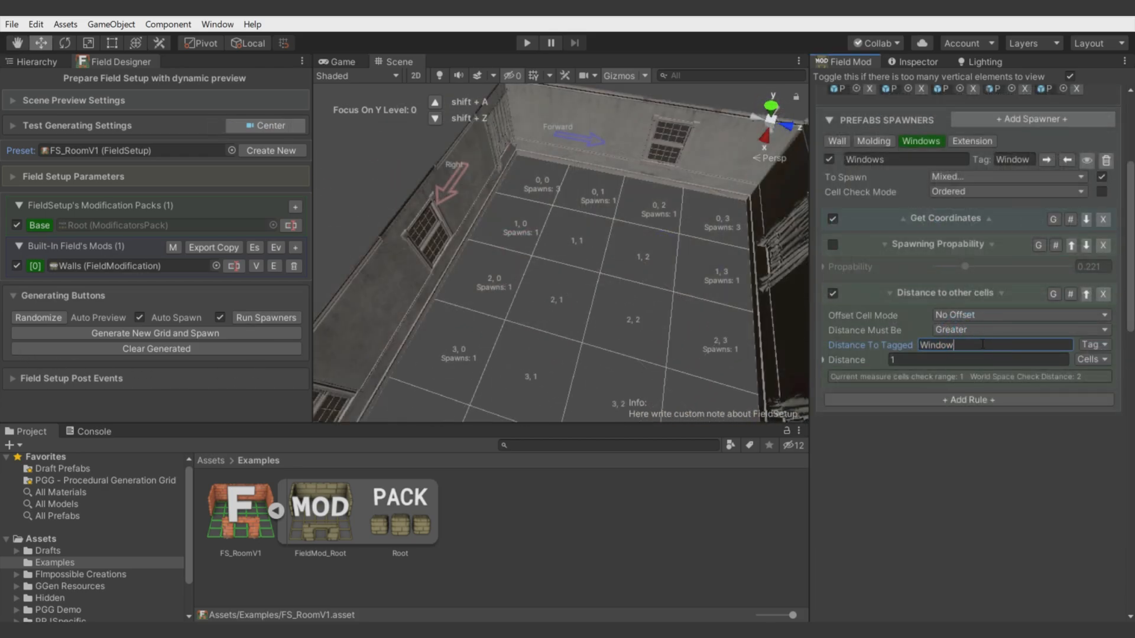
pyautogui.write(',Ext')
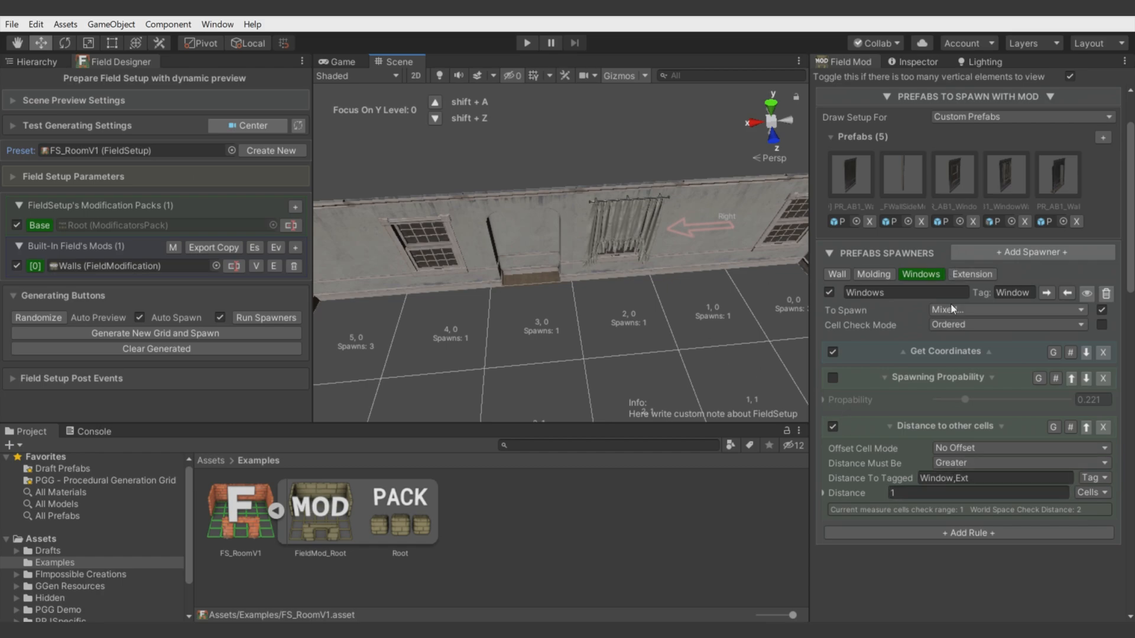
# - Place the Windows spawner after Extension and randomize the room layout
pyautogui.click(971, 274)
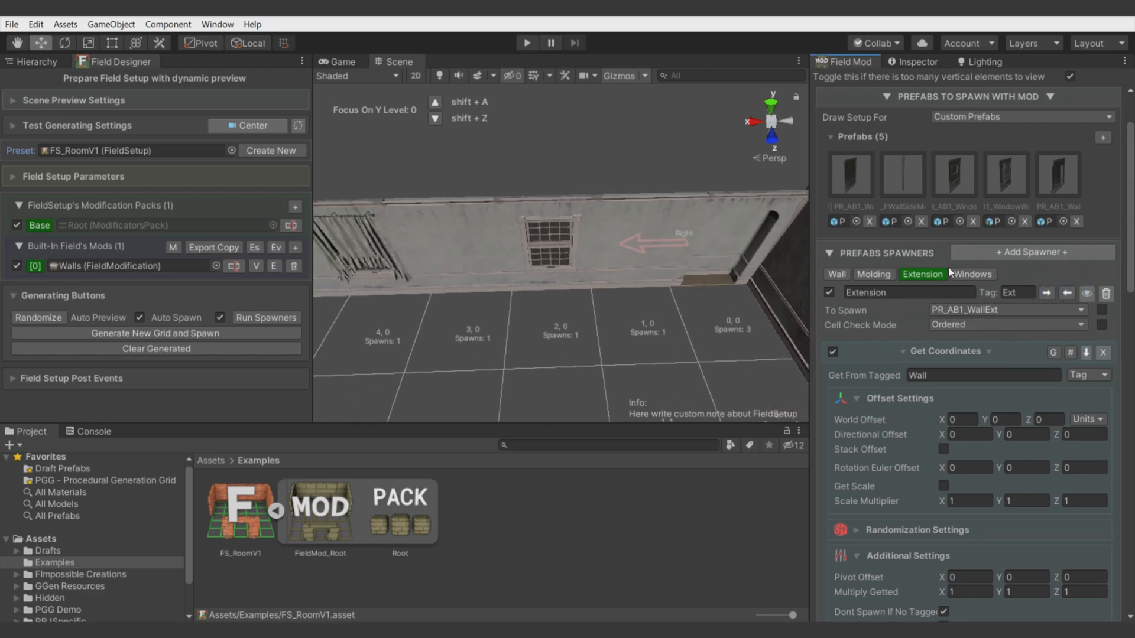
pyautogui.click(155, 333)
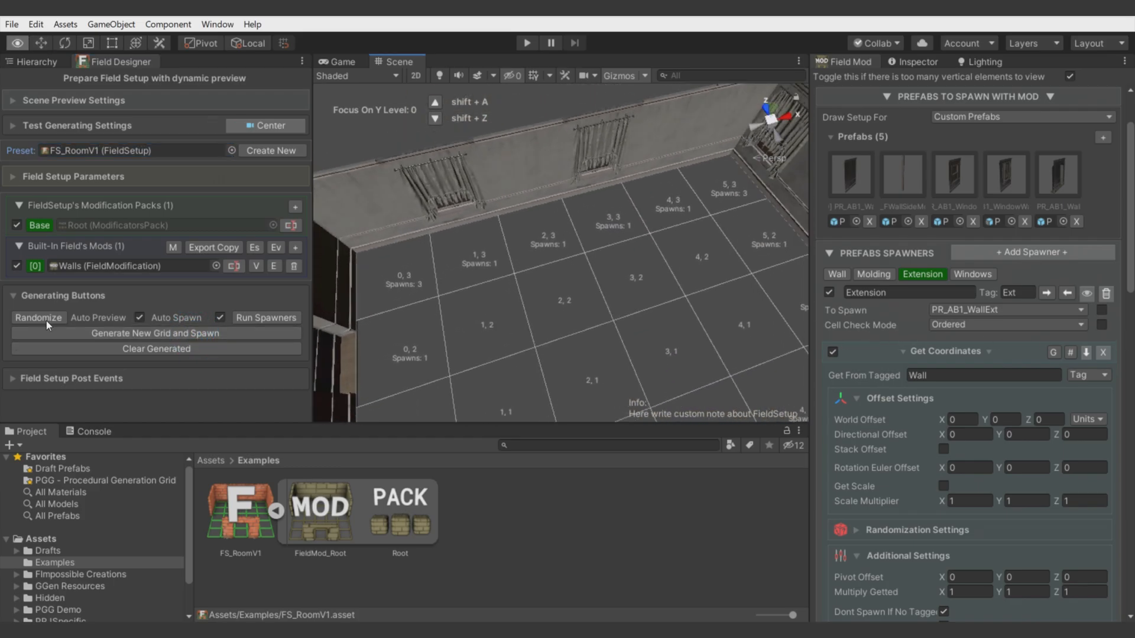
pyautogui.click(155, 333)
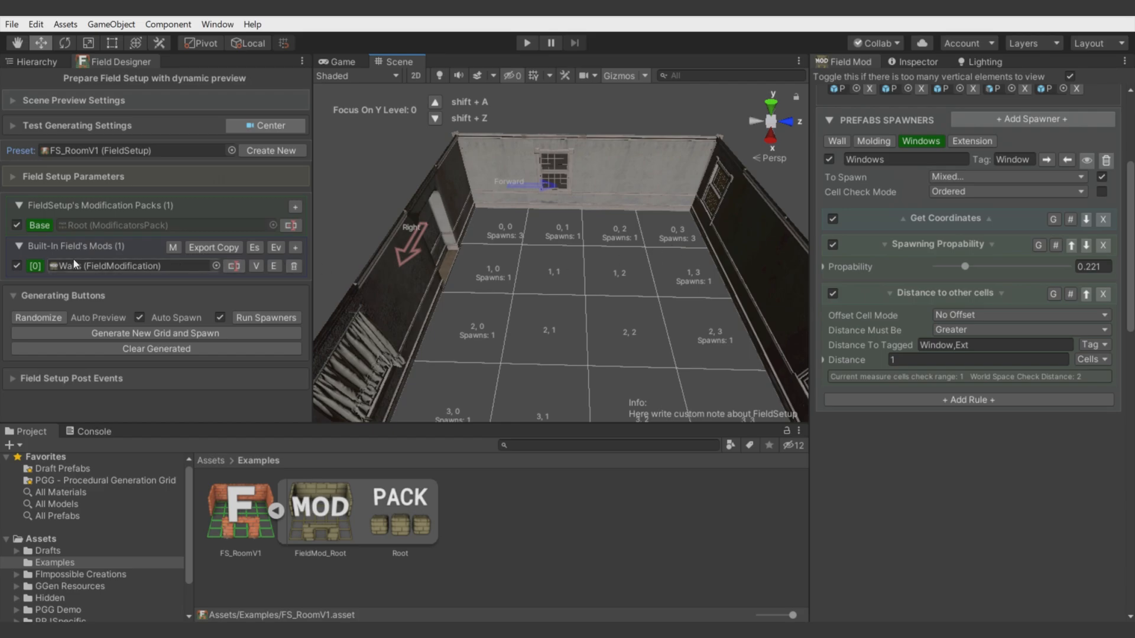
# - Save a new Floor And Ceiling field mod with floor prefabs and a Floor spawner
pyautogui.click(294, 248)
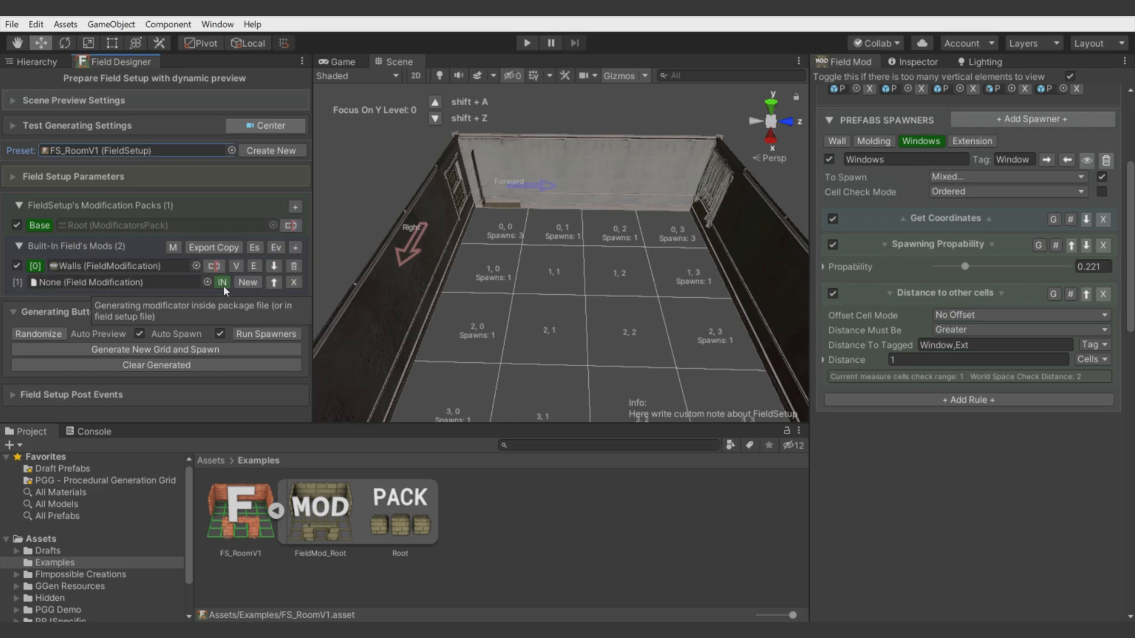
pyautogui.click(222, 281)
pyautogui.write('Floor')
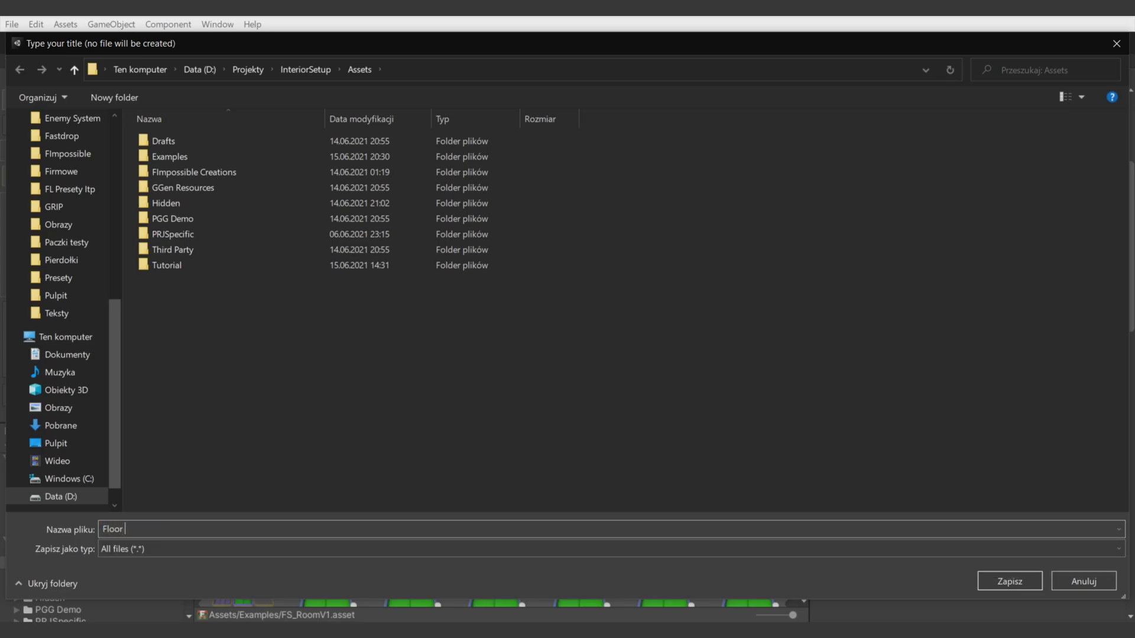
pyautogui.click(1008, 581)
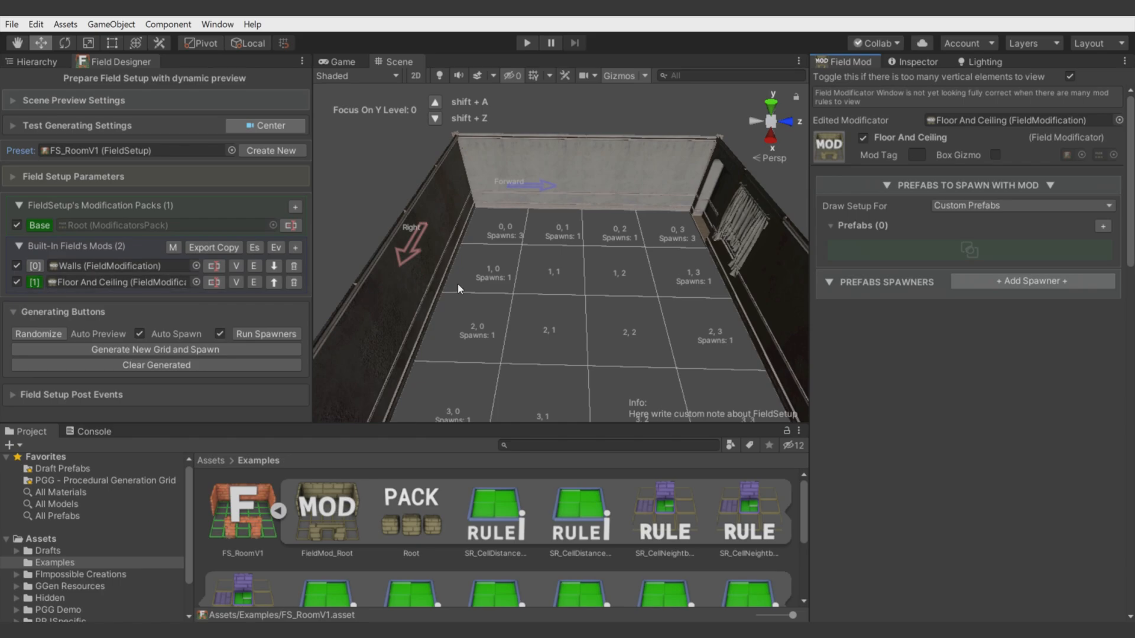
pyautogui.click(1100, 226)
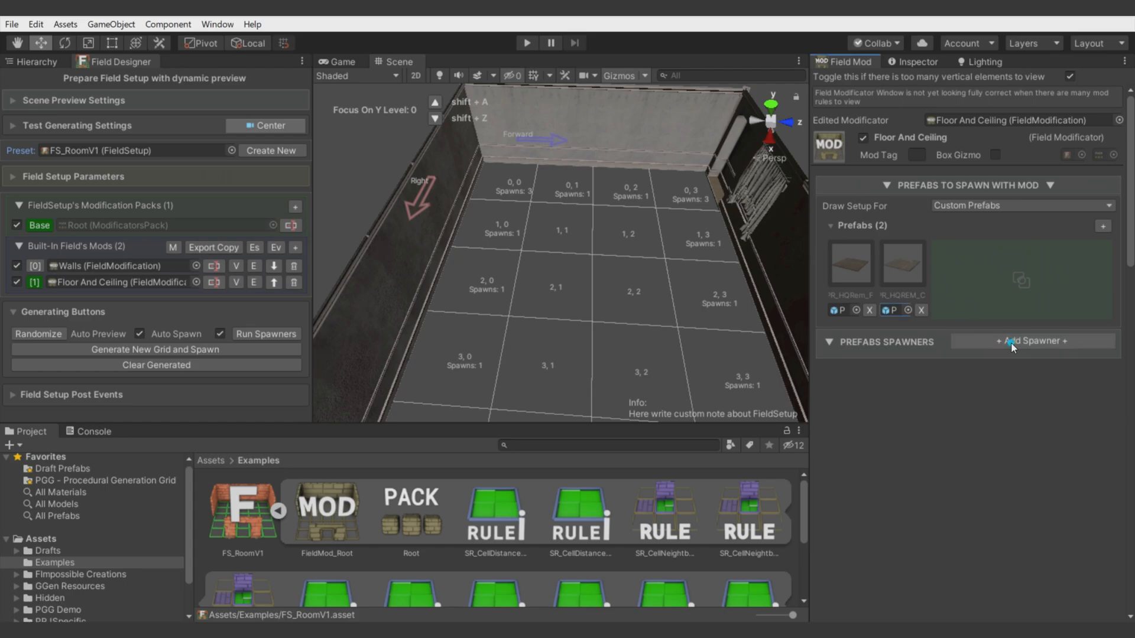
pyautogui.click(1033, 341)
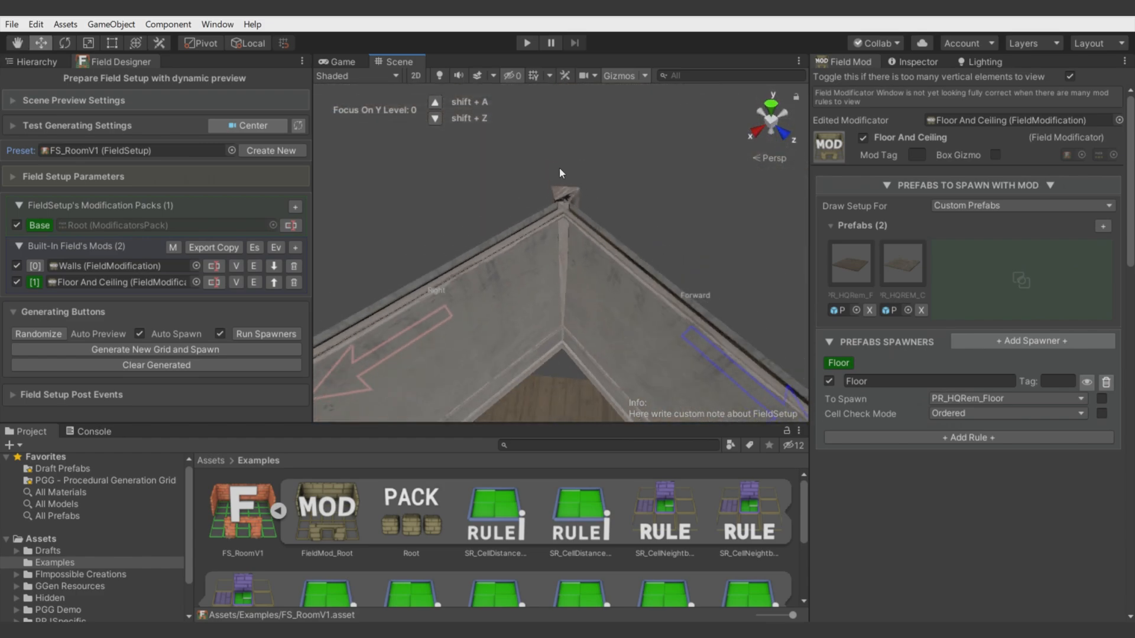
pyautogui.moveTo(563, 177)
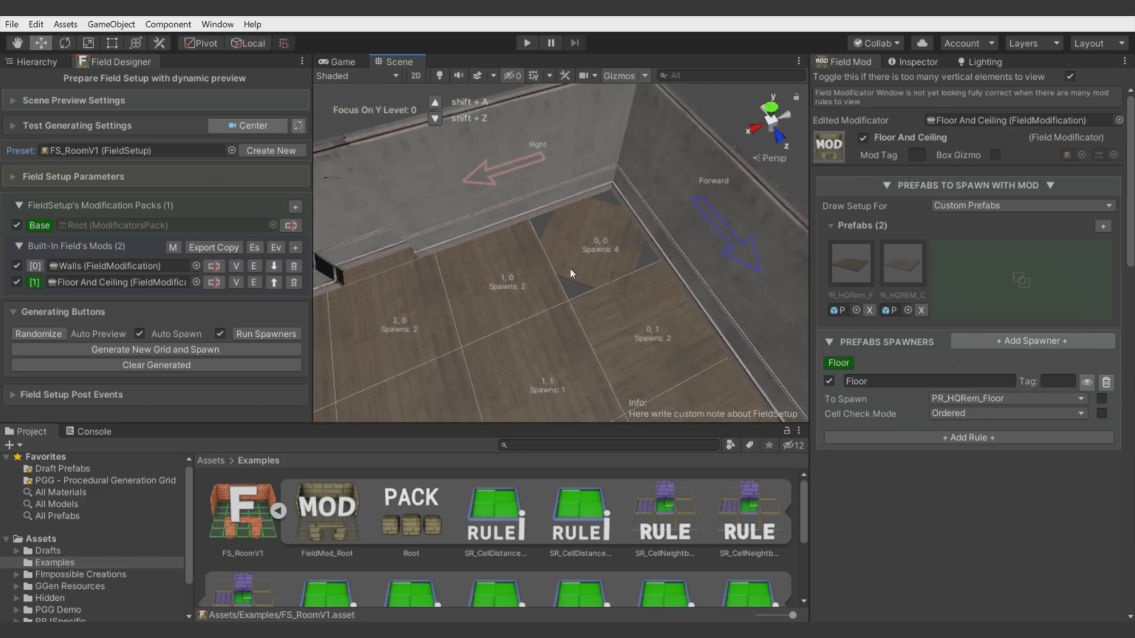
# - Add a QuickSolutions > Floor Placer rule to the Floor spawner
pyautogui.click(967, 437)
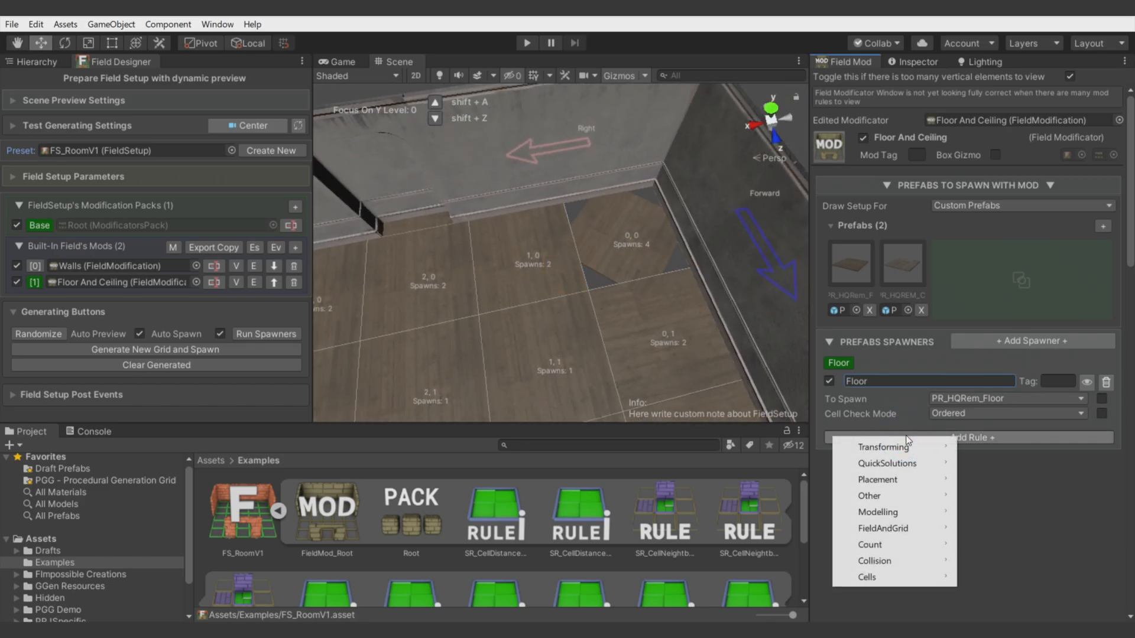
pyautogui.moveTo(883, 447)
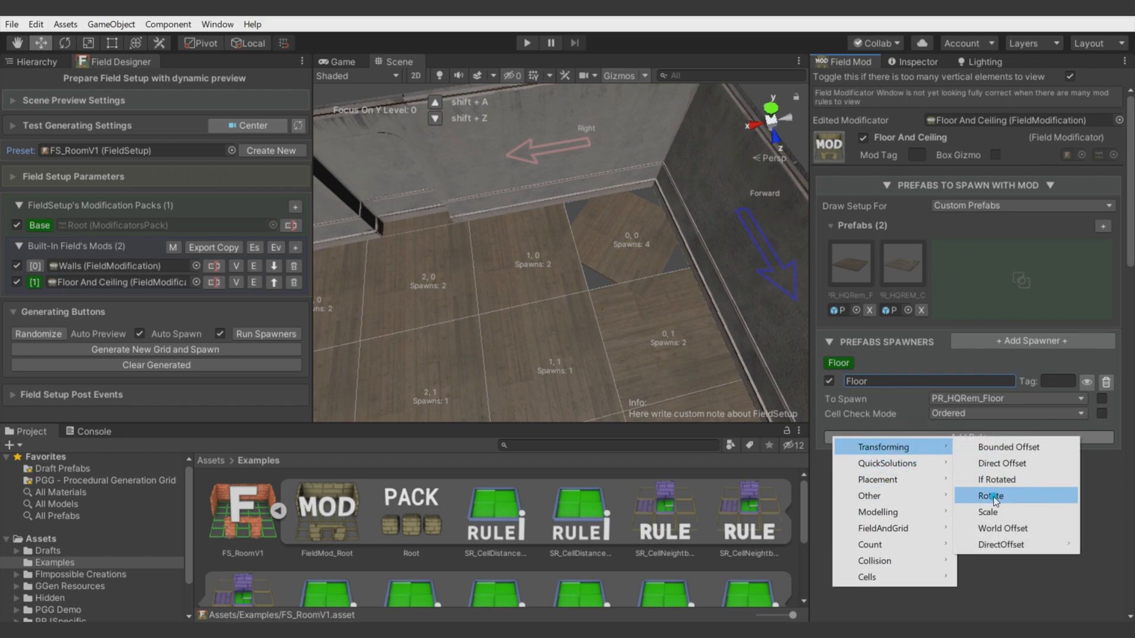
pyautogui.click(990, 496)
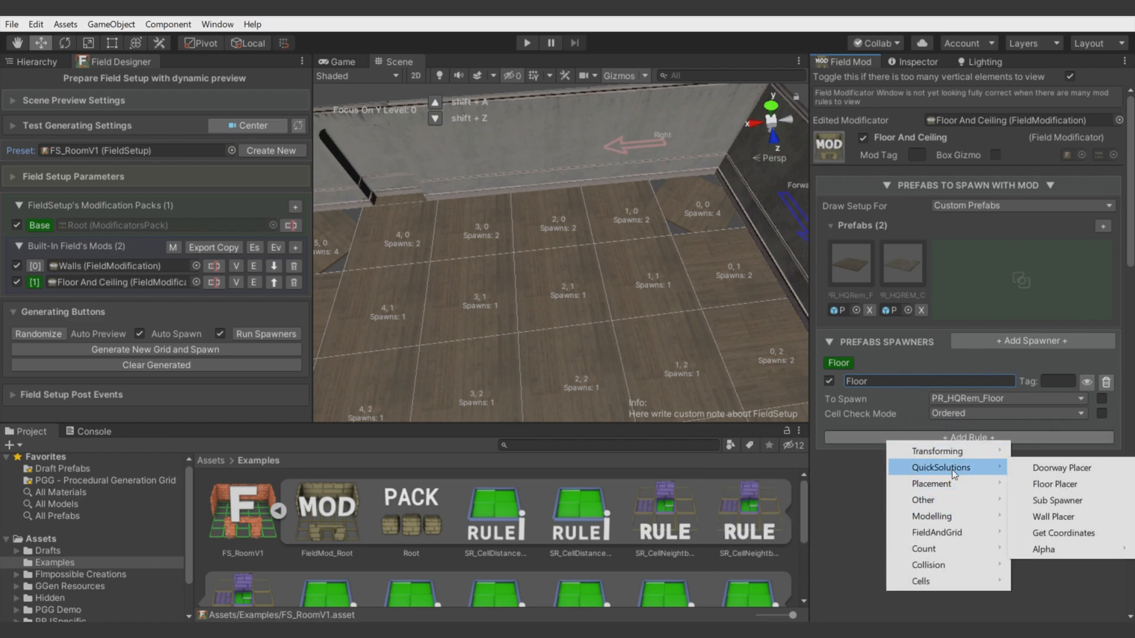
pyautogui.click(1055, 484)
pyautogui.write('ce')
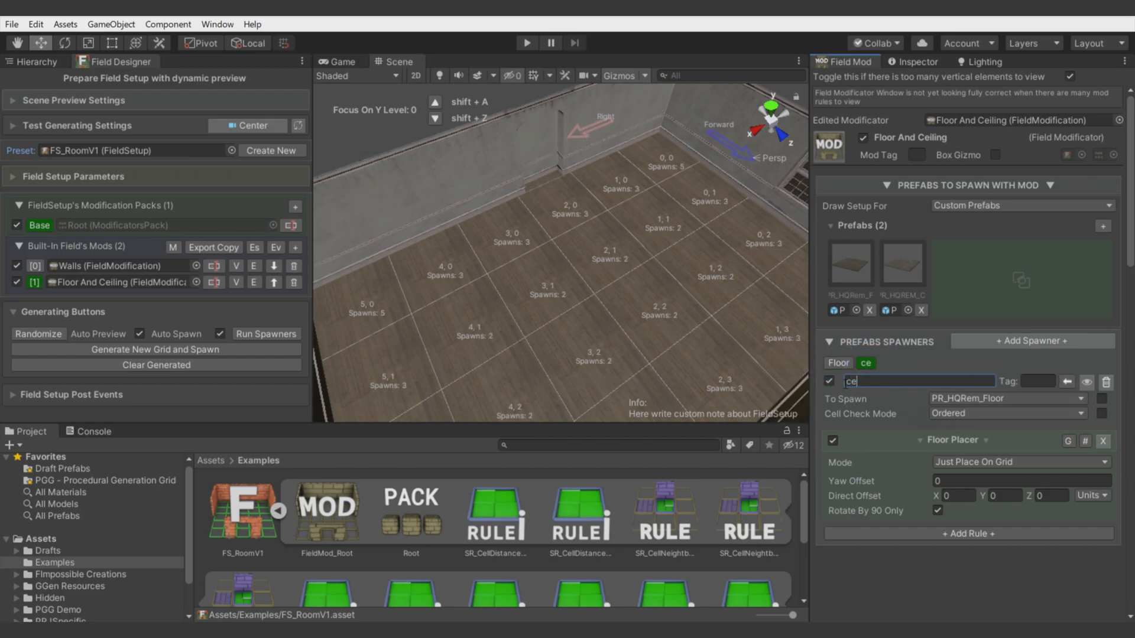
# - Name the spawner 'Ceiling', raise PR_HQREM_Ceil 1 tiles by 2.75, and view the Game tab
pyautogui.write('iling')
pyautogui.click(1000, 495)
pyautogui.write('2')
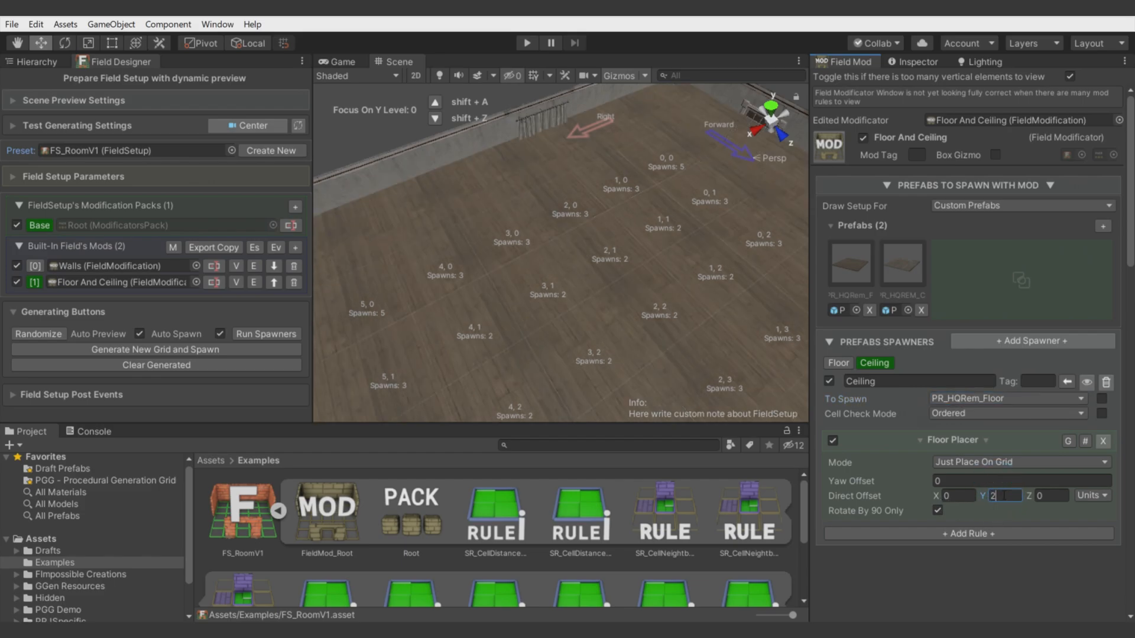
pyautogui.moveTo(963, 399)
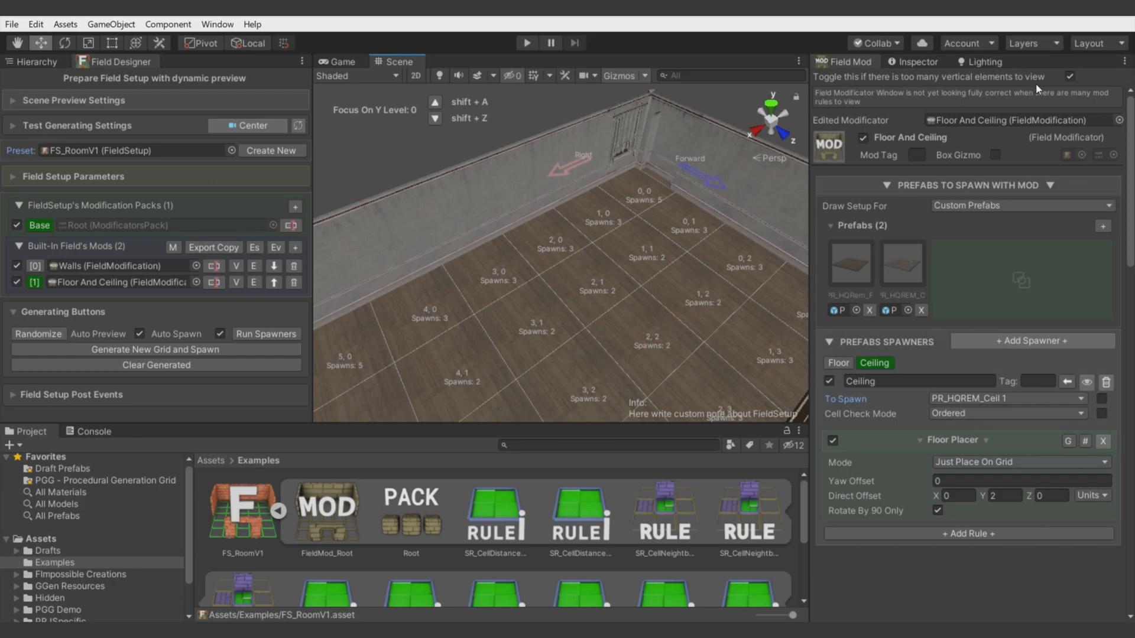
pyautogui.click(1031, 43)
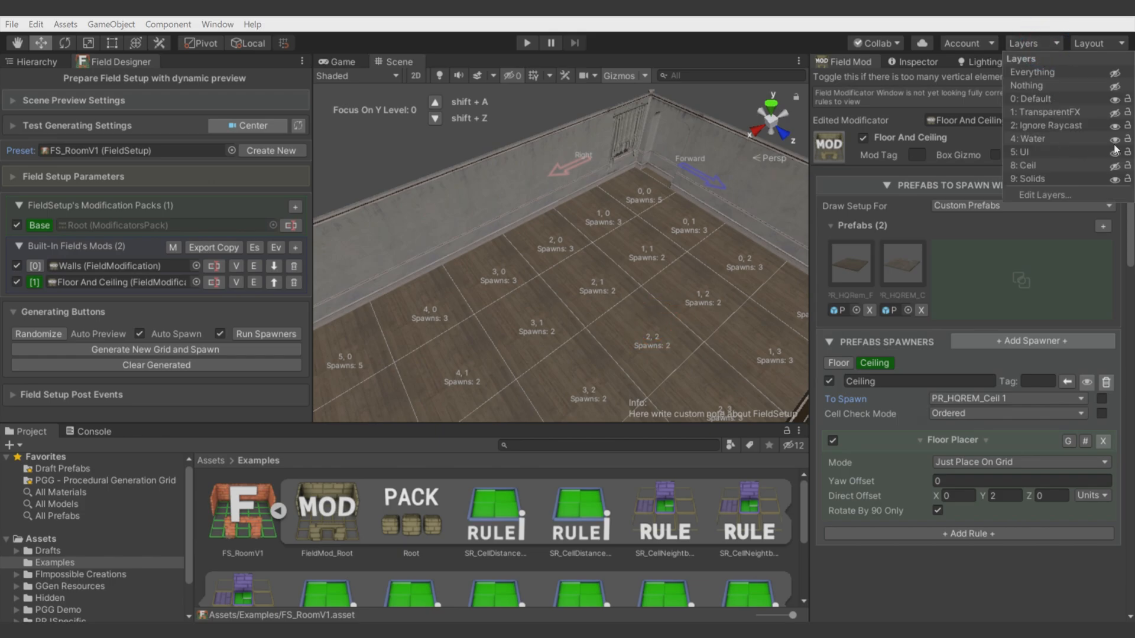
pyautogui.moveTo(1117, 165)
pyautogui.write('.75')
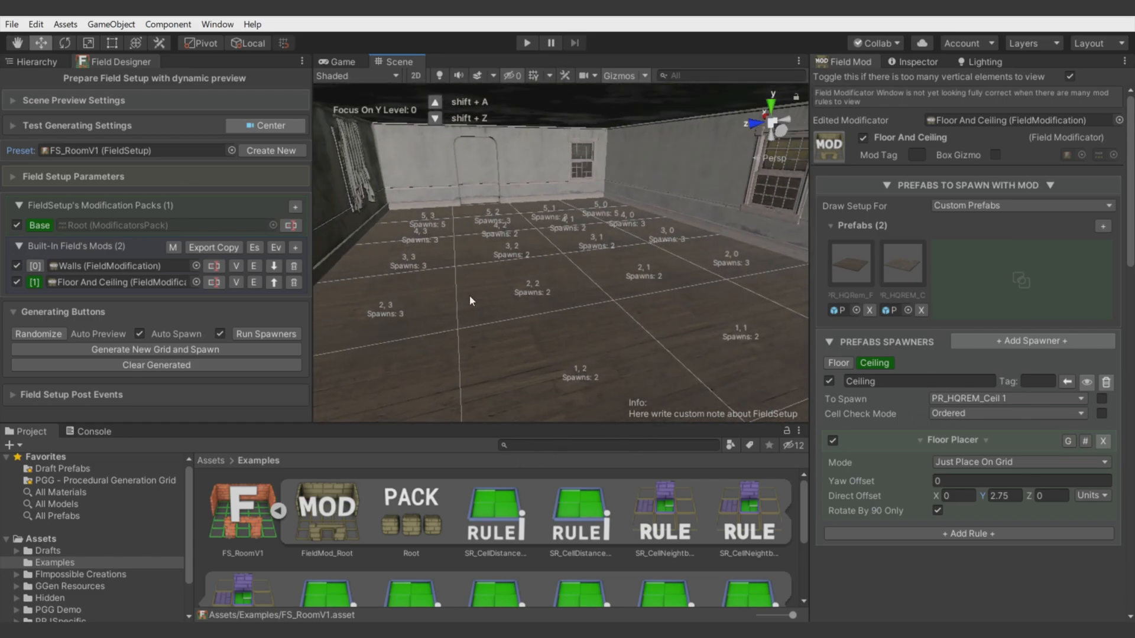
pyautogui.click(33, 61)
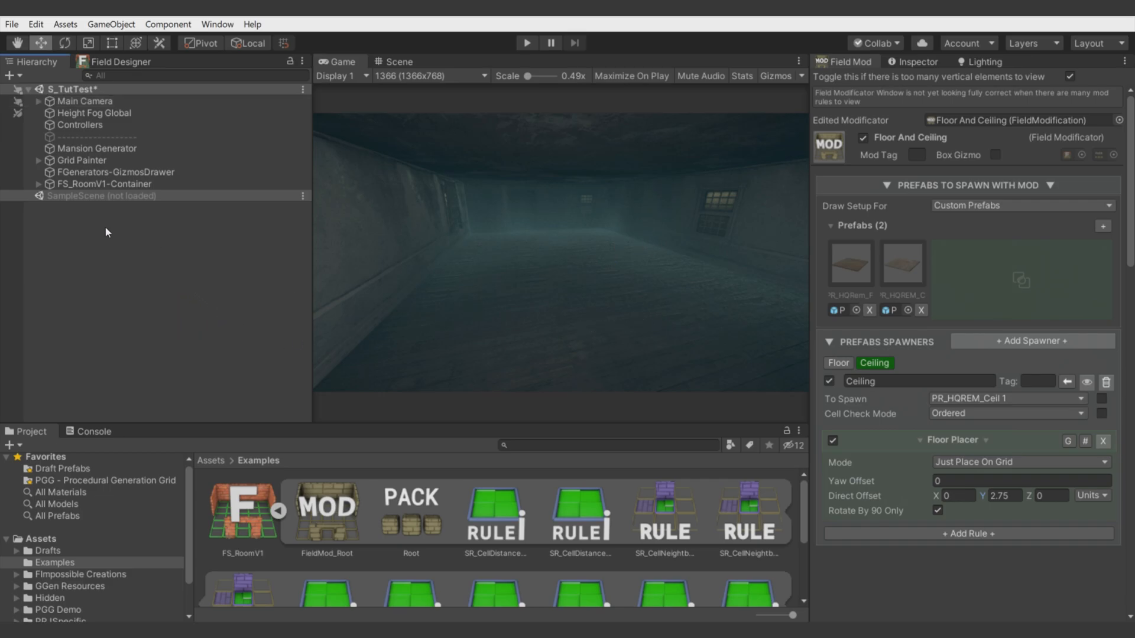
pyautogui.moveTo(429, 274)
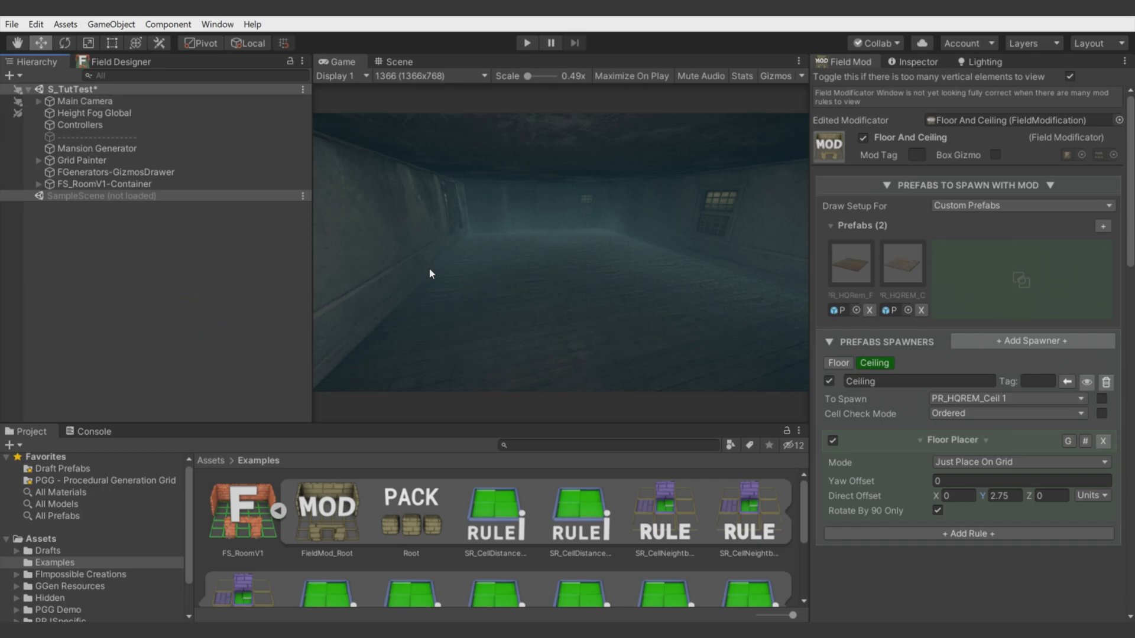